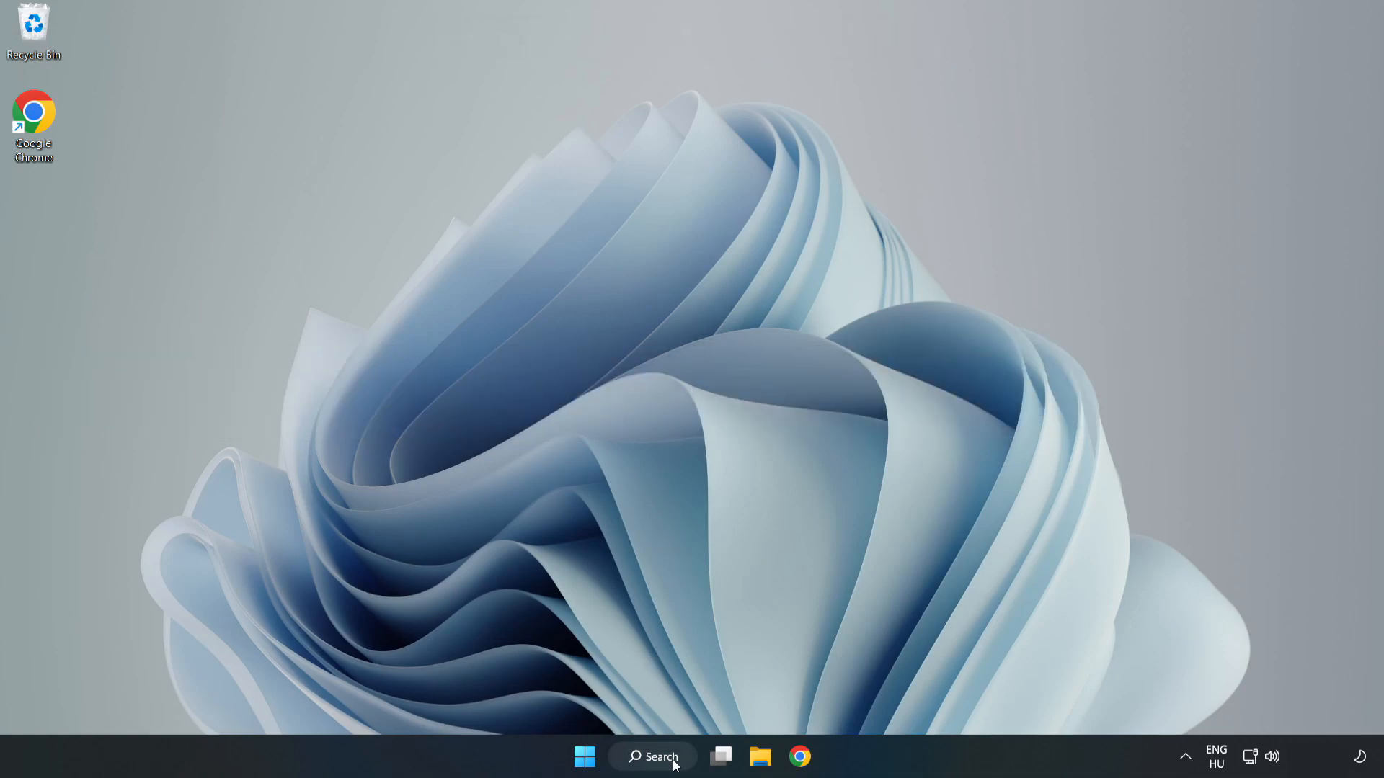
Step: Search for 'device manager' and launch Device Manager from the results
click(652, 758)
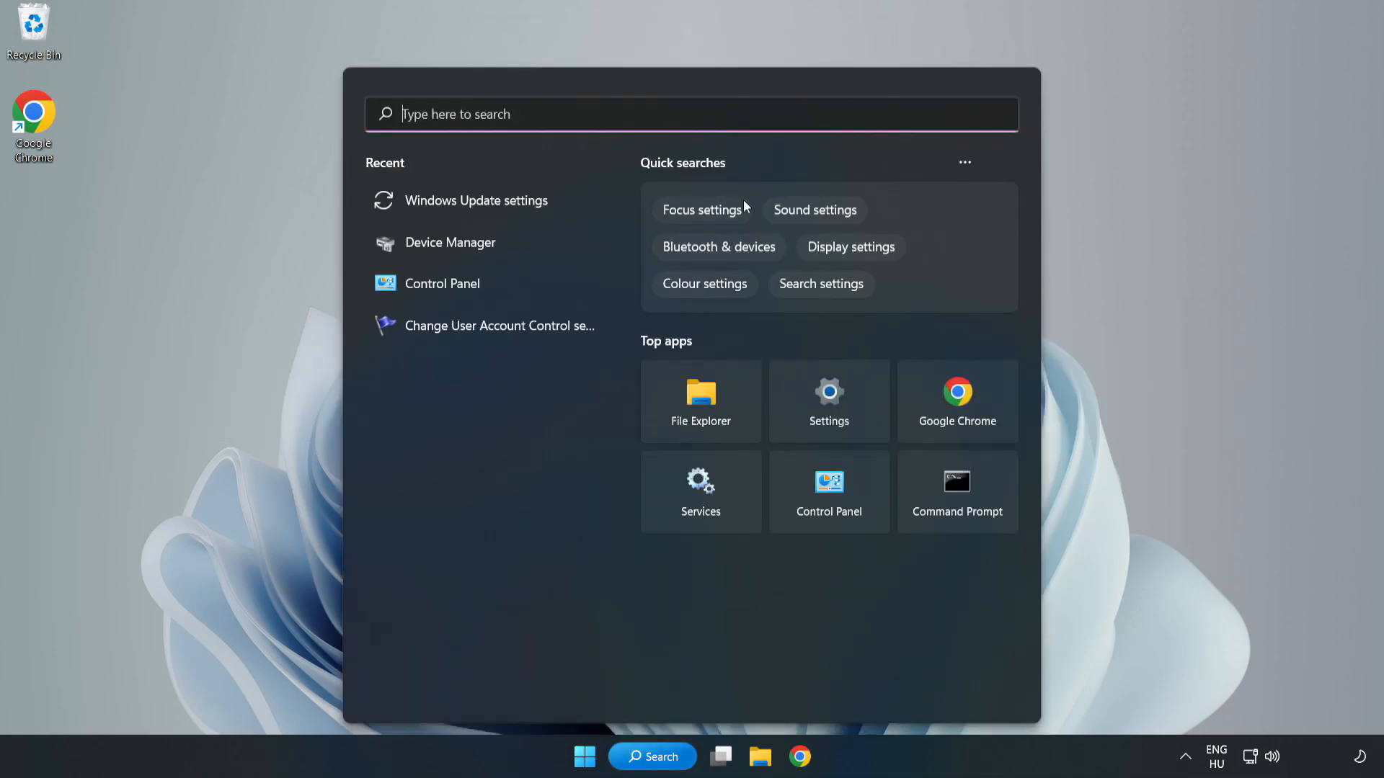
text(device manager)
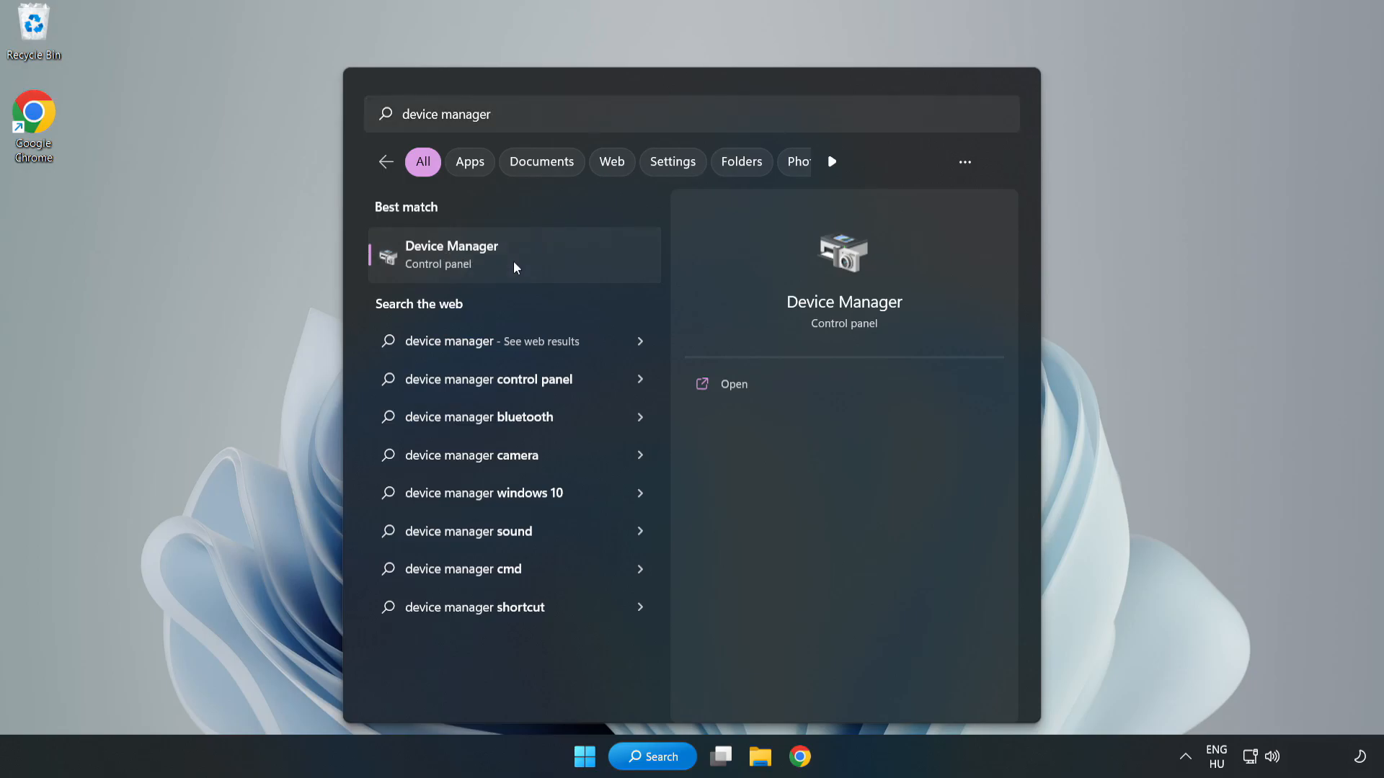
click(514, 255)
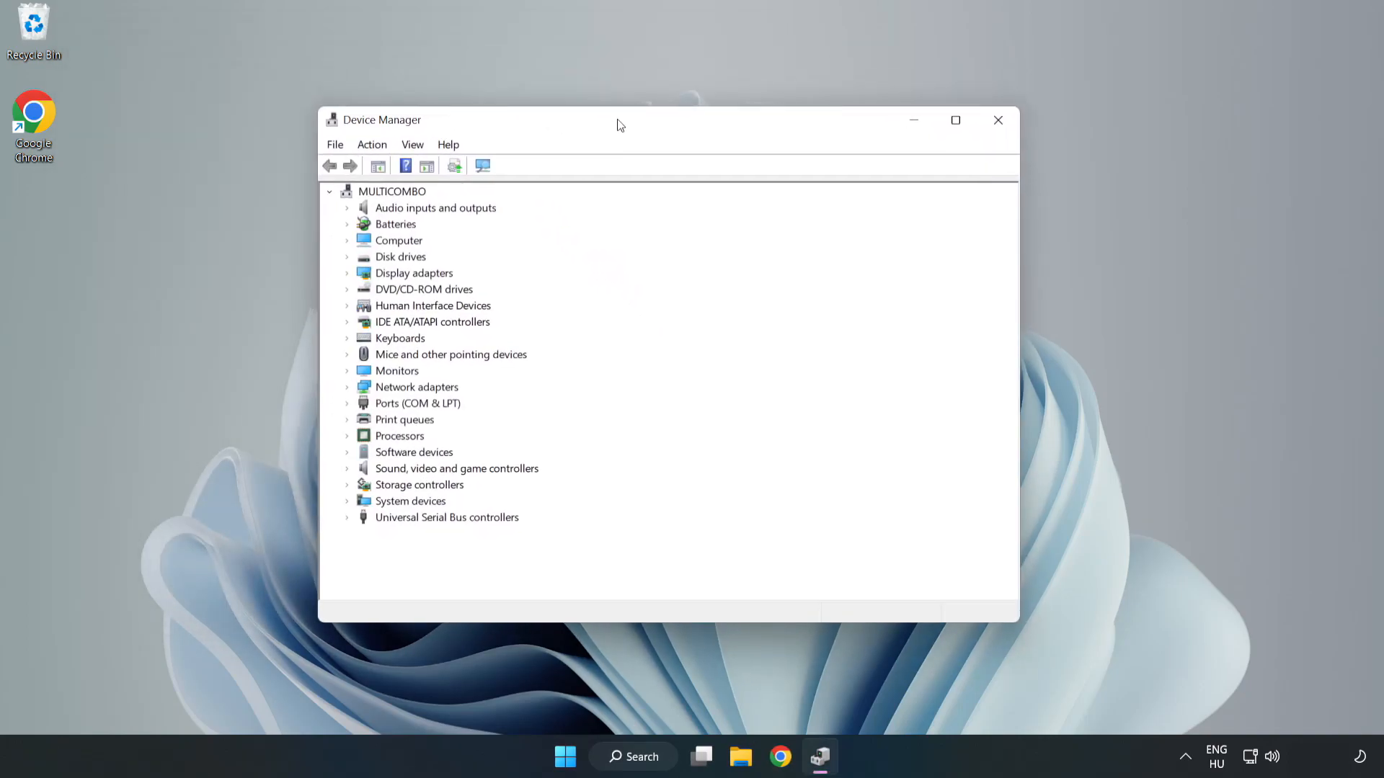
Step: Auto-search drivers for VMware SVGA 3D under Display adapters, confirm it's current, and close Device Manager
click(413, 272)
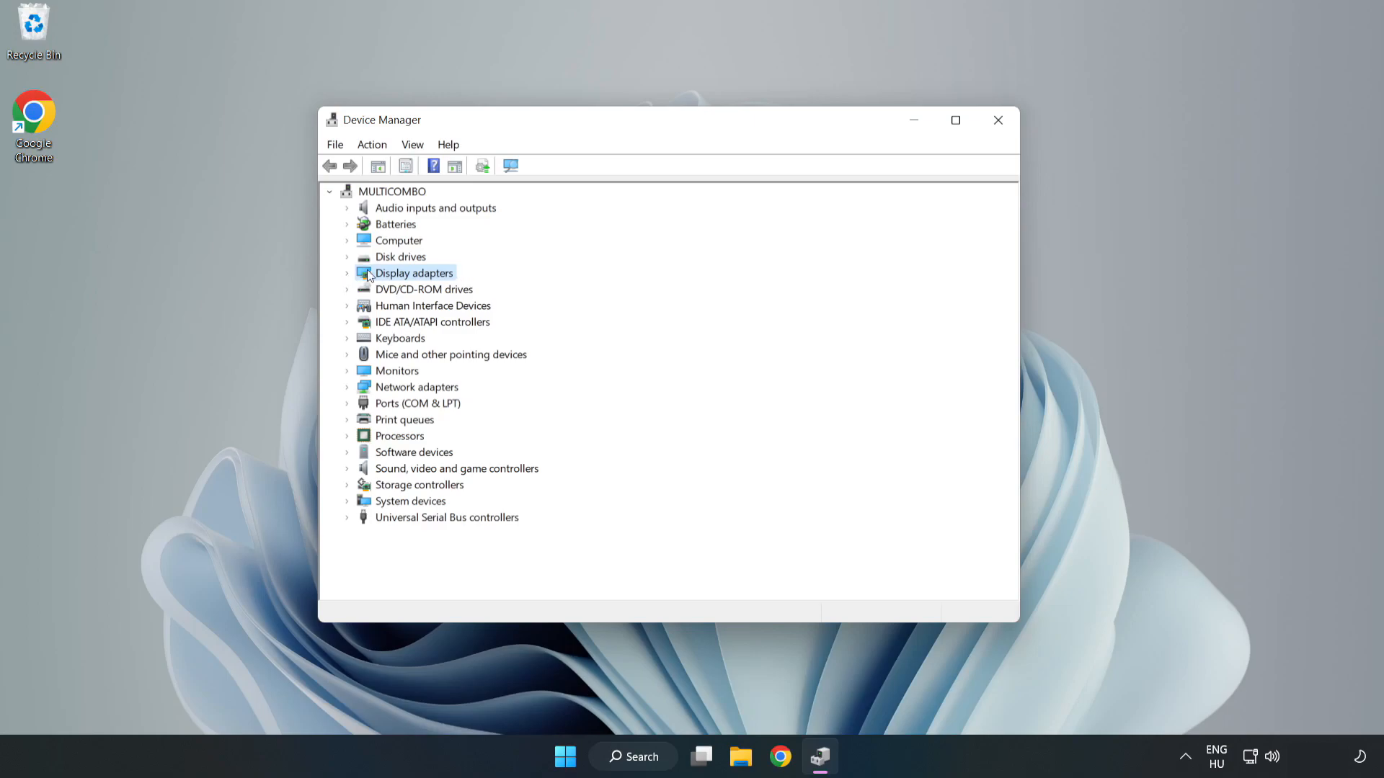
click(346, 272)
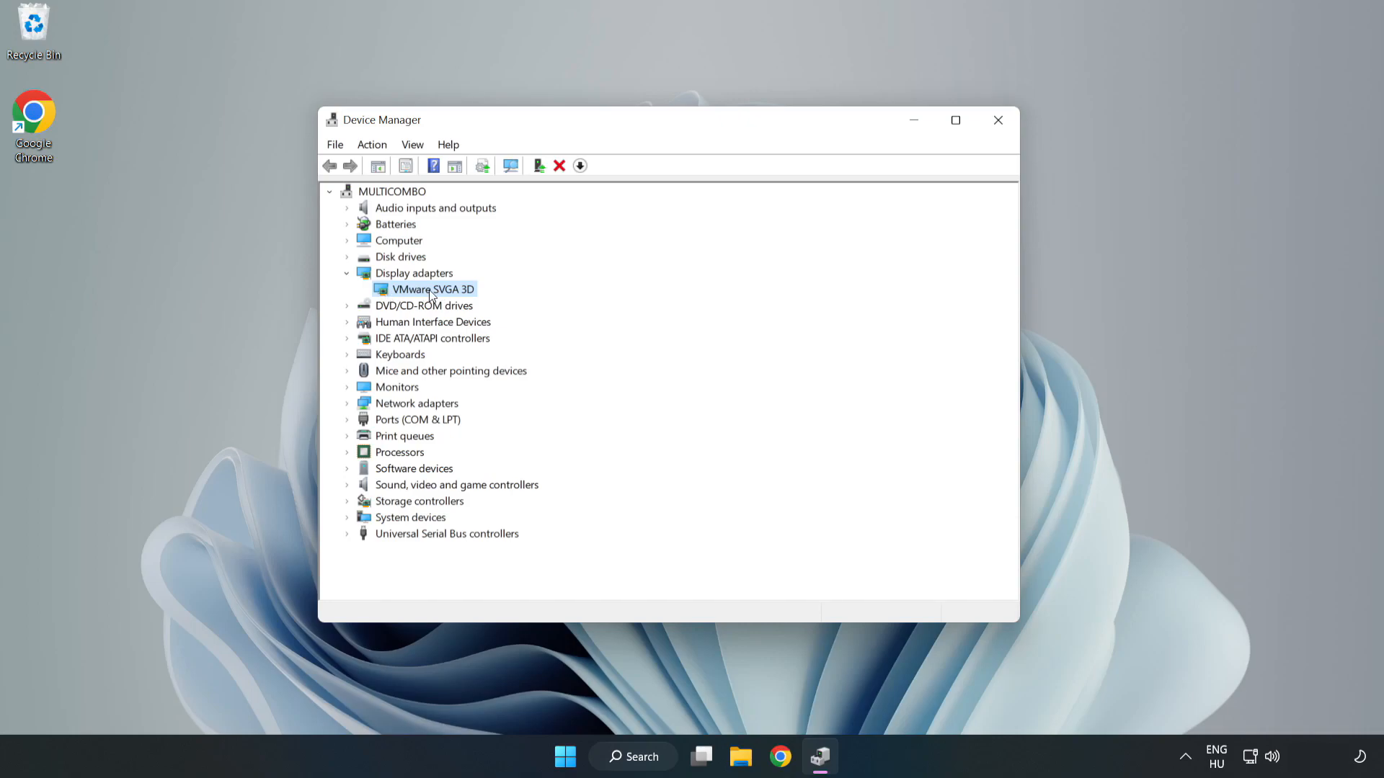
right_click(429, 289)
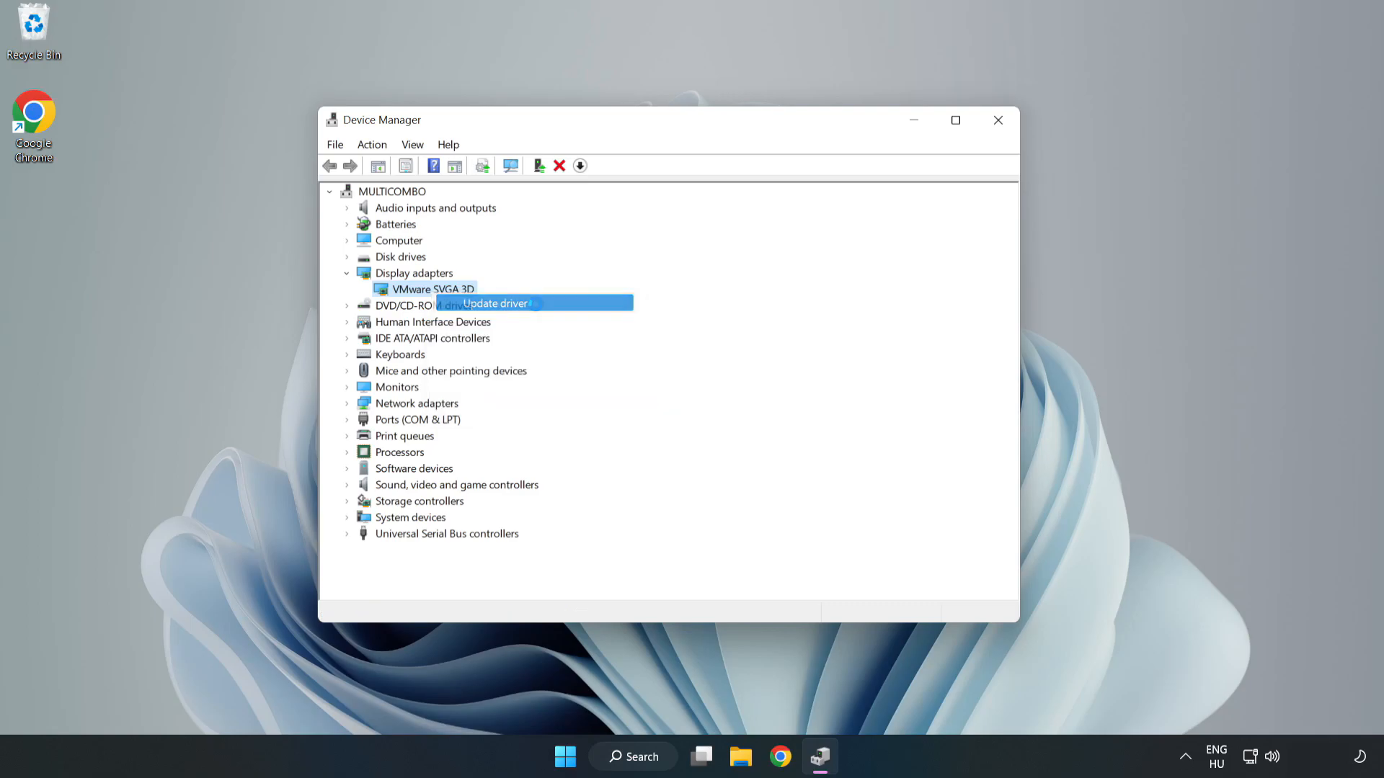
click(495, 304)
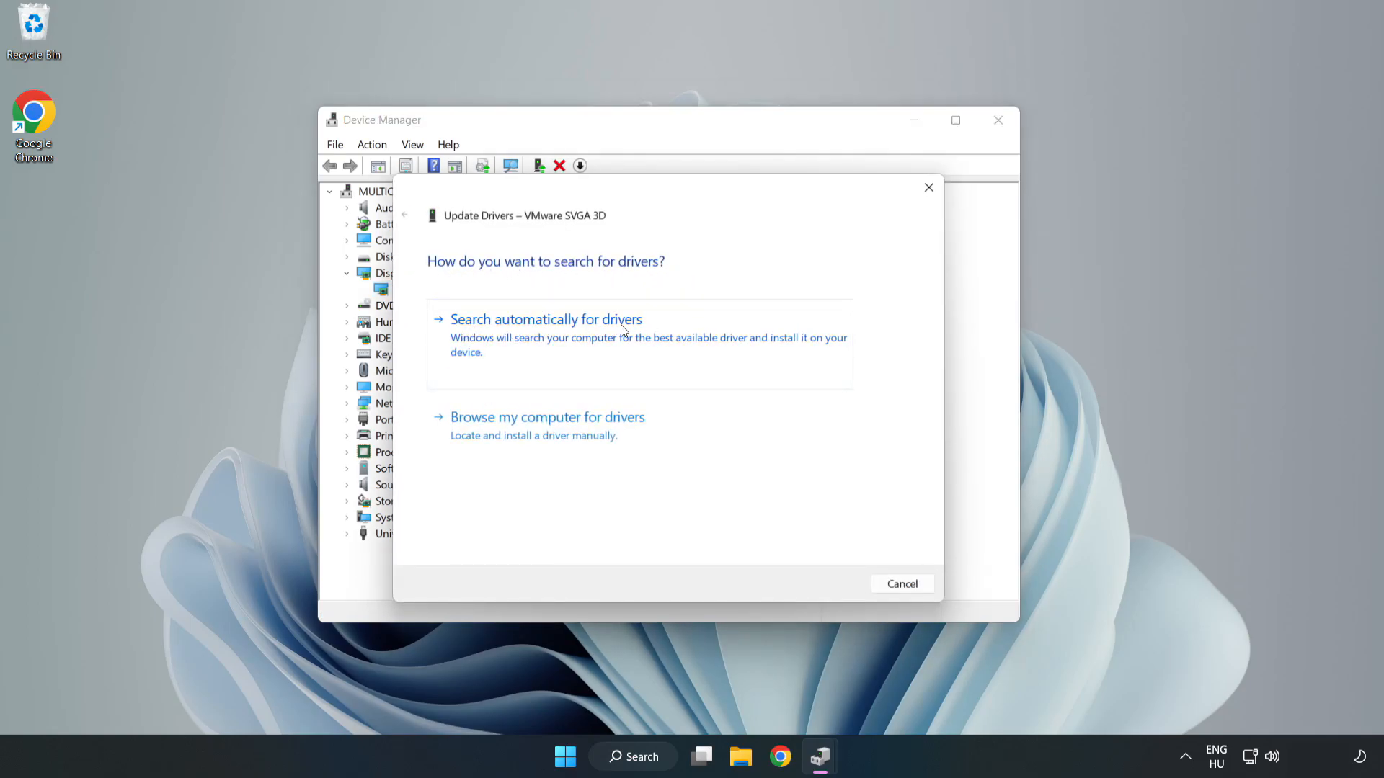
mouse_move(550, 338)
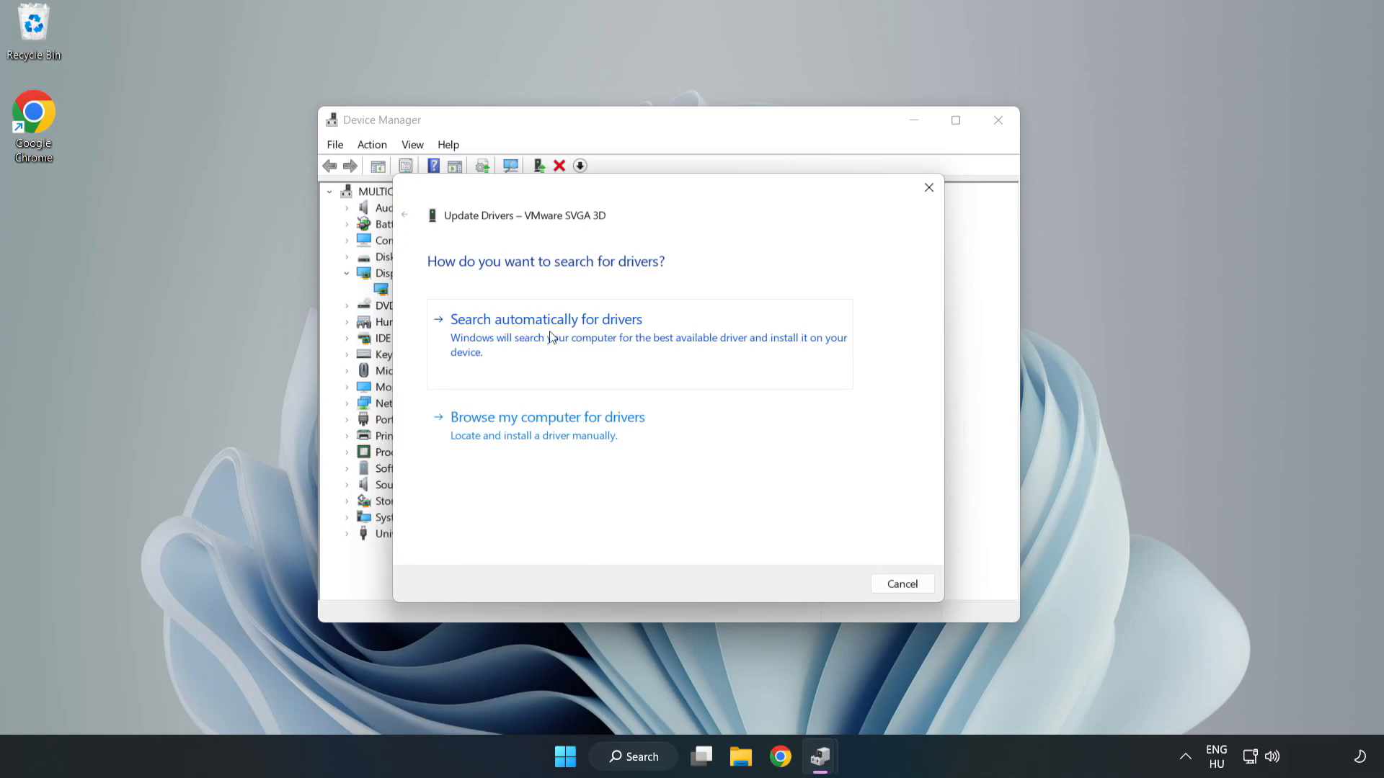
click(546, 318)
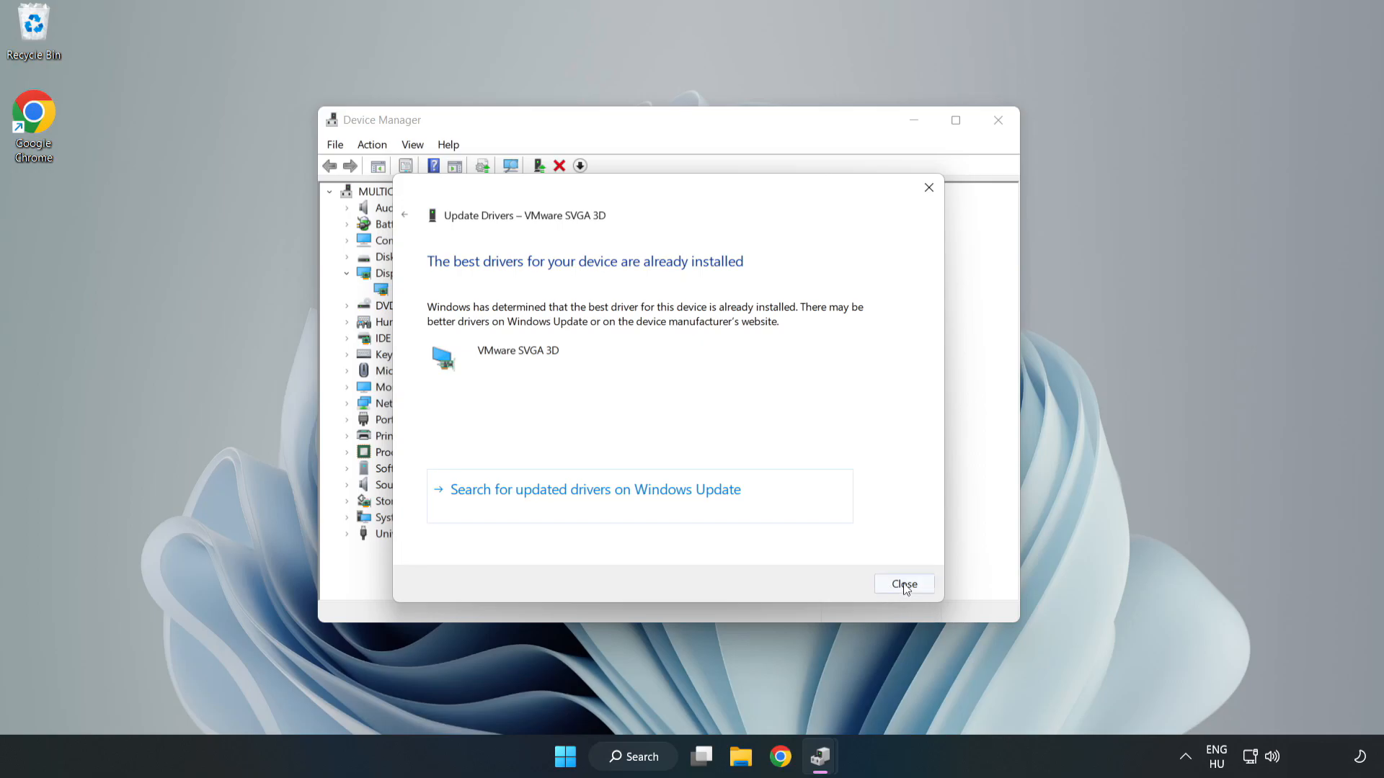
click(903, 583)
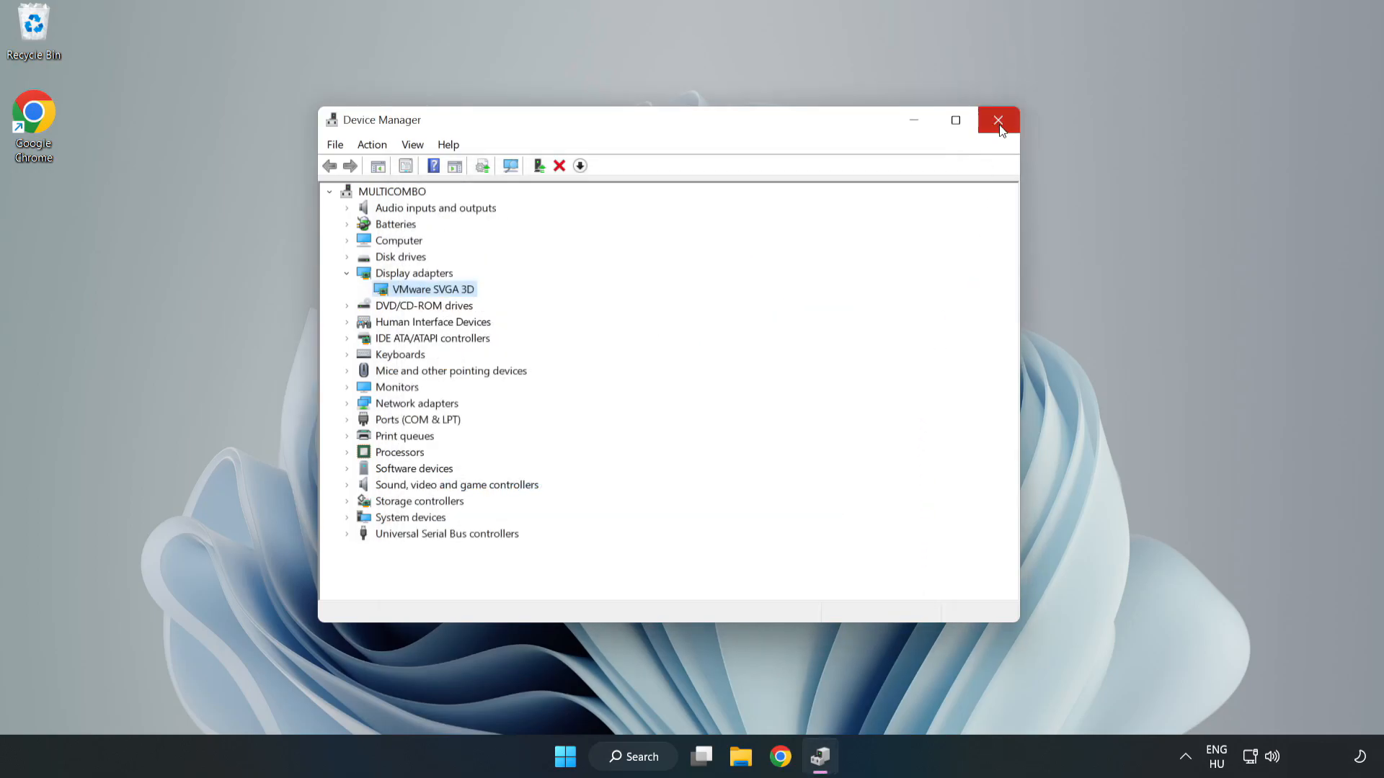
click(998, 120)
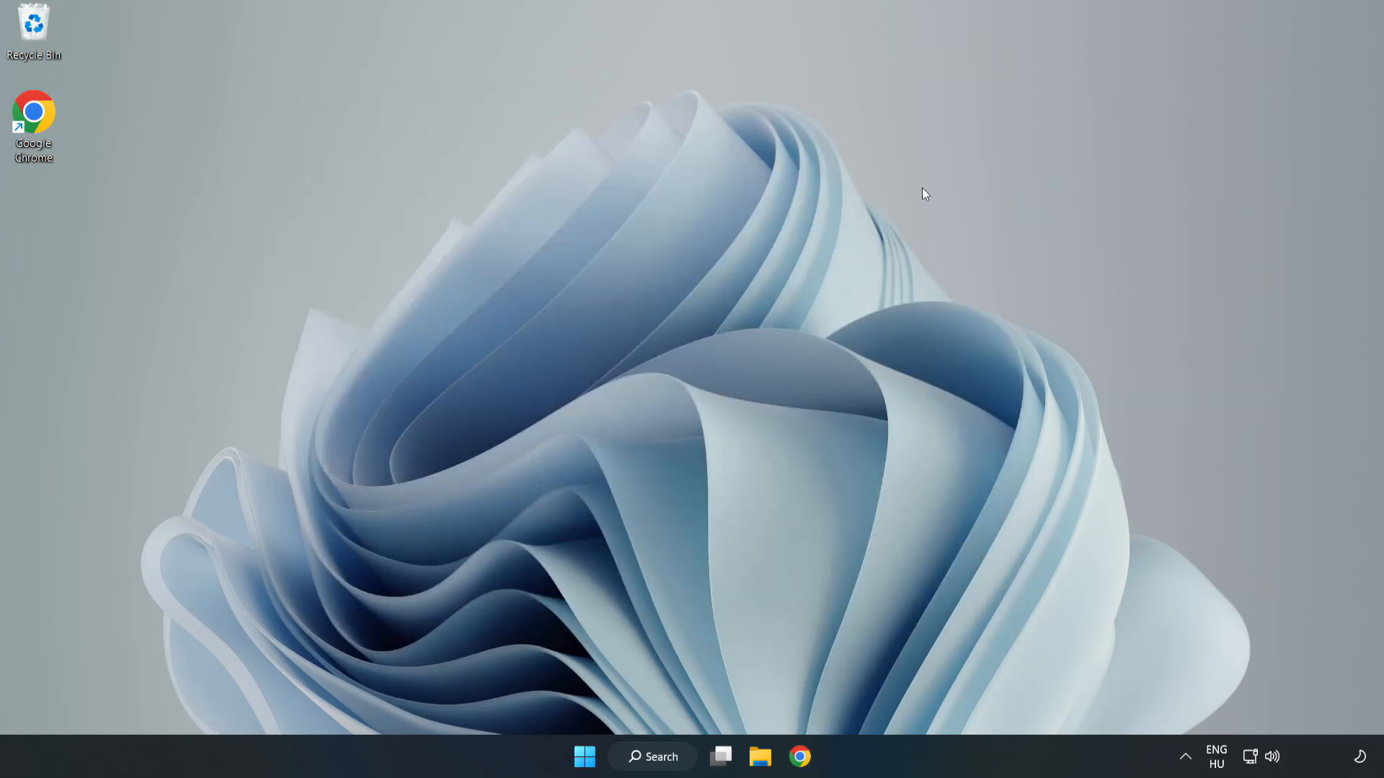
Step: Search for 'update' to reach the Windows Update settings page
click(652, 756)
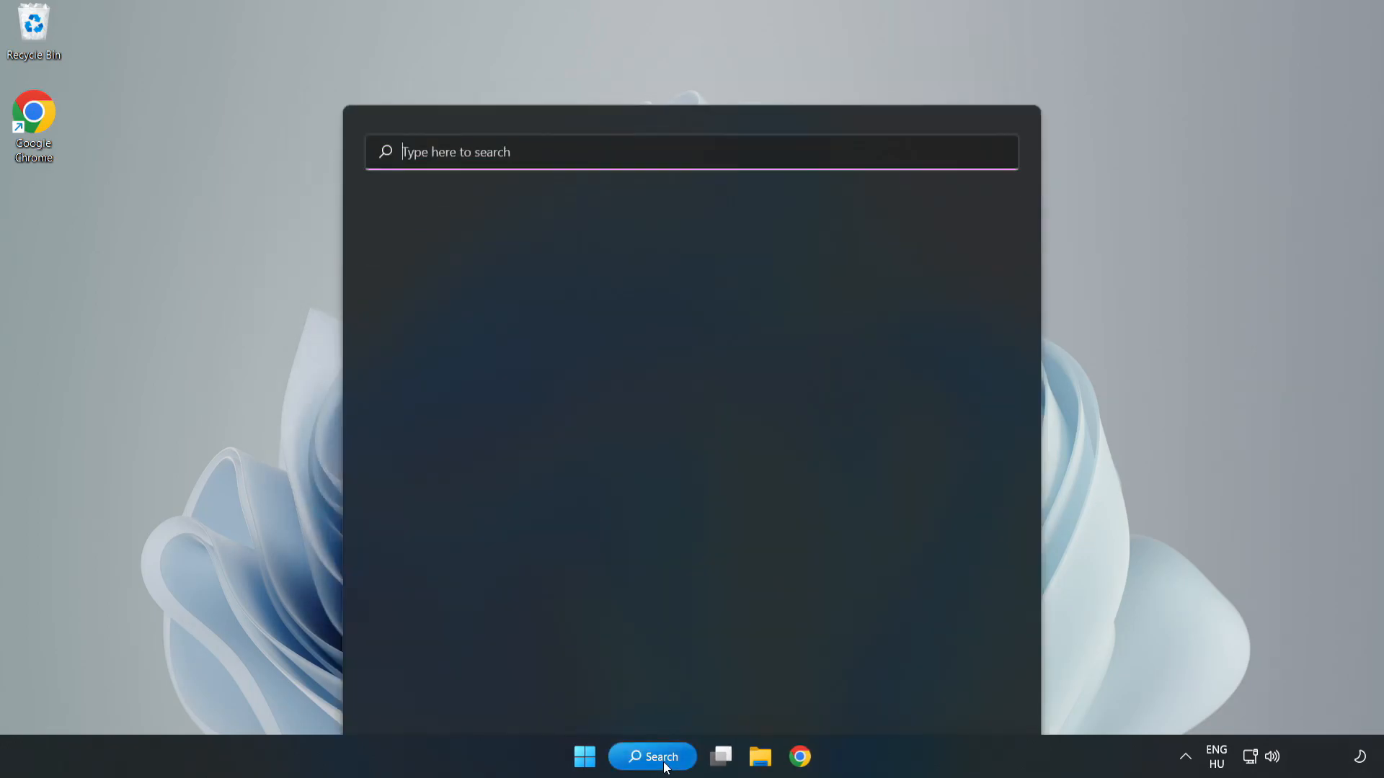
click(652, 756)
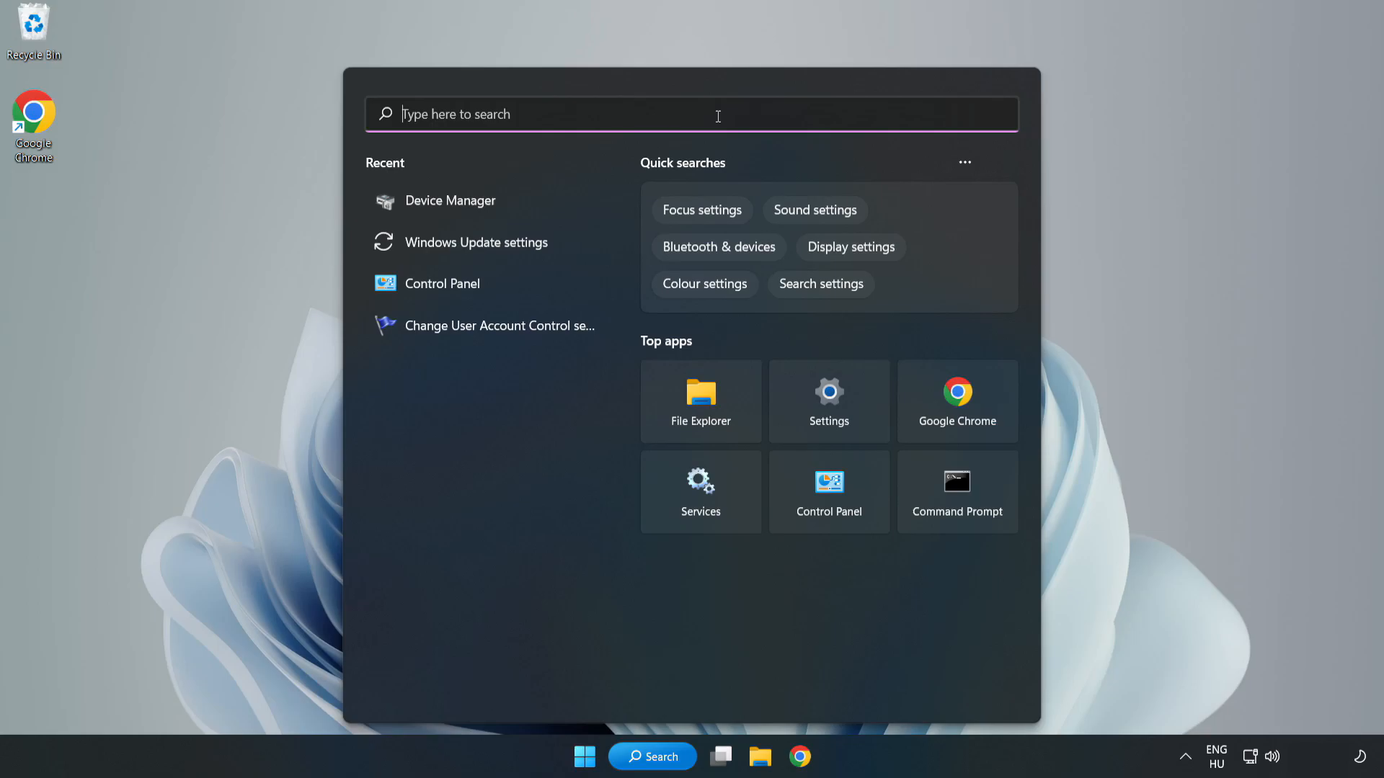
text(upda)
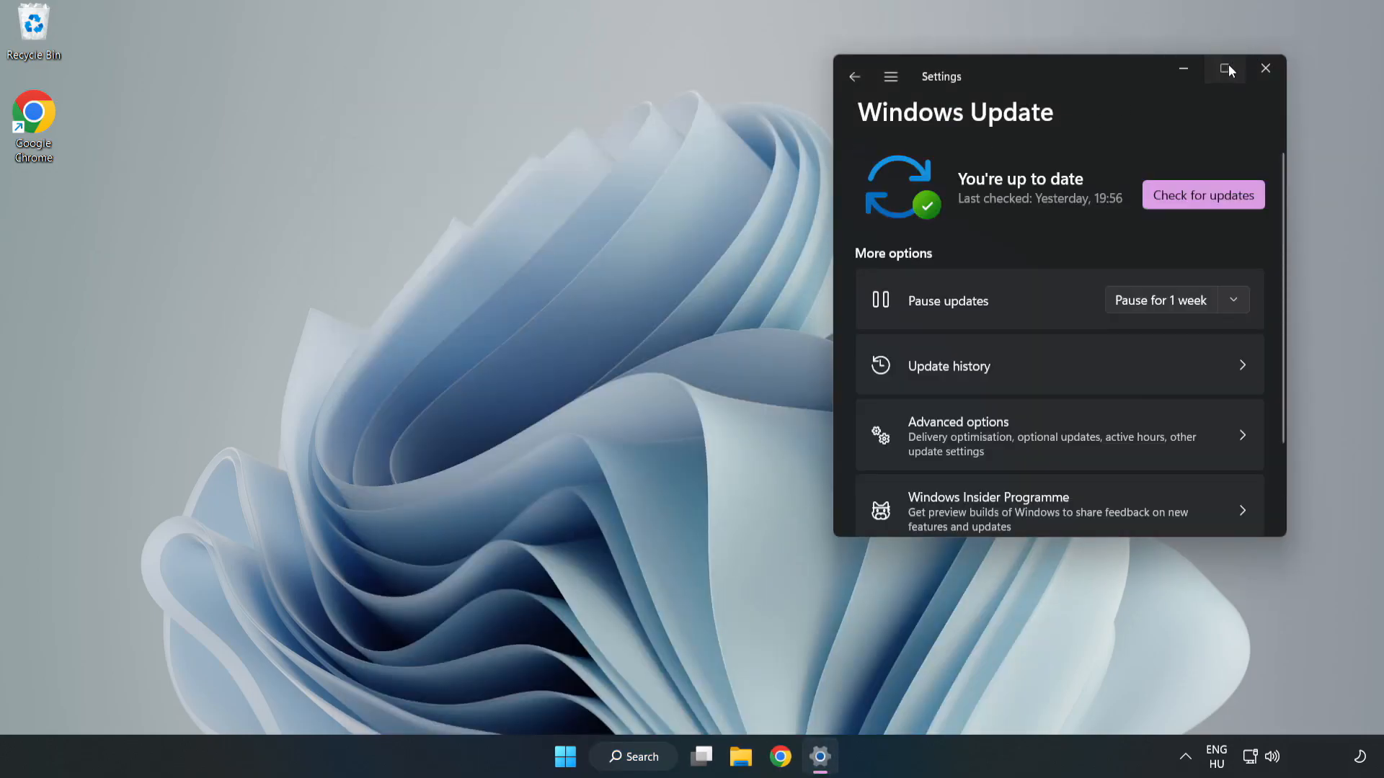
Step: Maximize Settings, run a Windows Update check showing 'You're up to date', then close Settings
click(1225, 69)
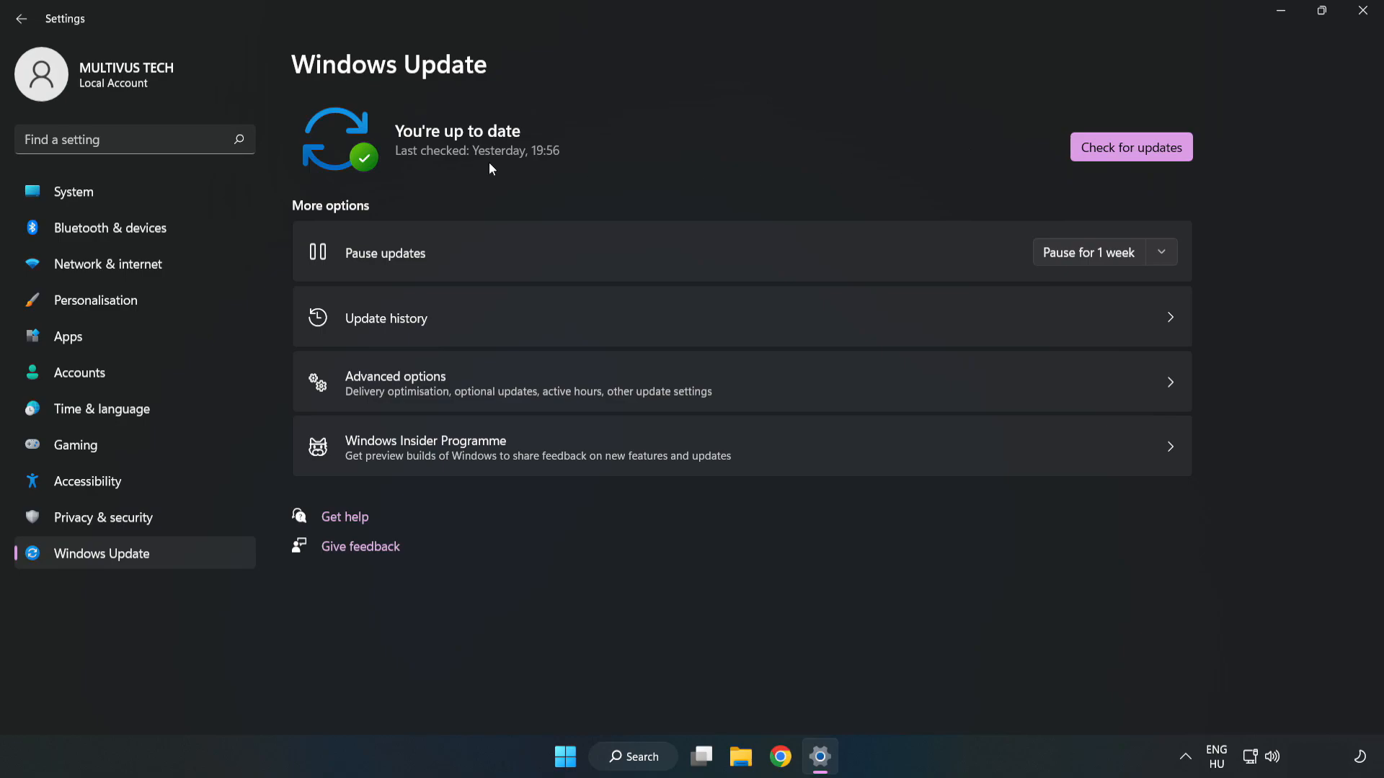
click(1131, 147)
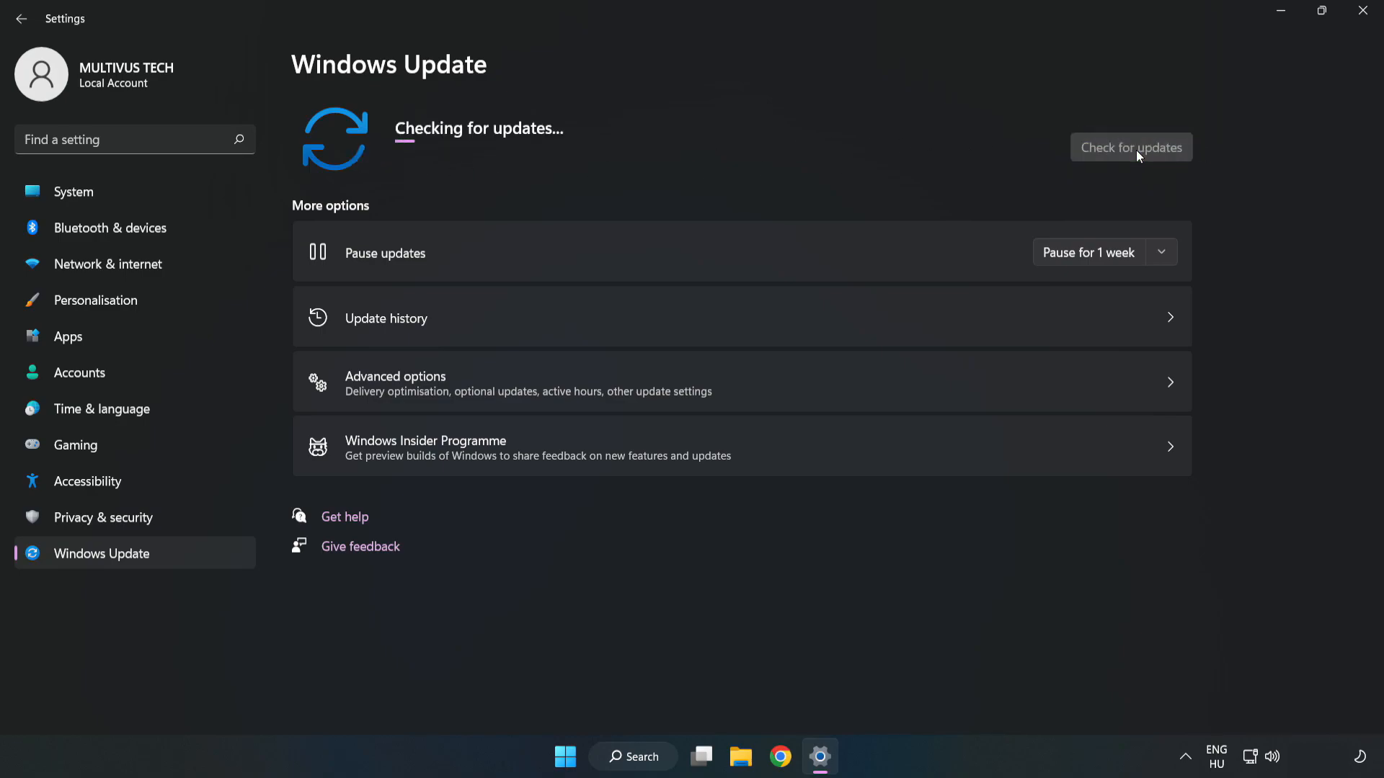
mouse_move(1134, 154)
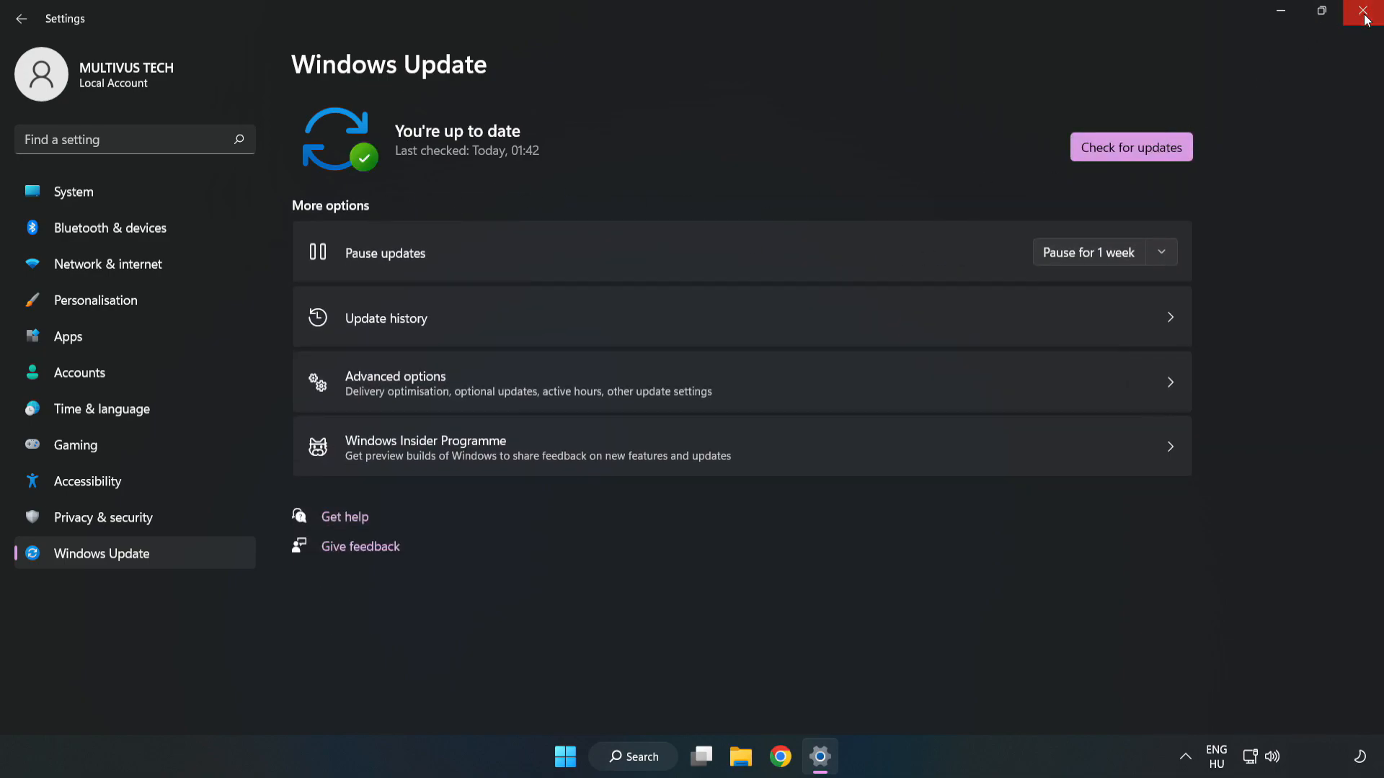
click(1366, 13)
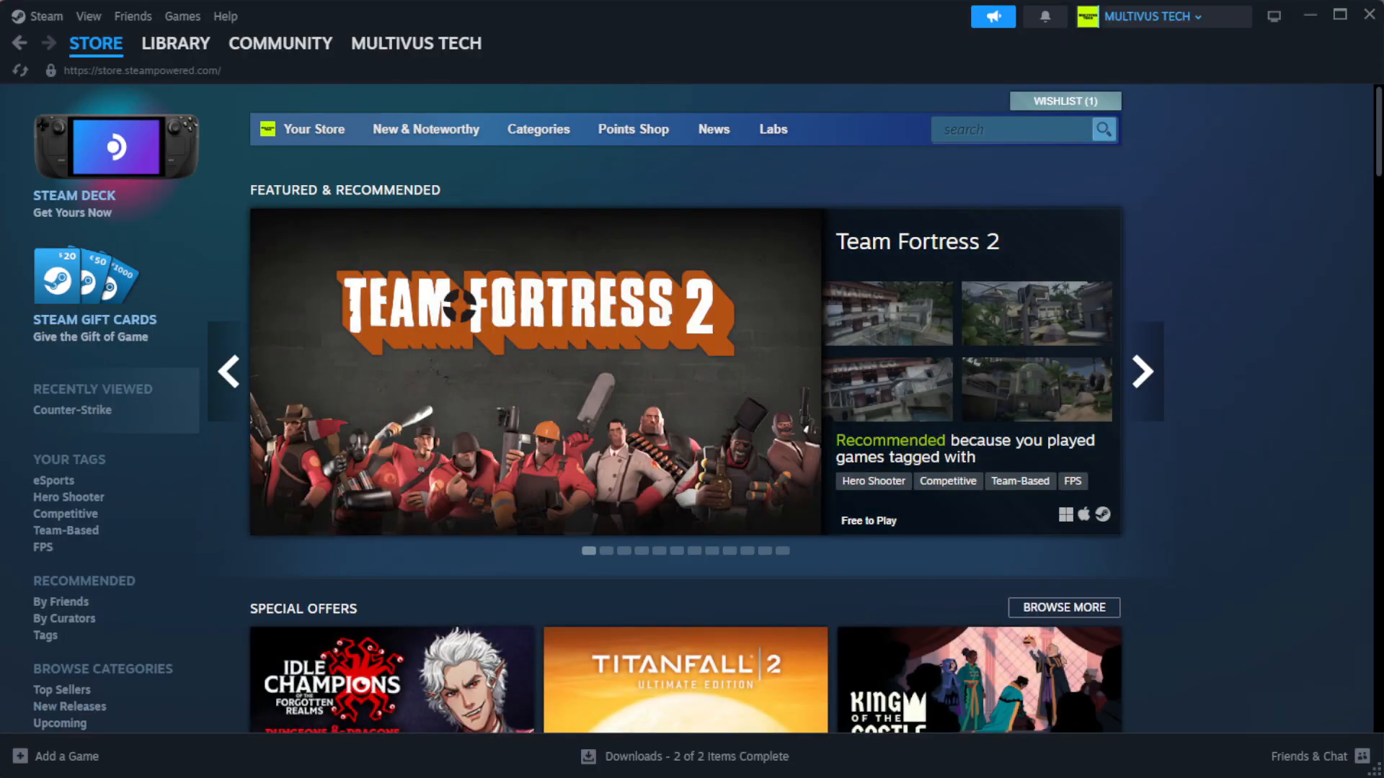
Step: From Steam Library Home, bring up Properties for YOUR NOT WORKING GAME under Favorites
click(176, 44)
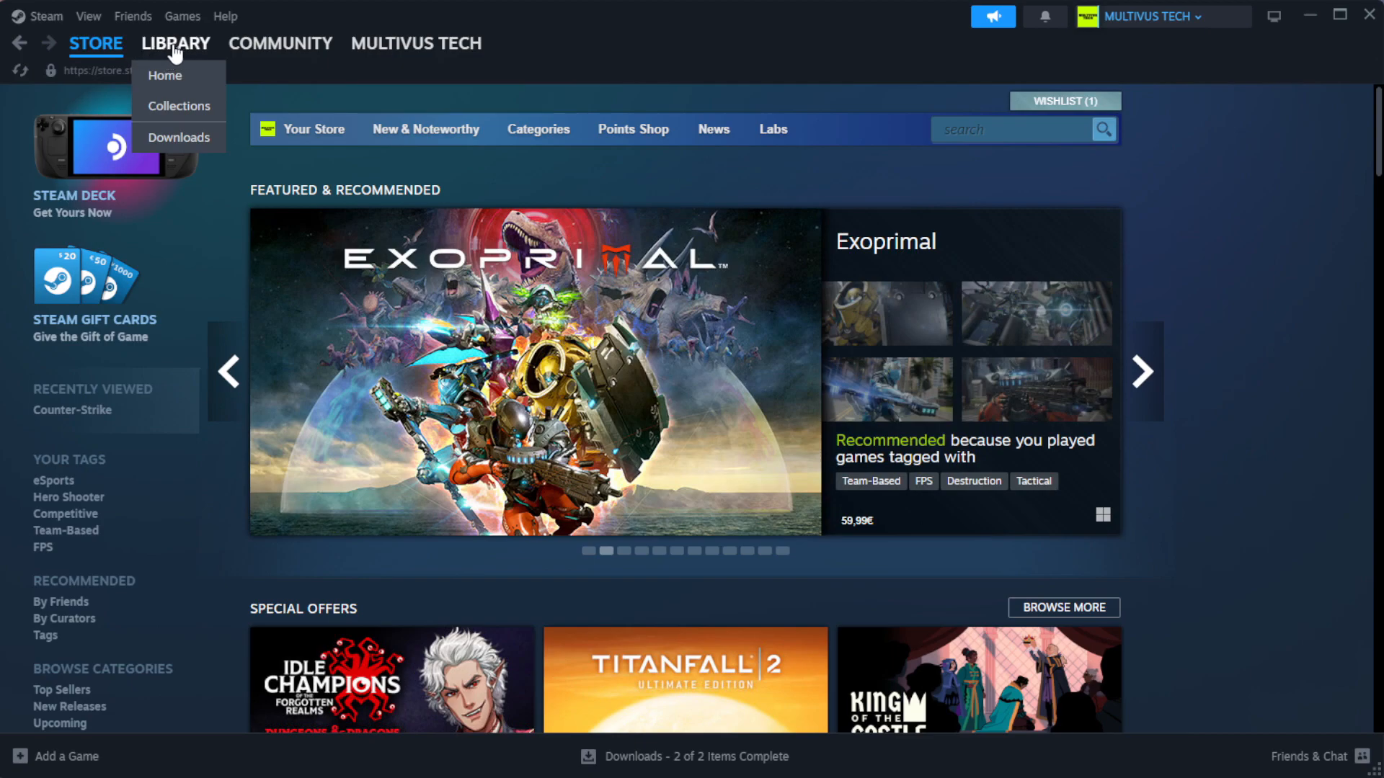
click(163, 74)
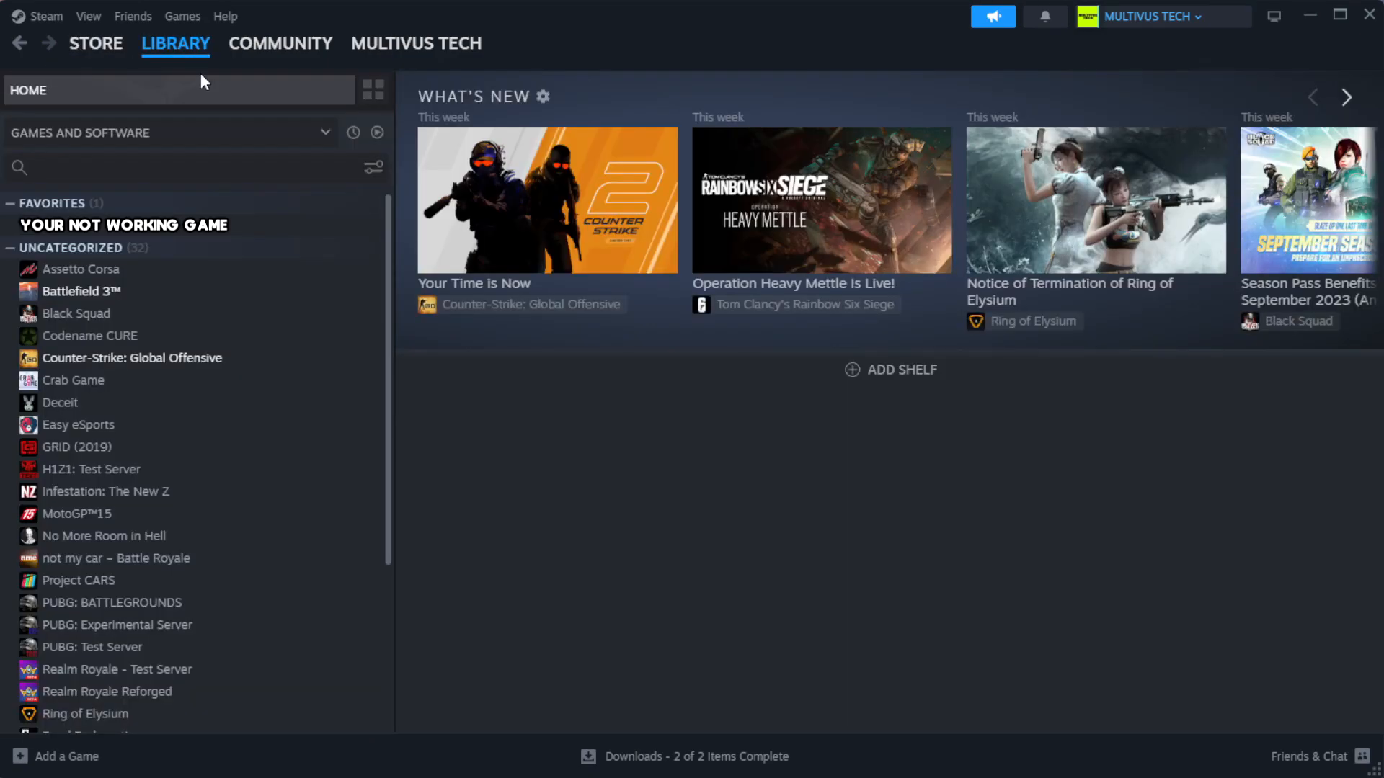
mouse_move(241, 121)
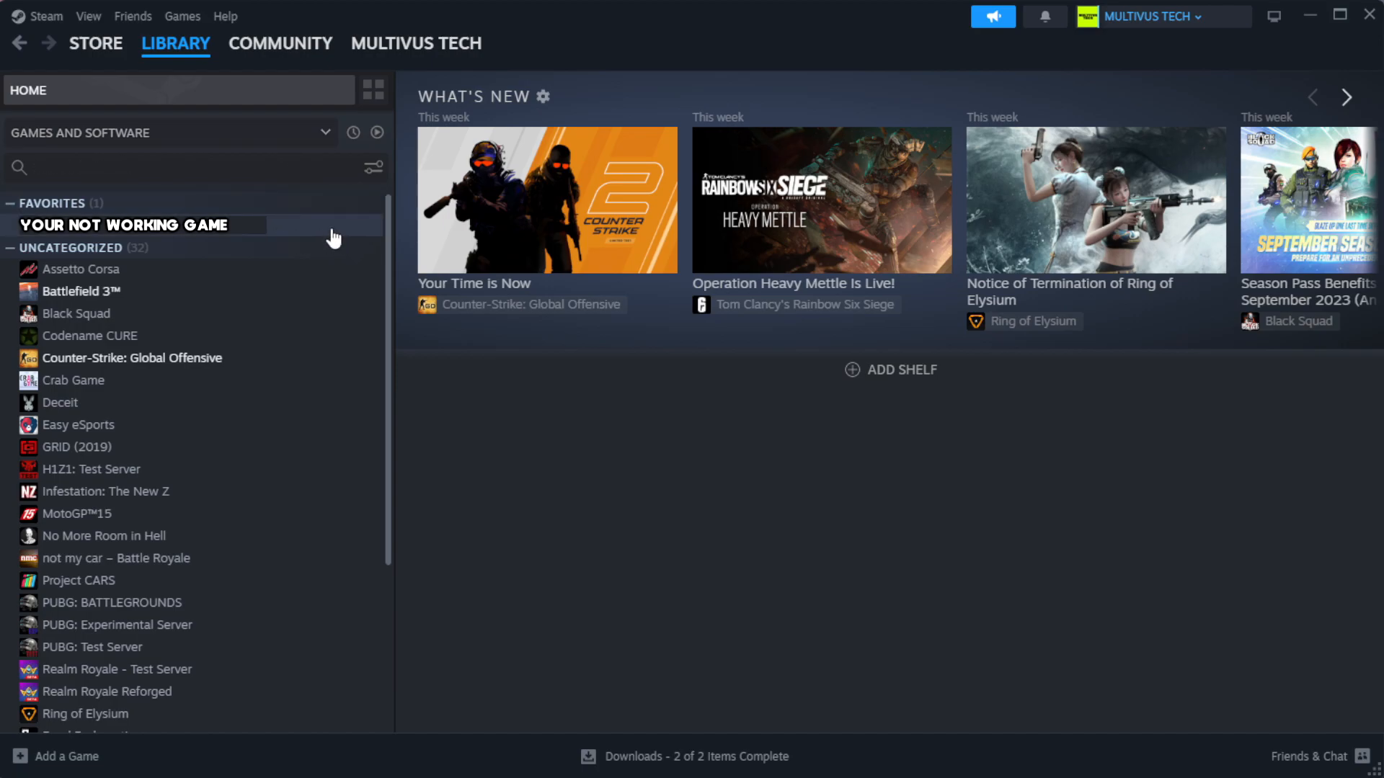
mouse_move(340, 238)
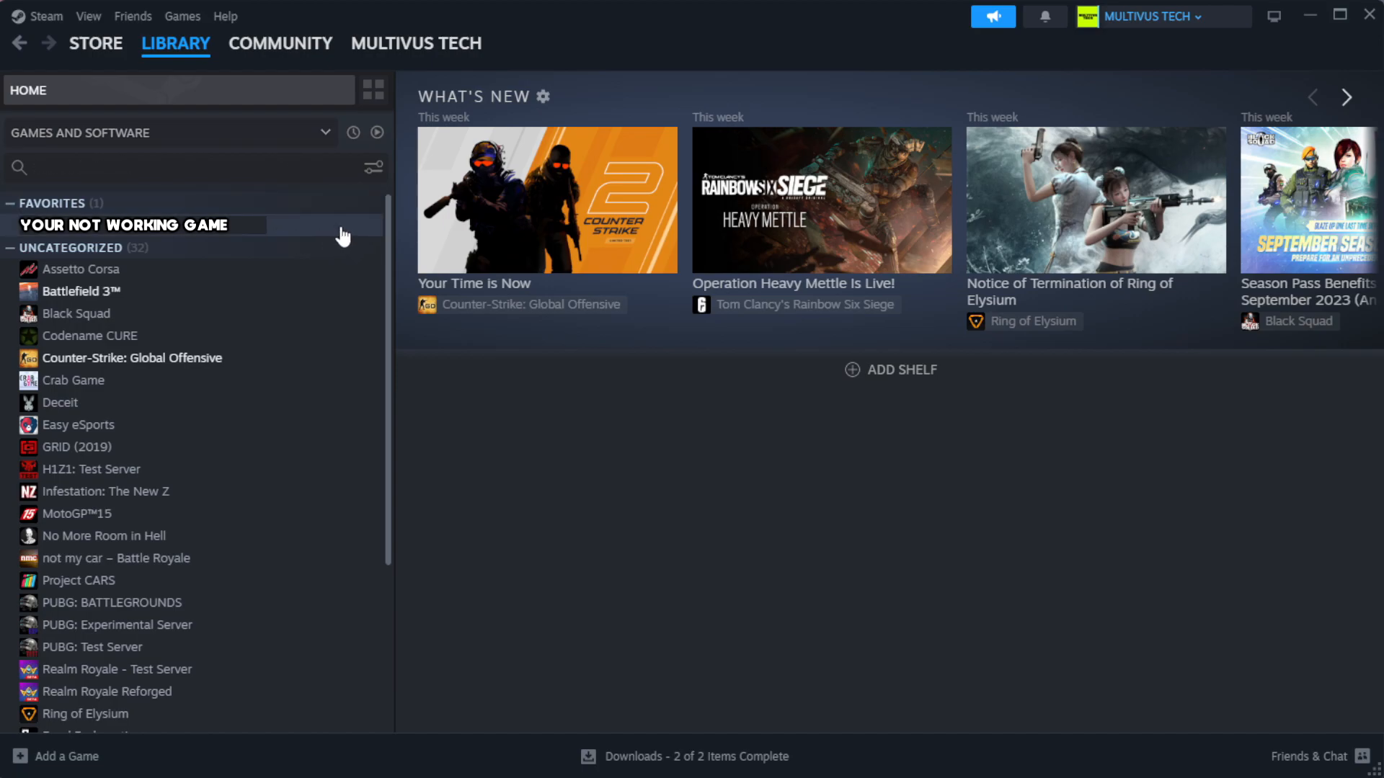
right_click(123, 225)
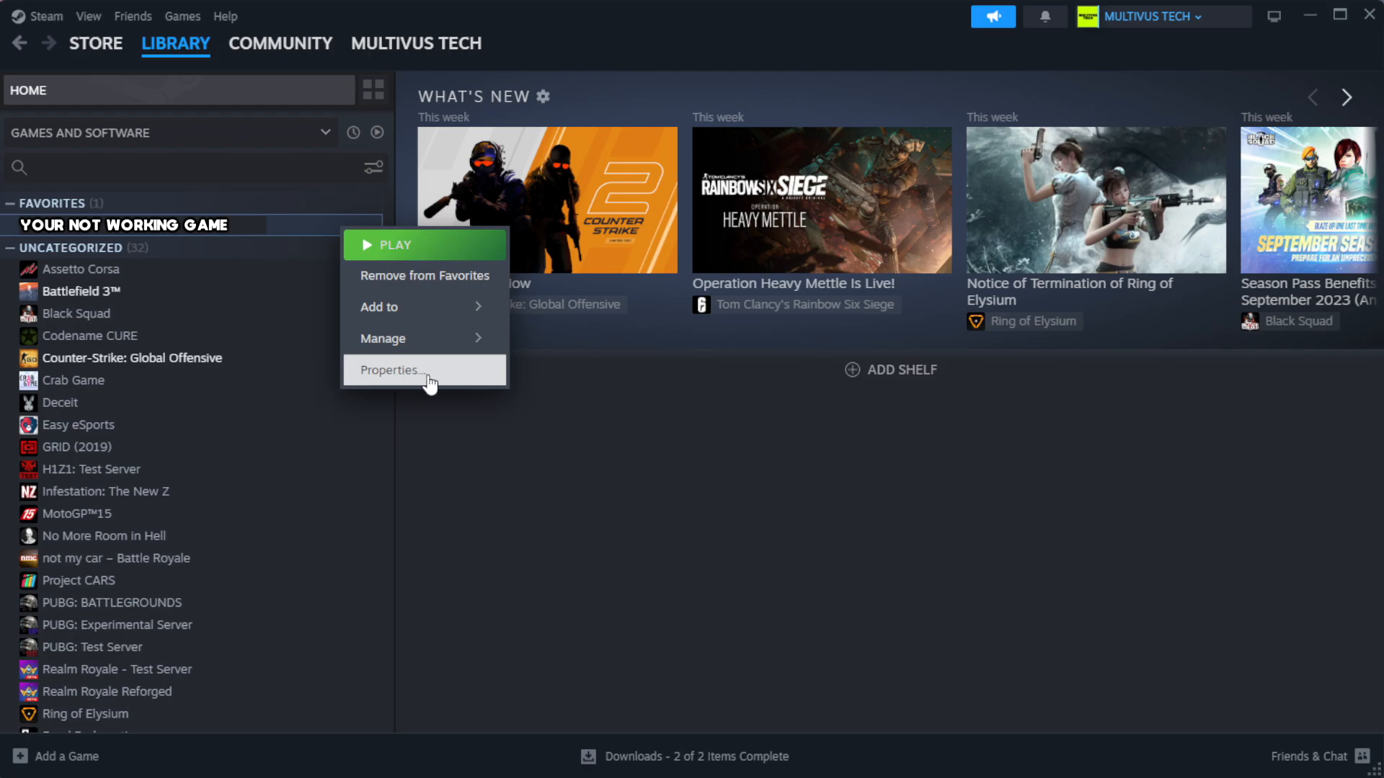
click(389, 370)
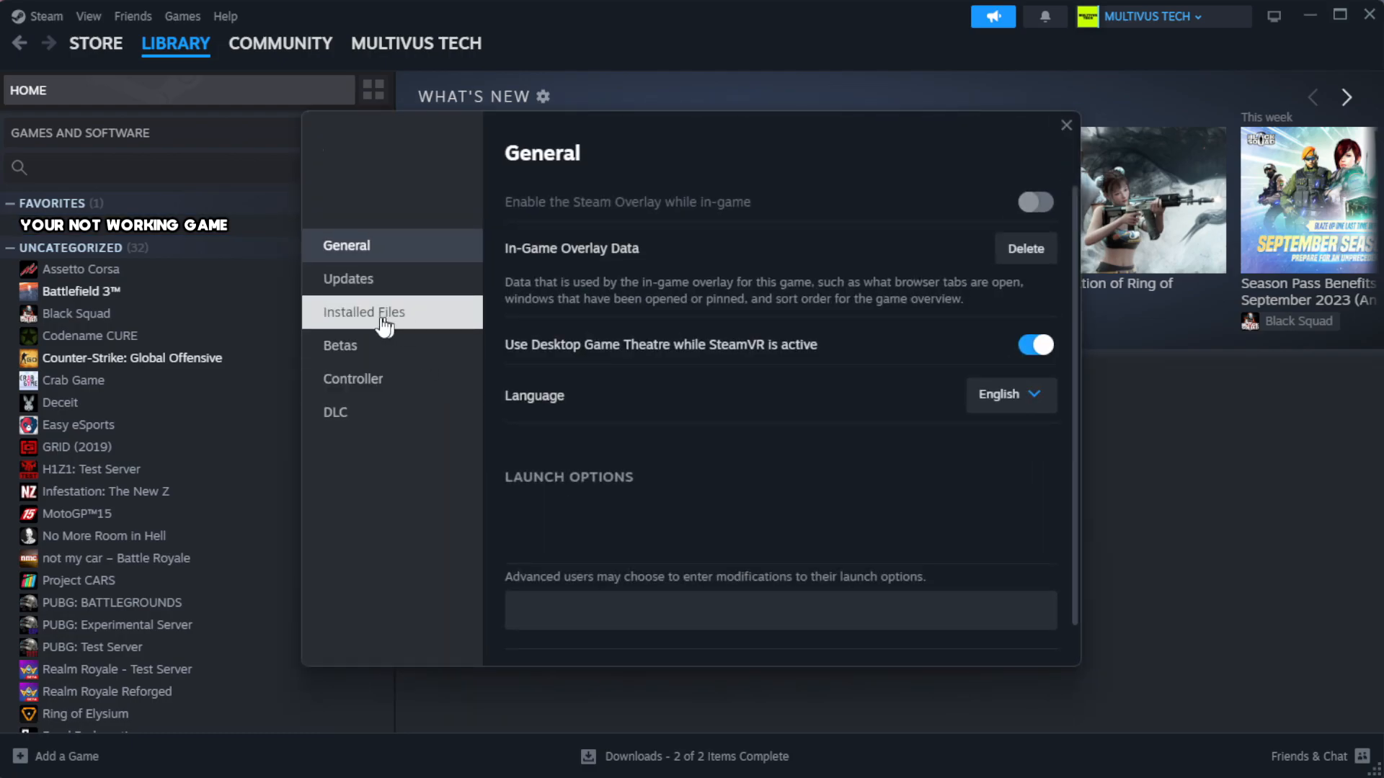
mouse_move(455, 327)
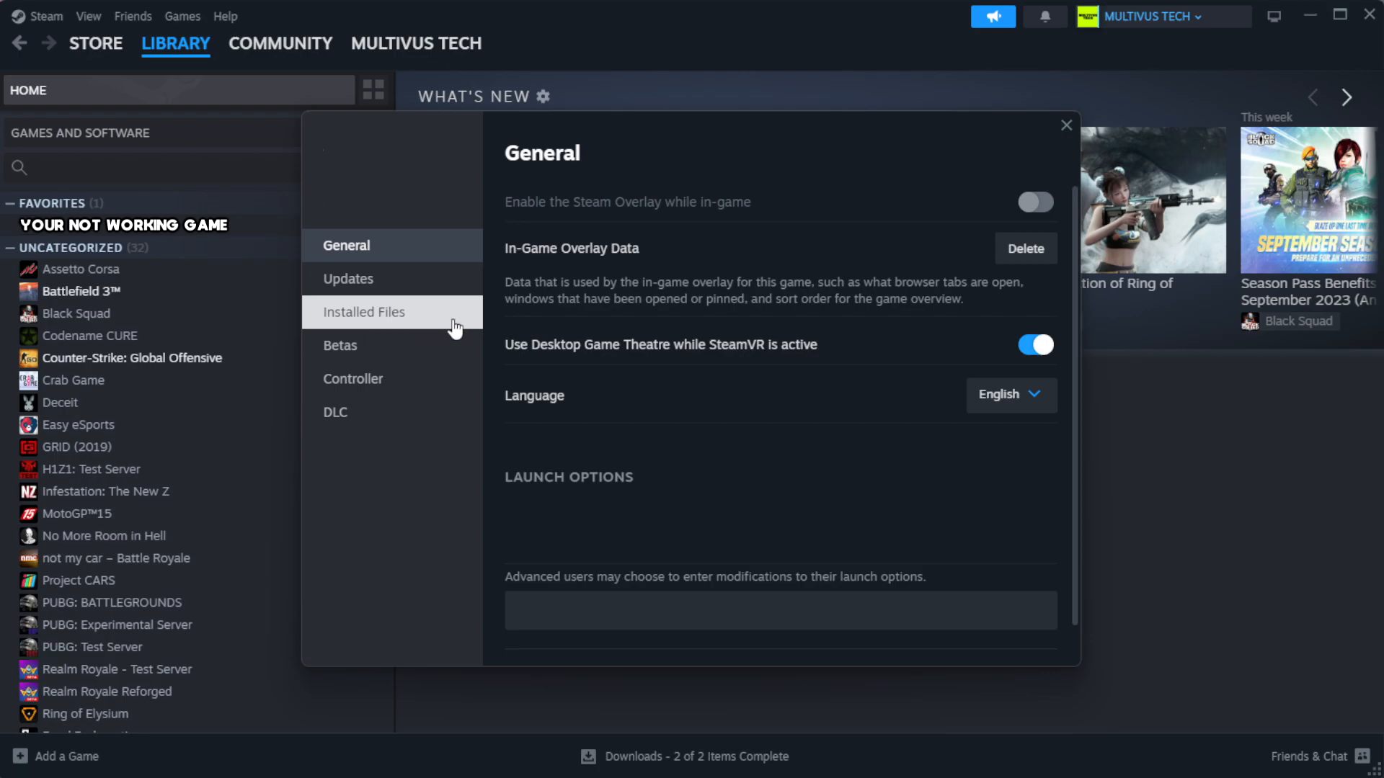
Step: Verify integrity of the game's installed files until all 1039 files validate
click(363, 311)
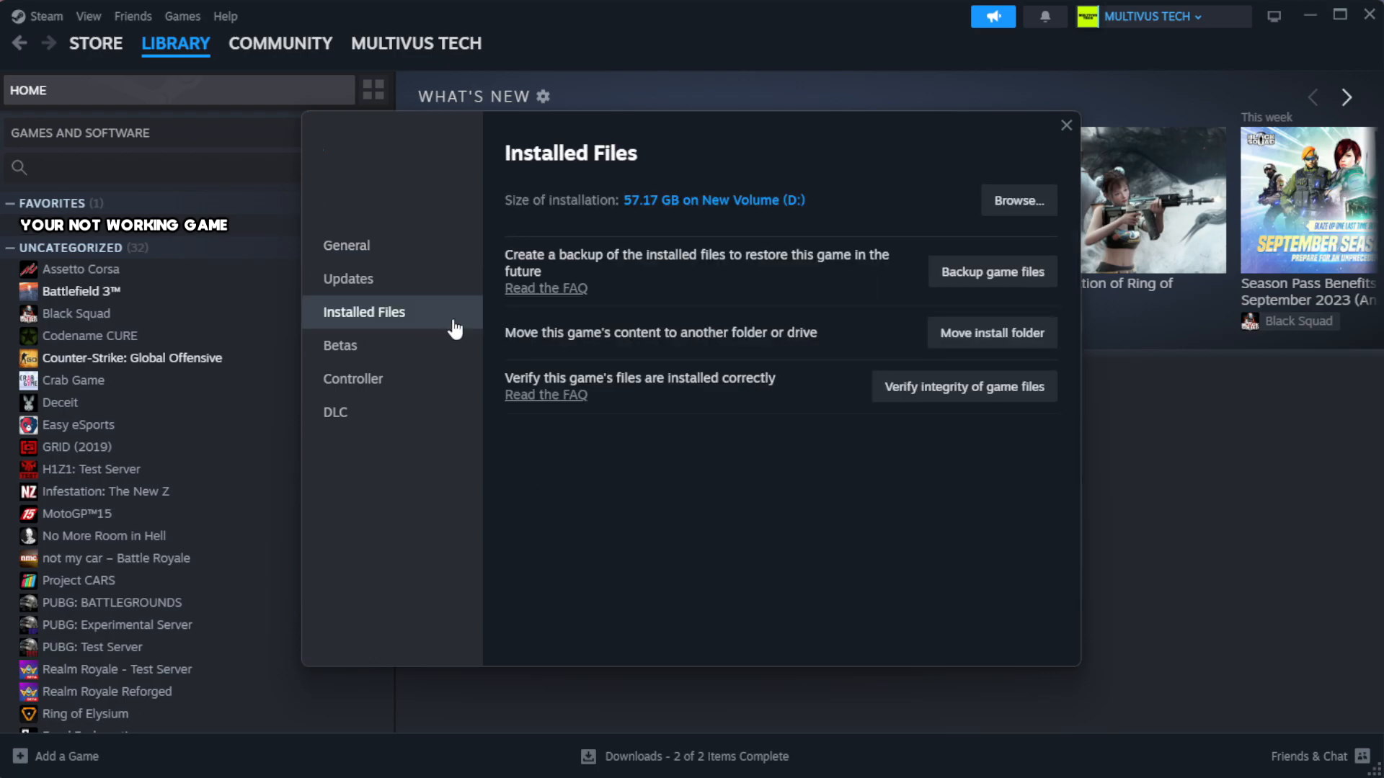
mouse_move(888, 436)
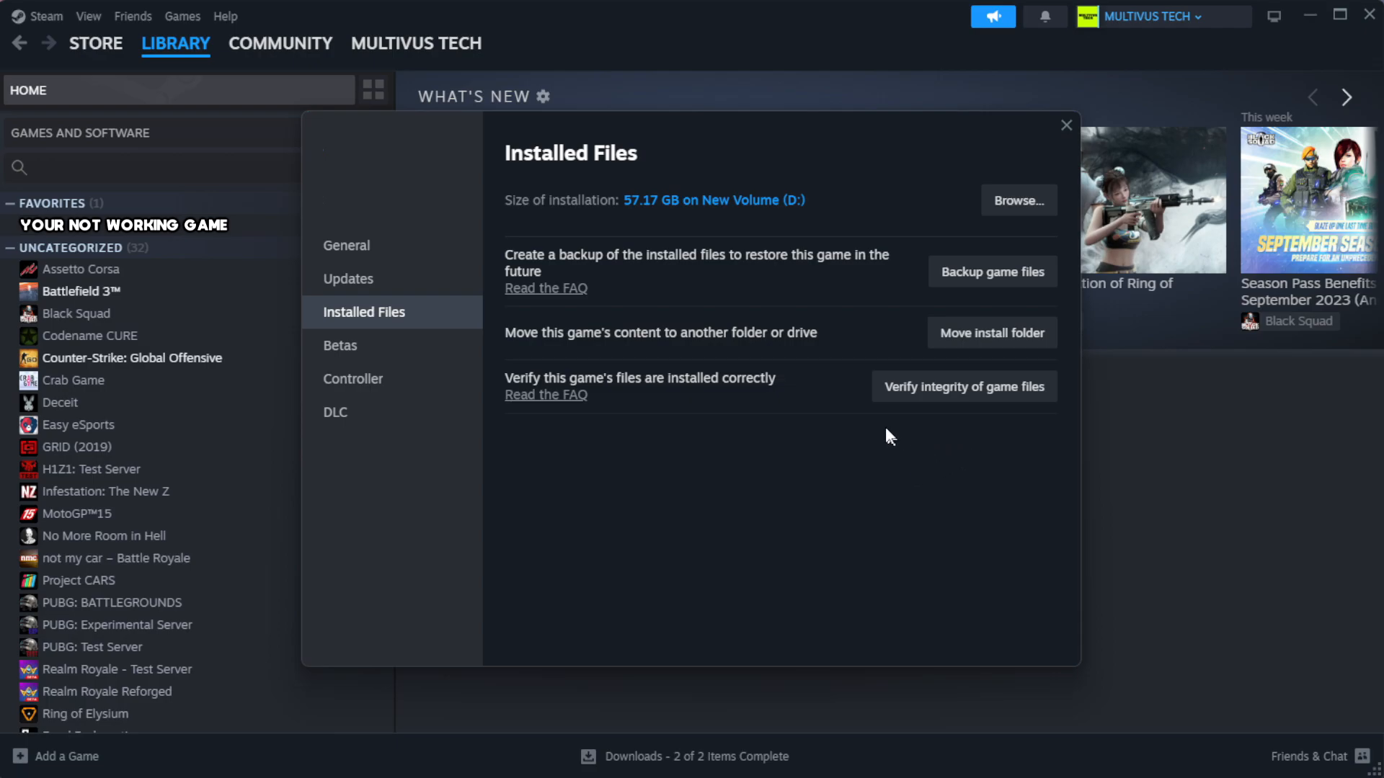
mouse_move(962, 397)
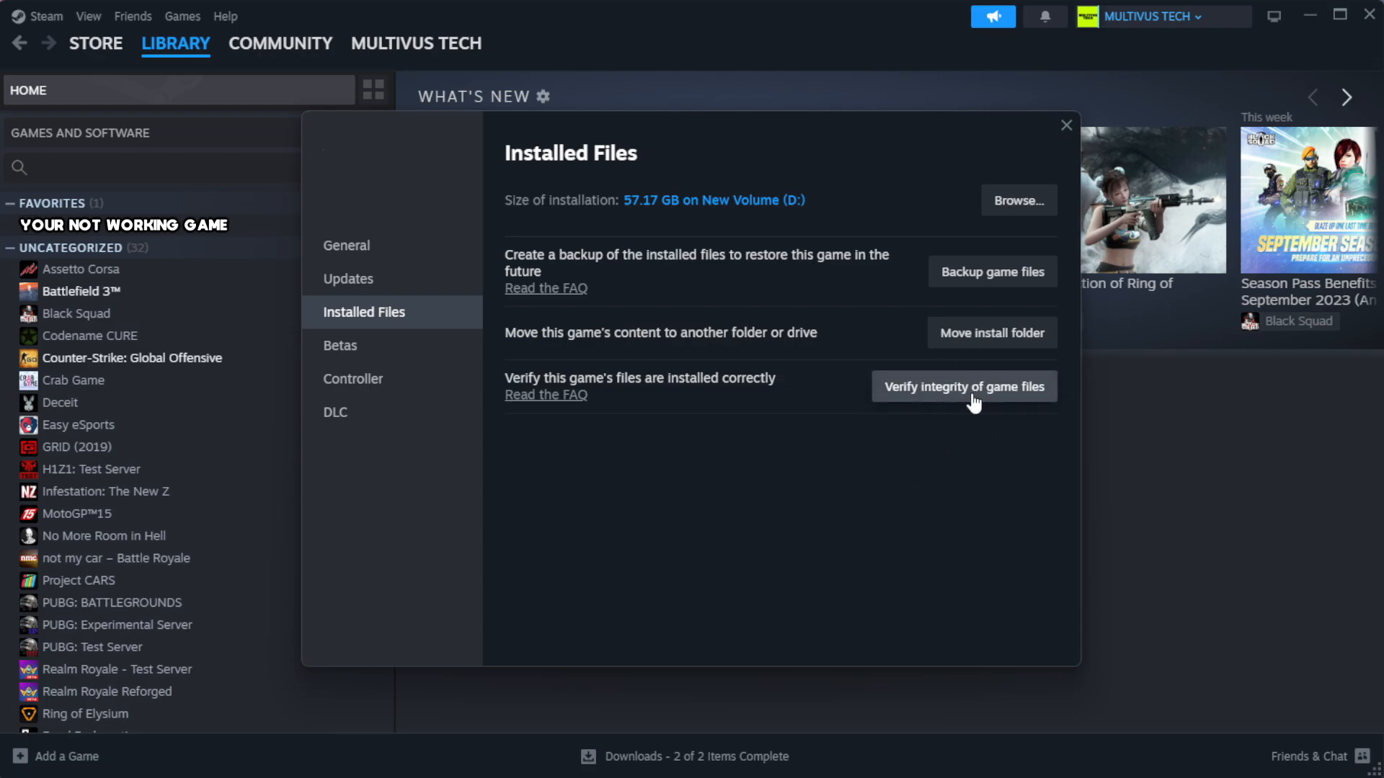
click(963, 386)
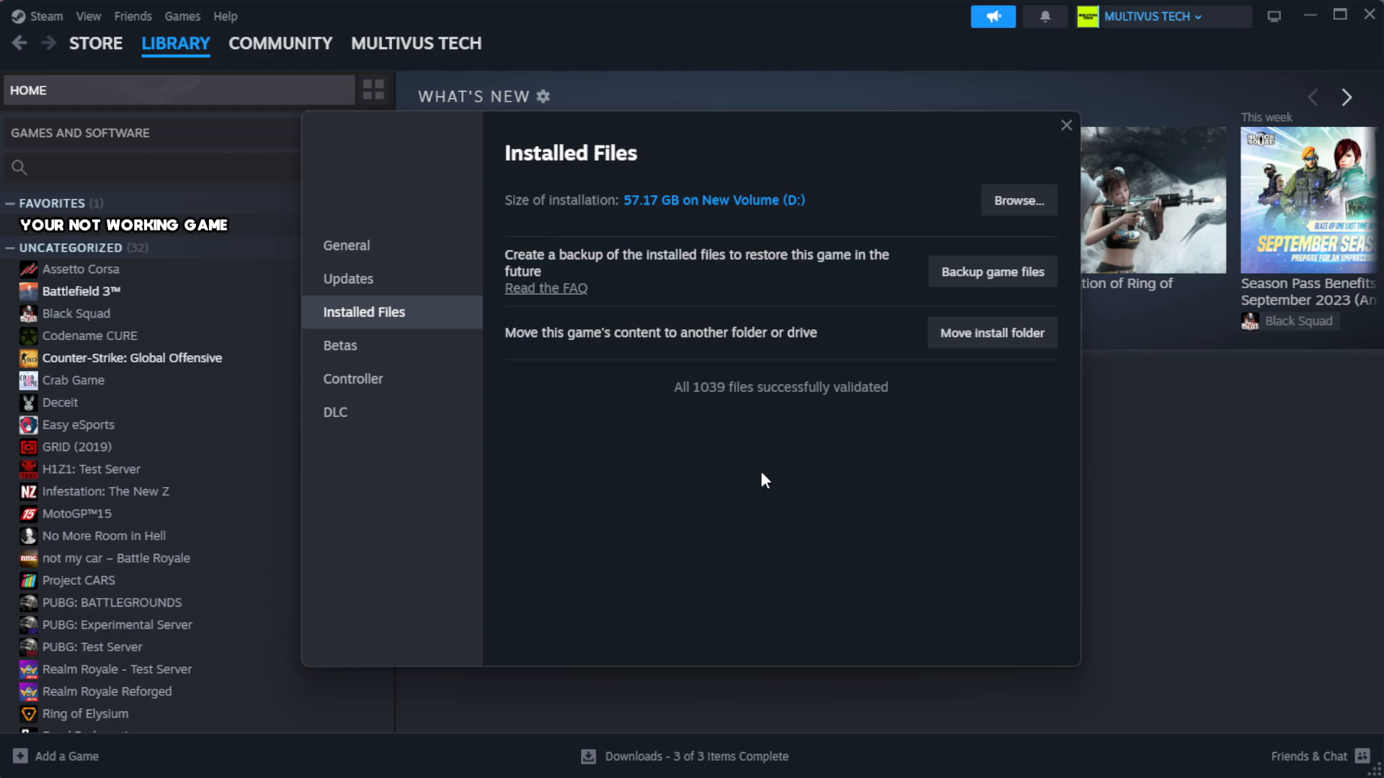
mouse_move(762, 418)
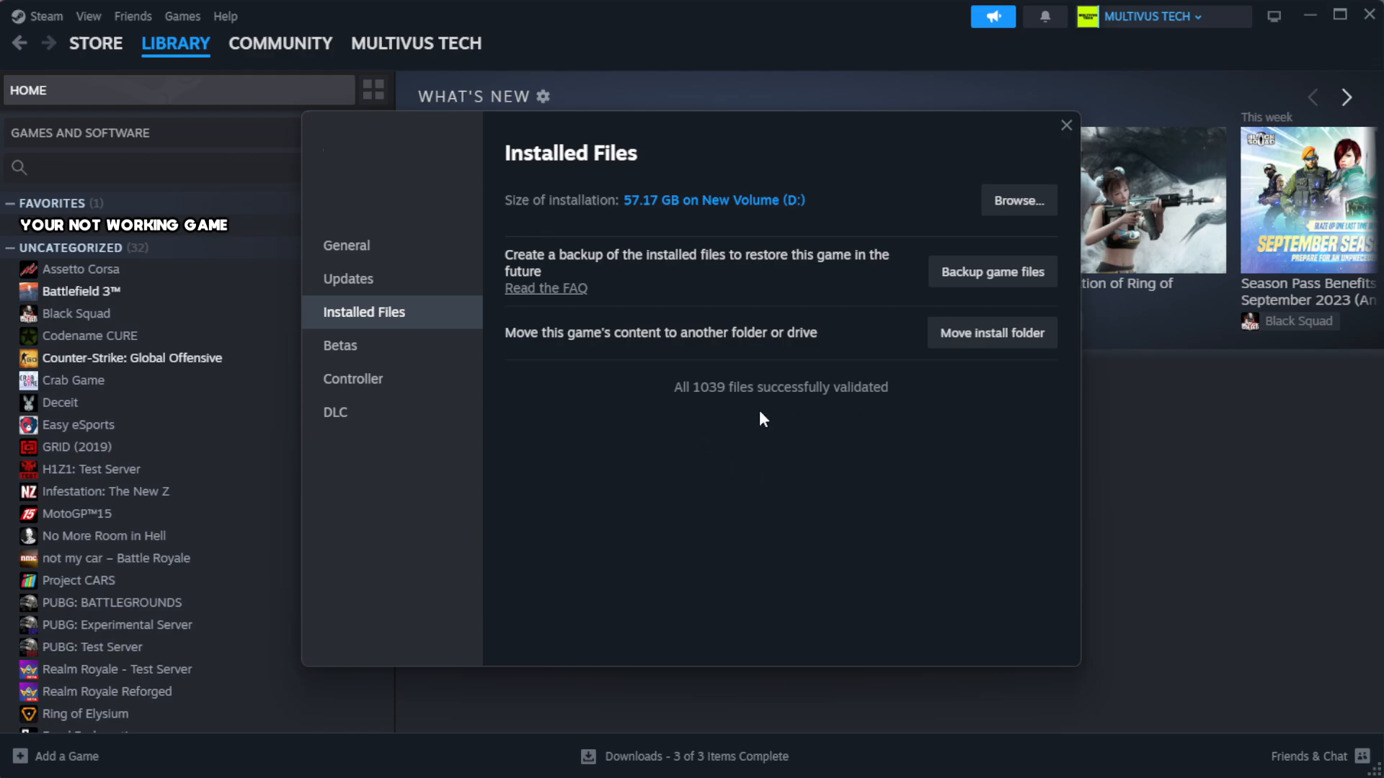
mouse_move(1017, 205)
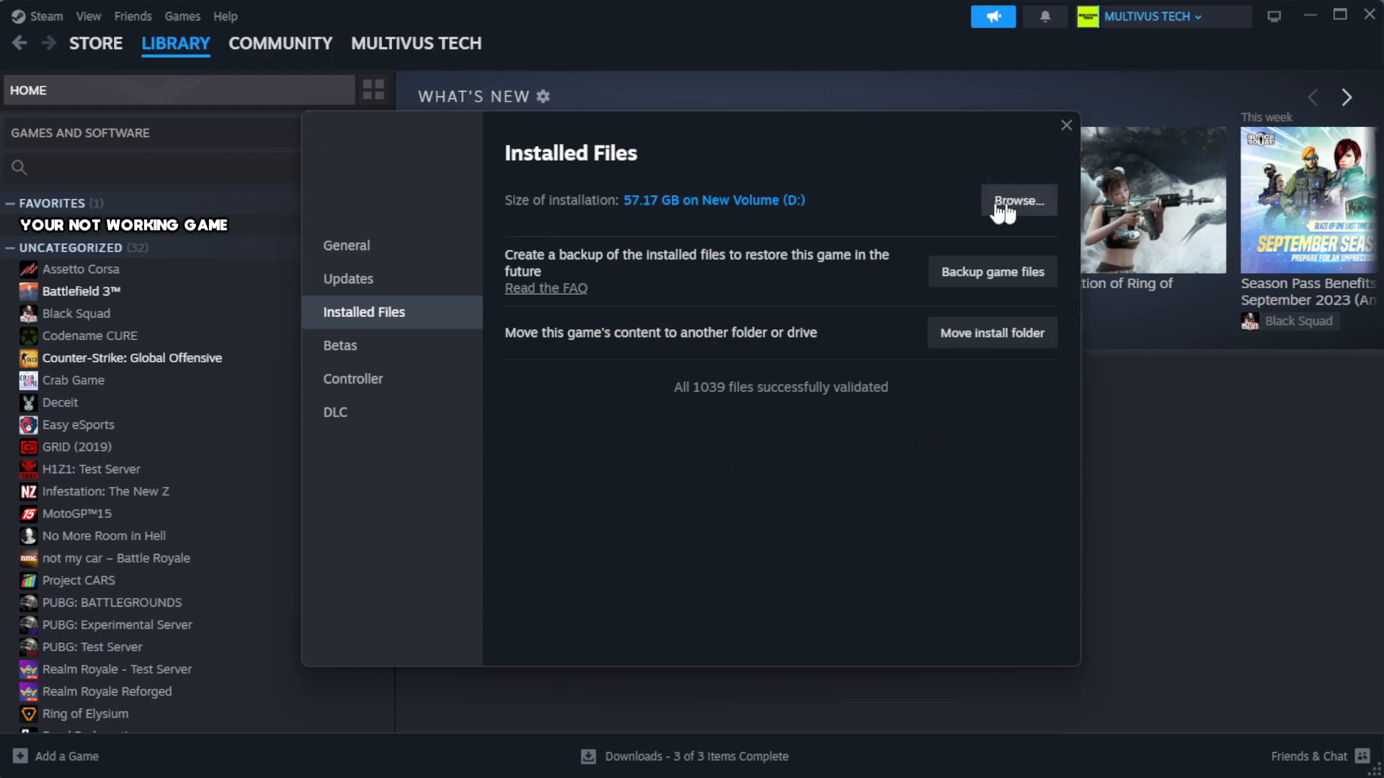
Step: Browse to the game's install folder and open the YOUR NOT WORKING GAME shortcut's Properties
click(1017, 200)
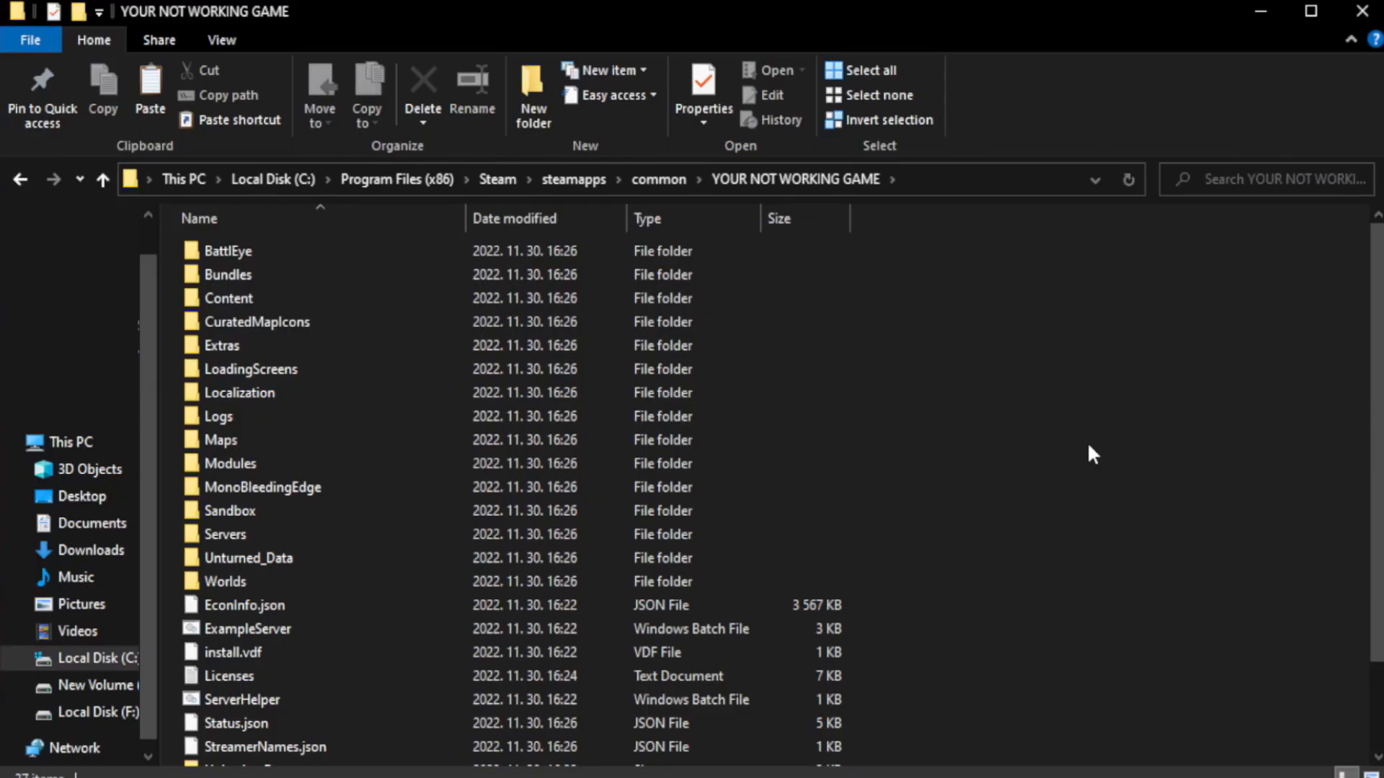
scroll(down, 3)
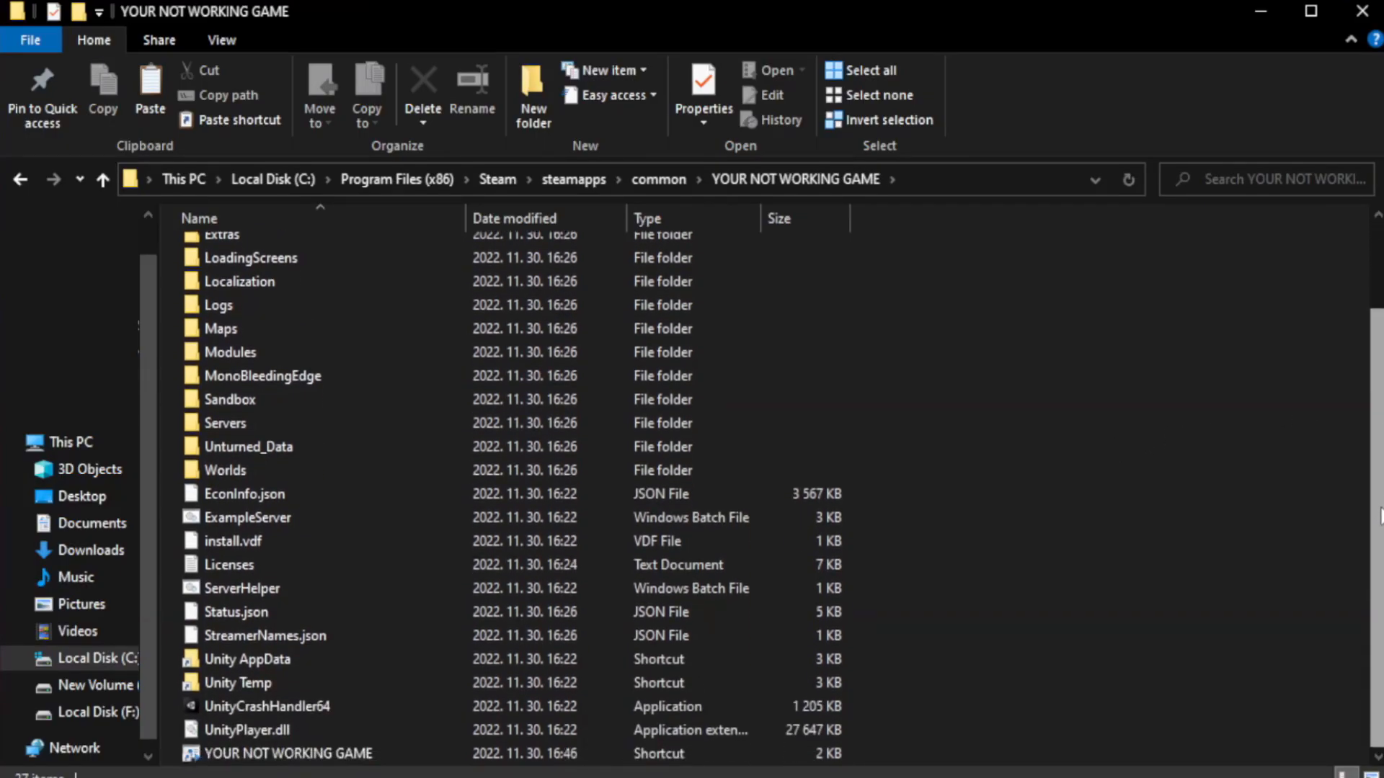
click(287, 754)
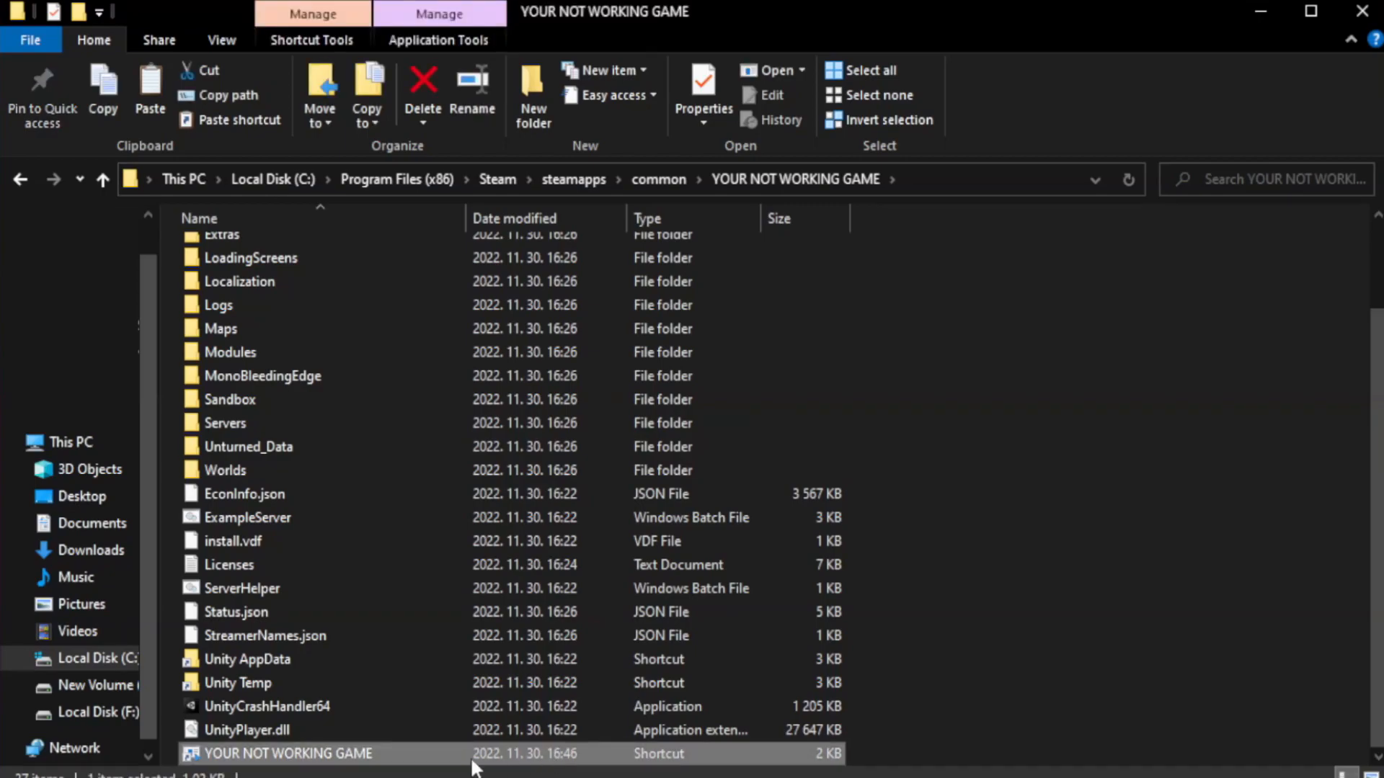
right_click(287, 754)
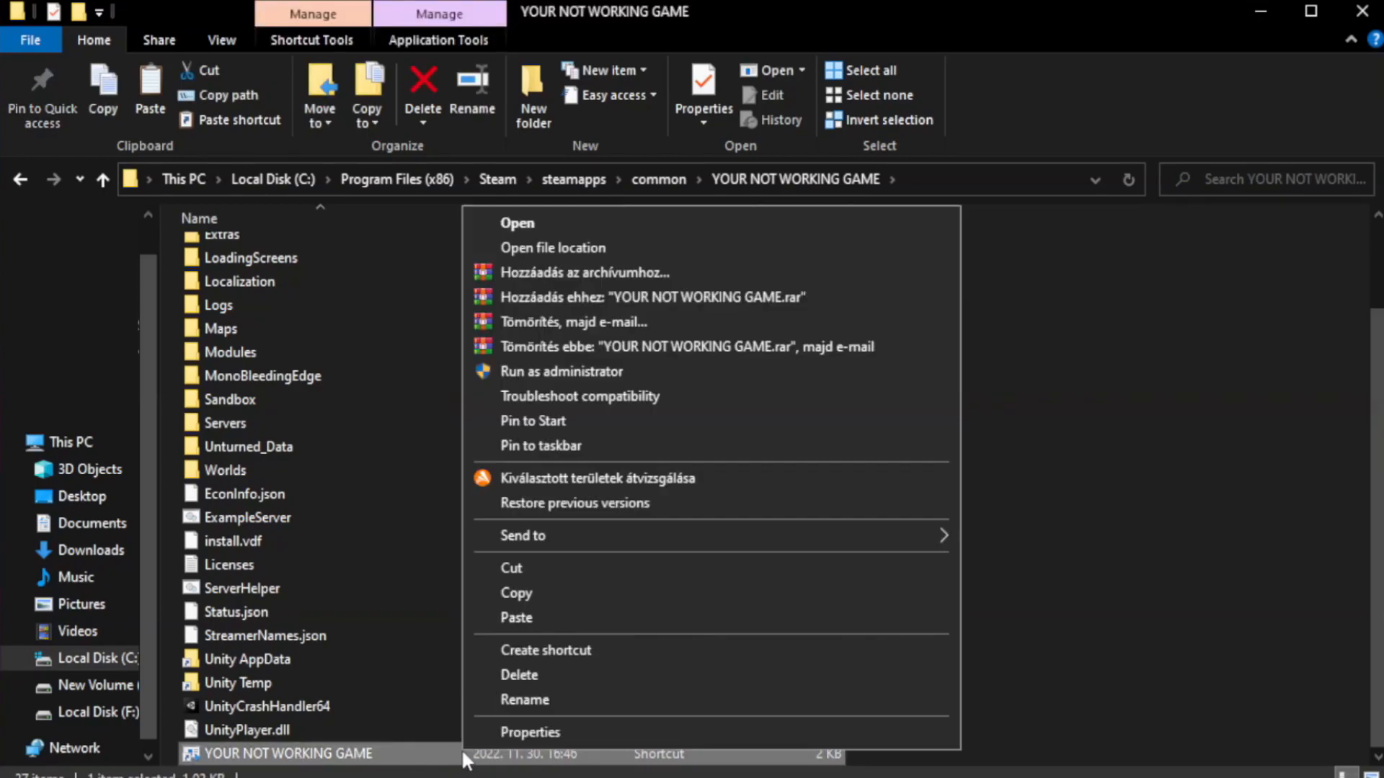
mouse_move(662, 732)
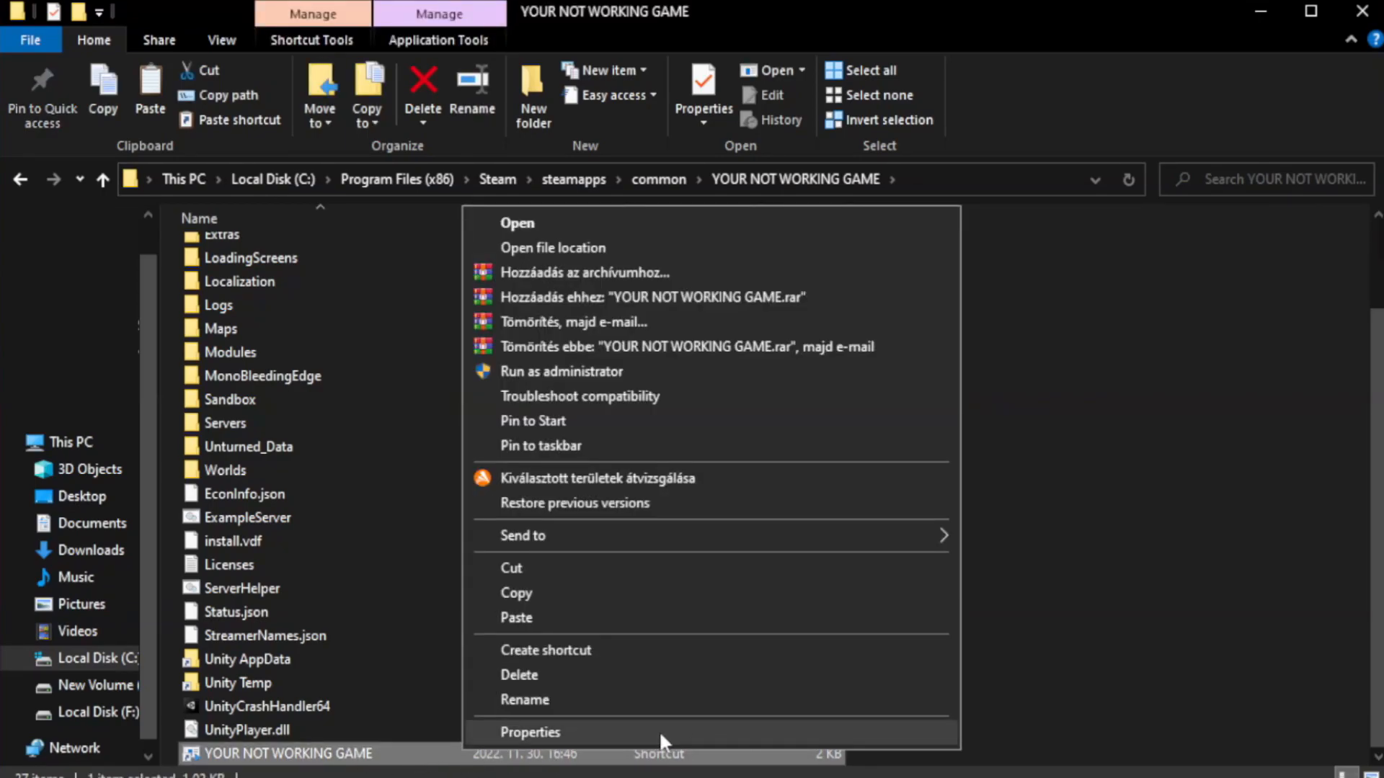
click(529, 731)
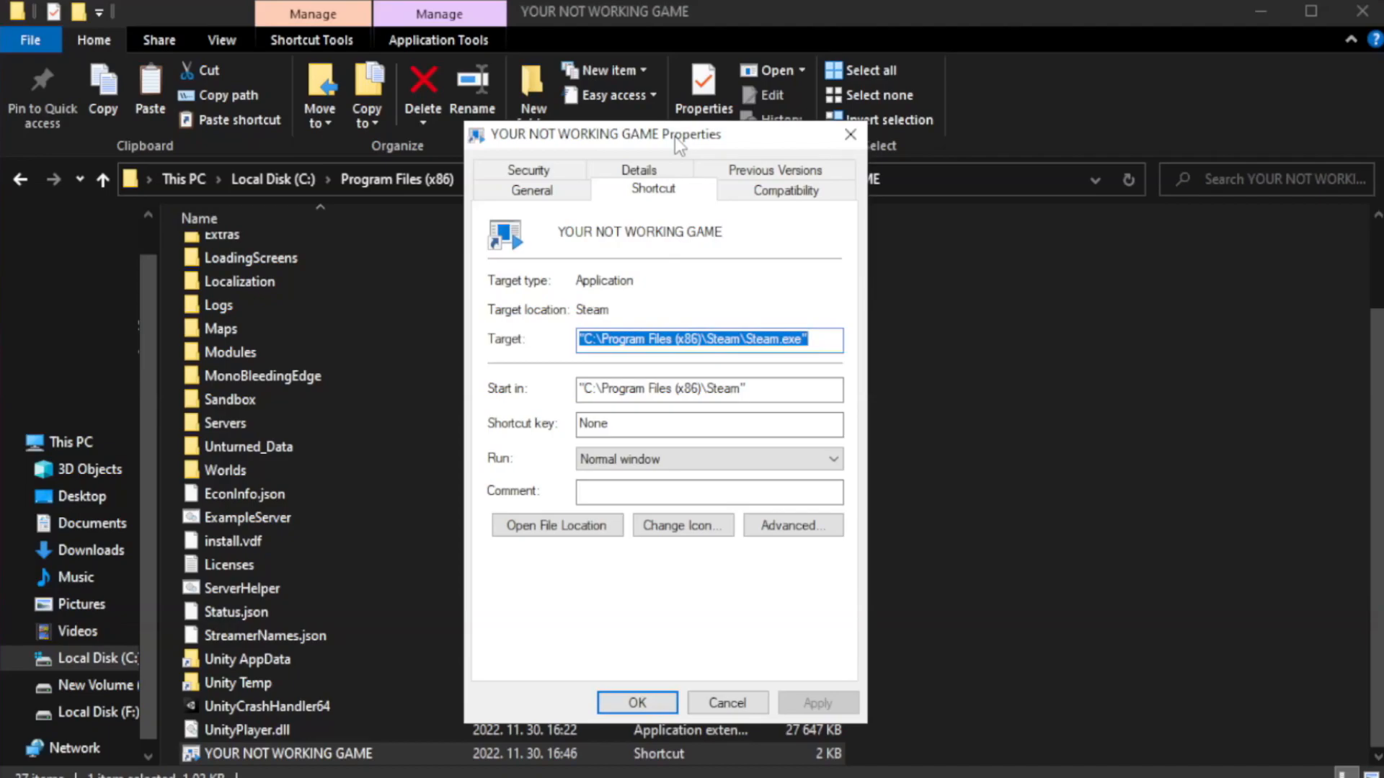
mouse_move(783, 189)
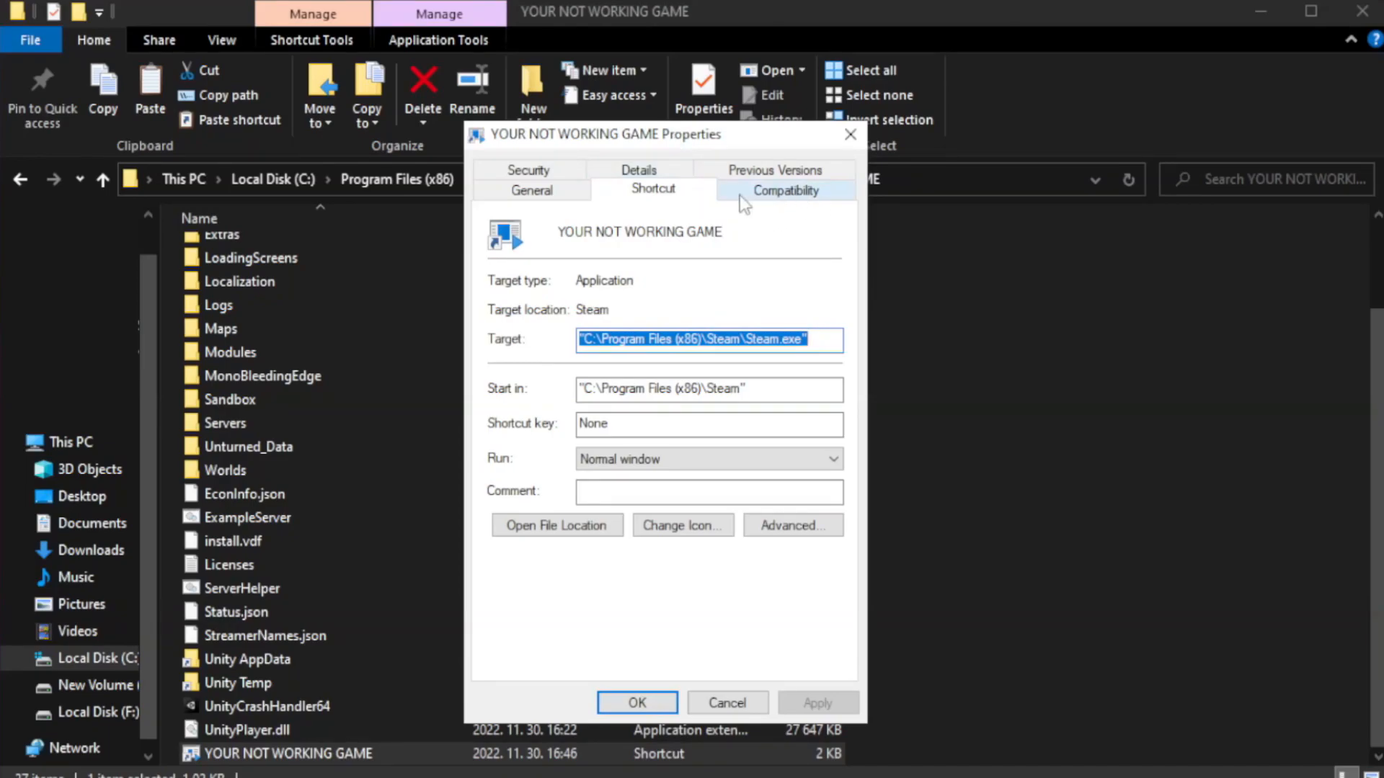
Step: Set Windows 8 compatibility, no fullscreen optimizations and run as administrator; save and close Explorer
click(785, 189)
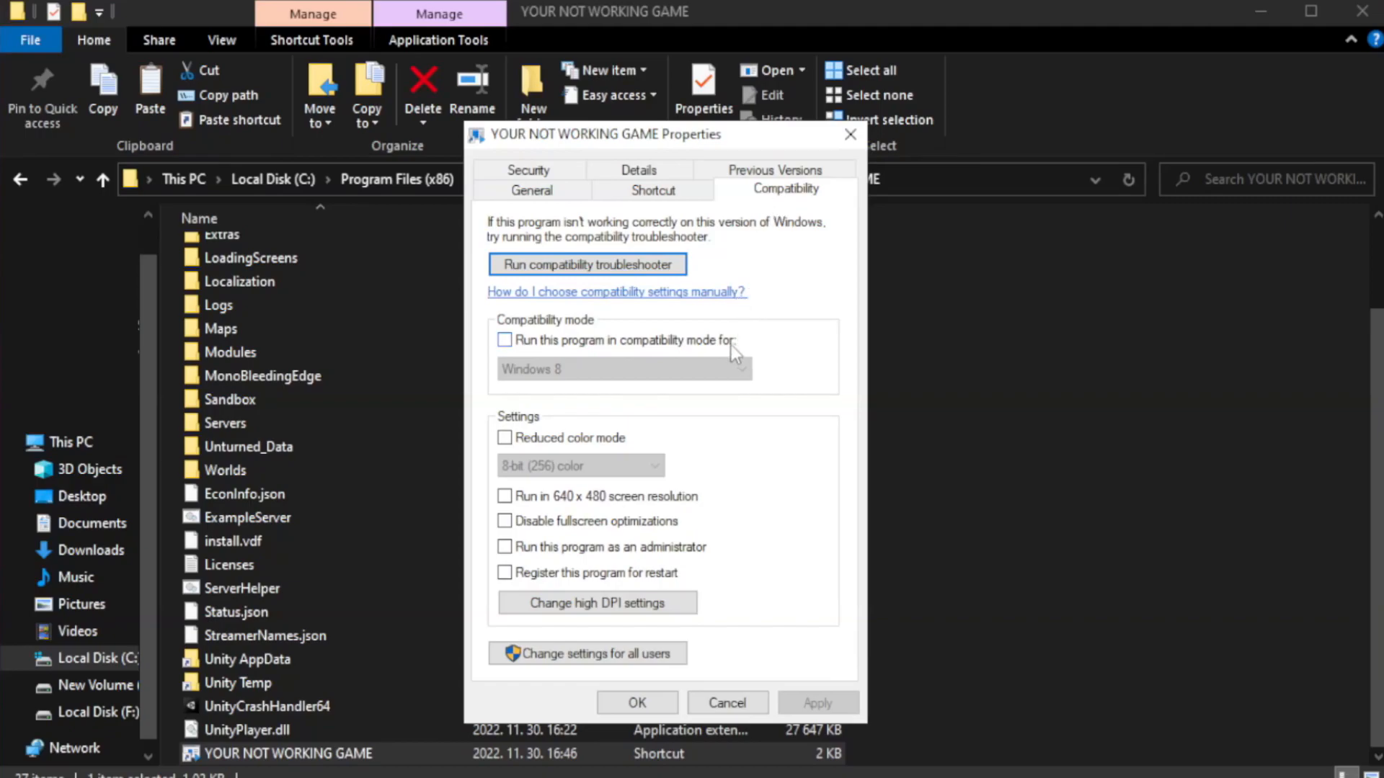
mouse_move(605, 358)
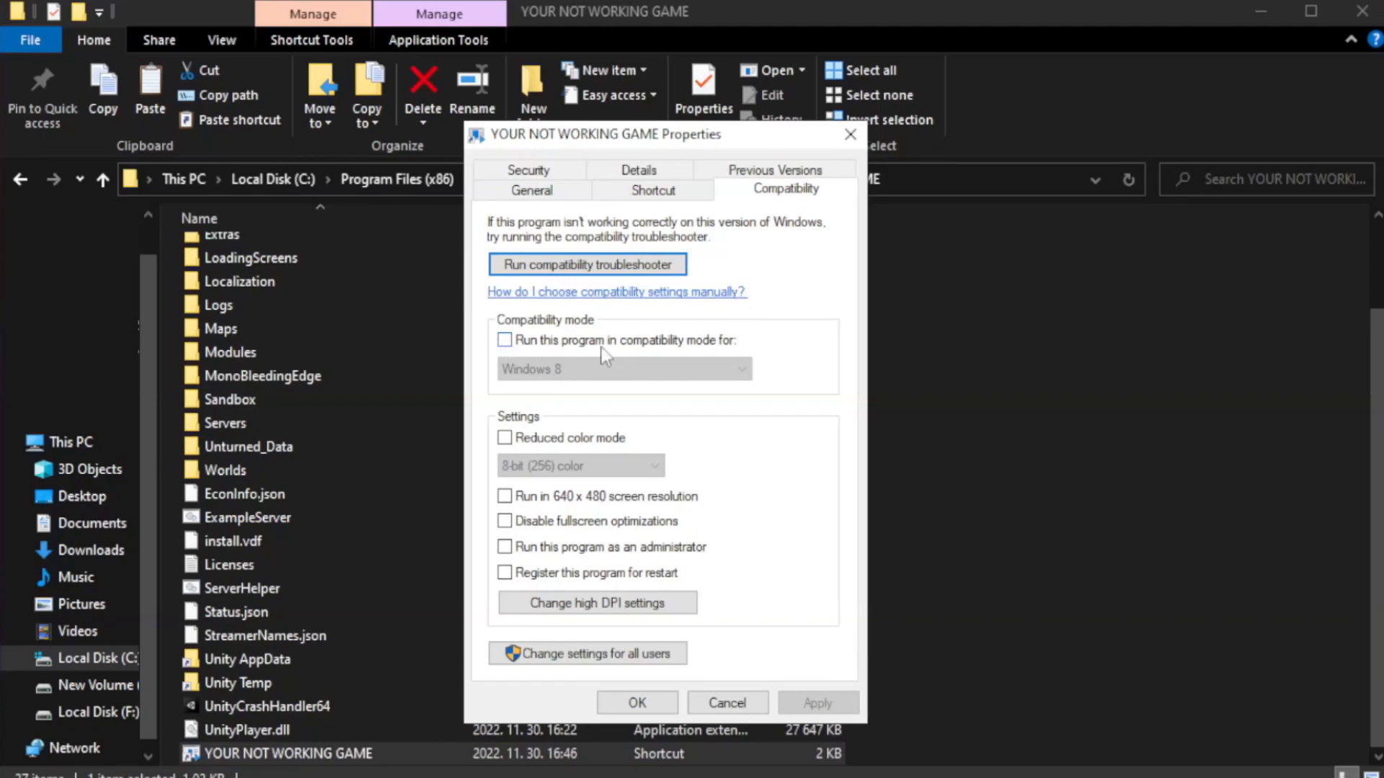
click(505, 339)
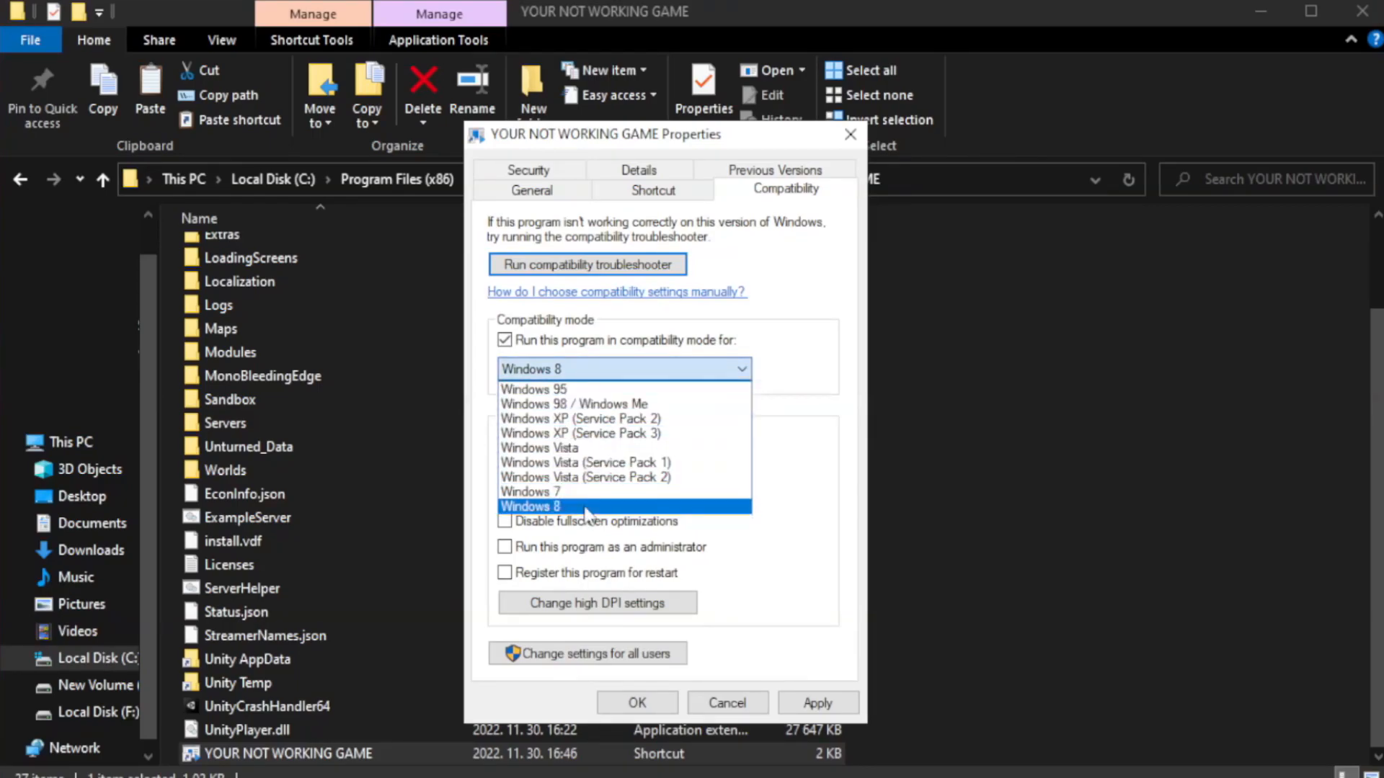
click(530, 506)
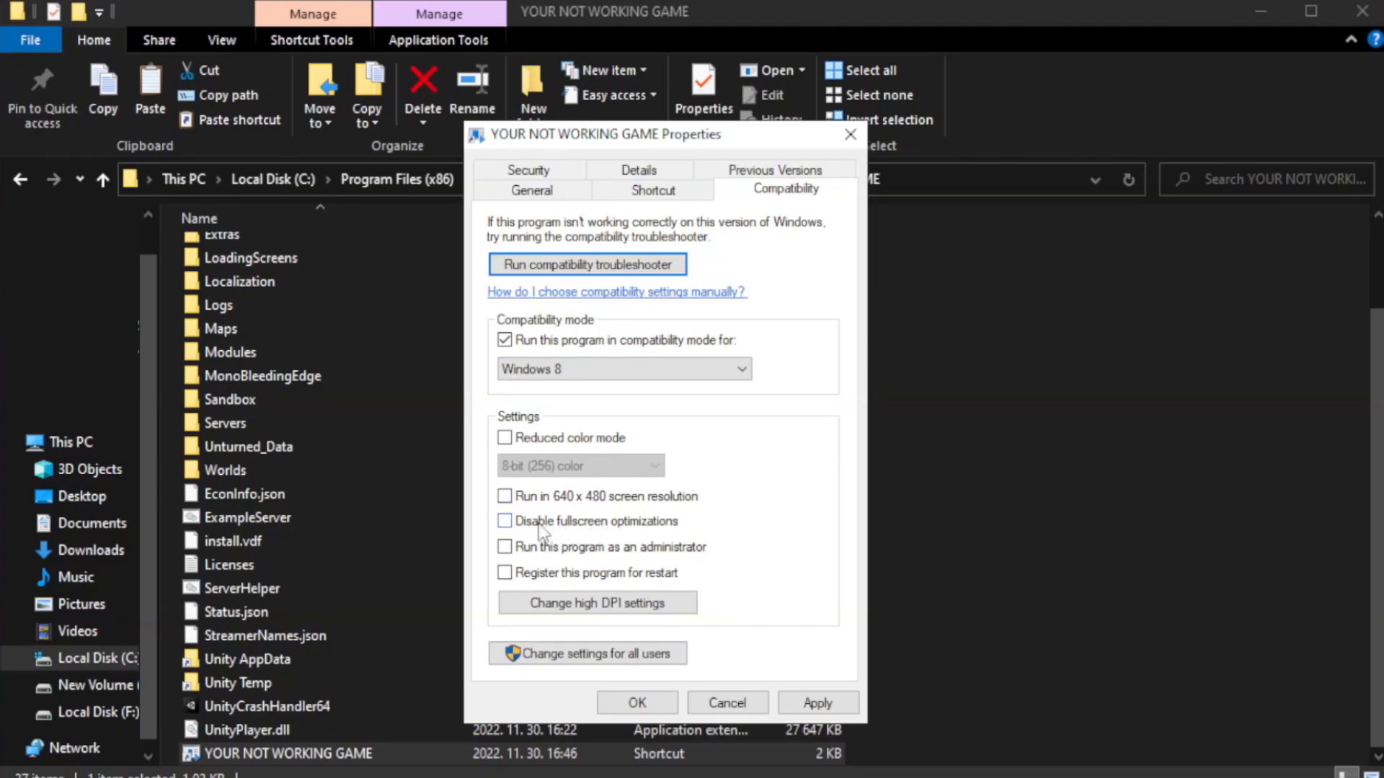
click(504, 520)
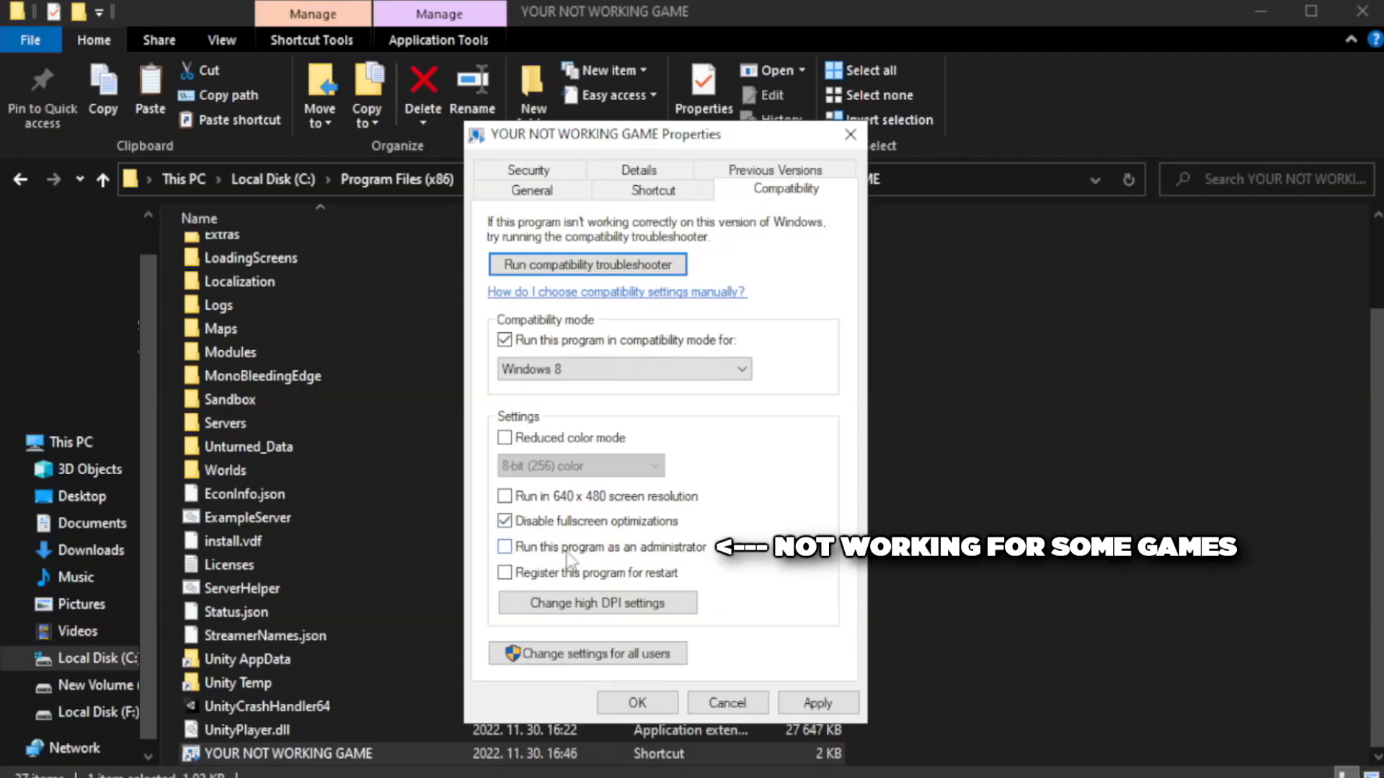
click(505, 546)
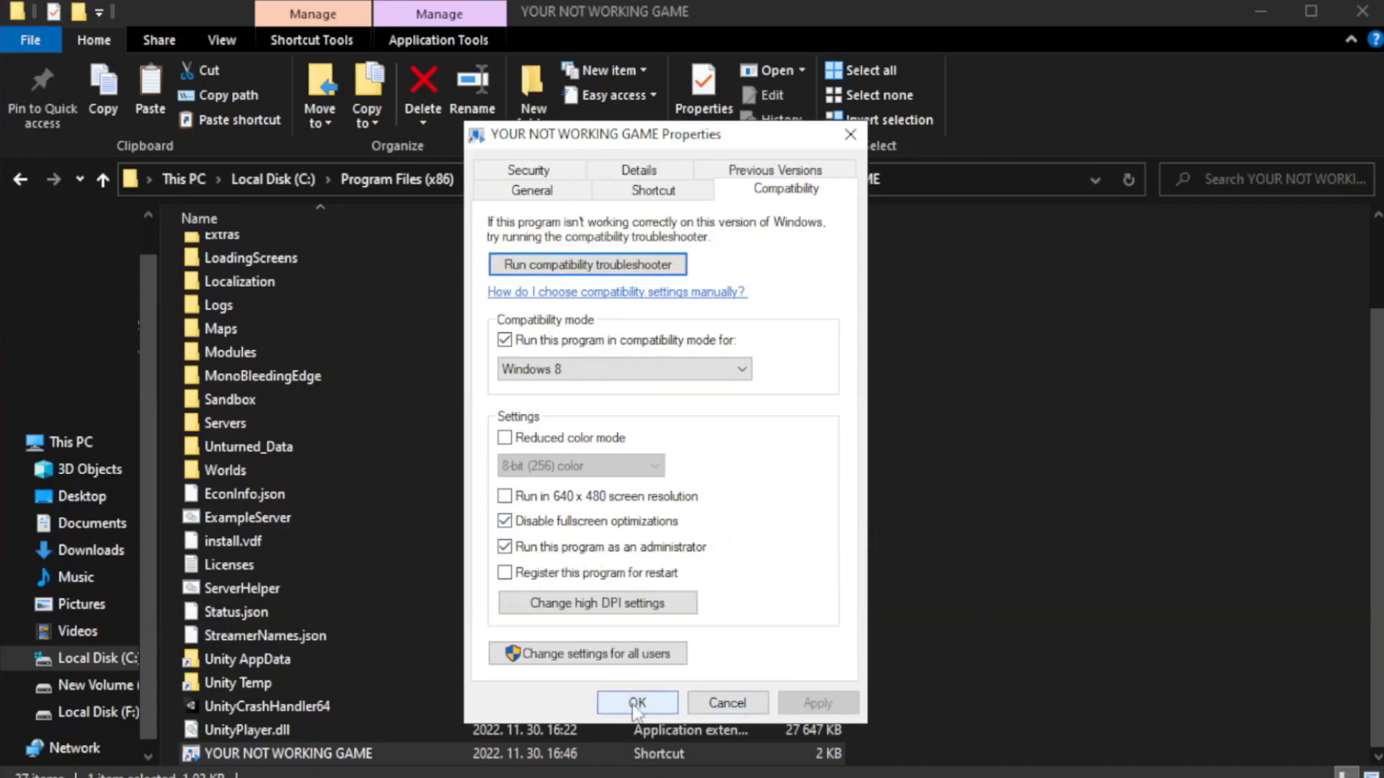
click(636, 704)
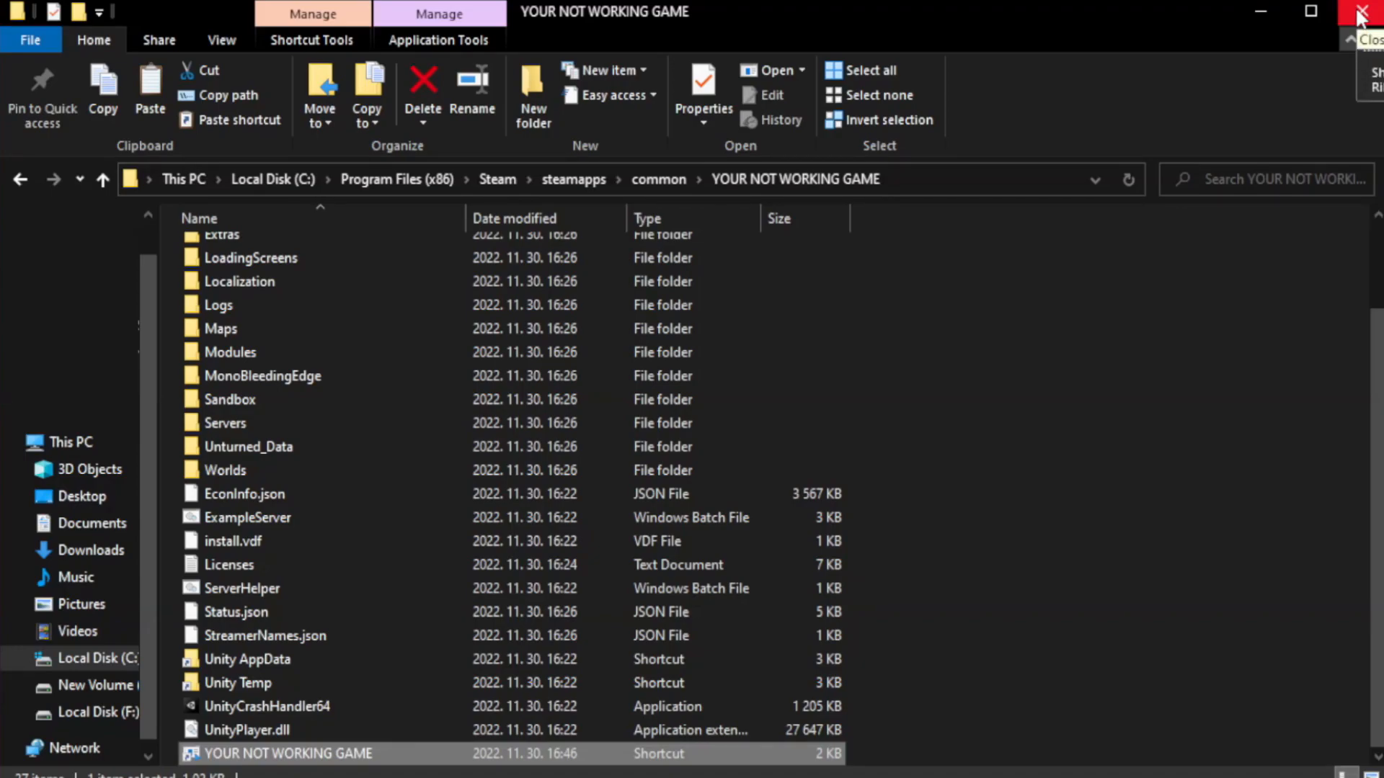
click(1361, 12)
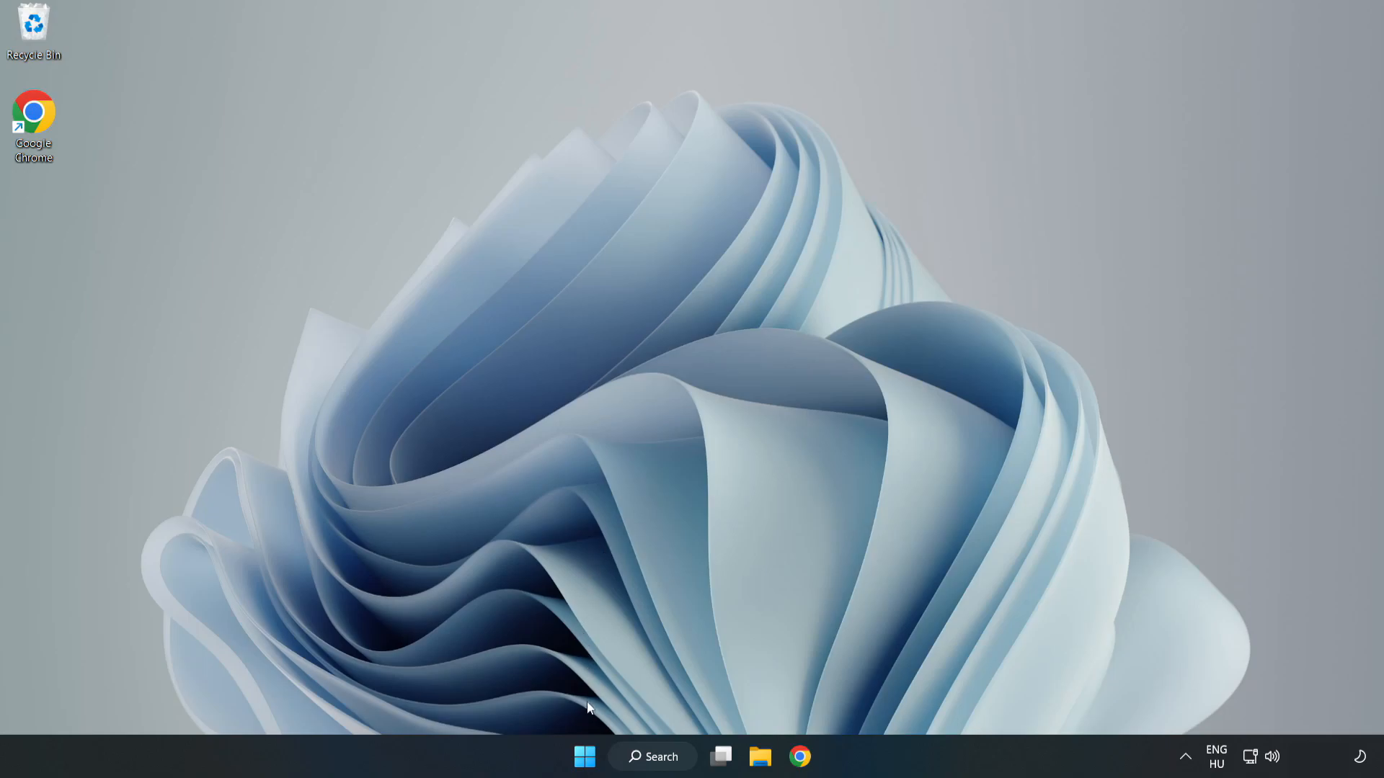
mouse_move(584, 756)
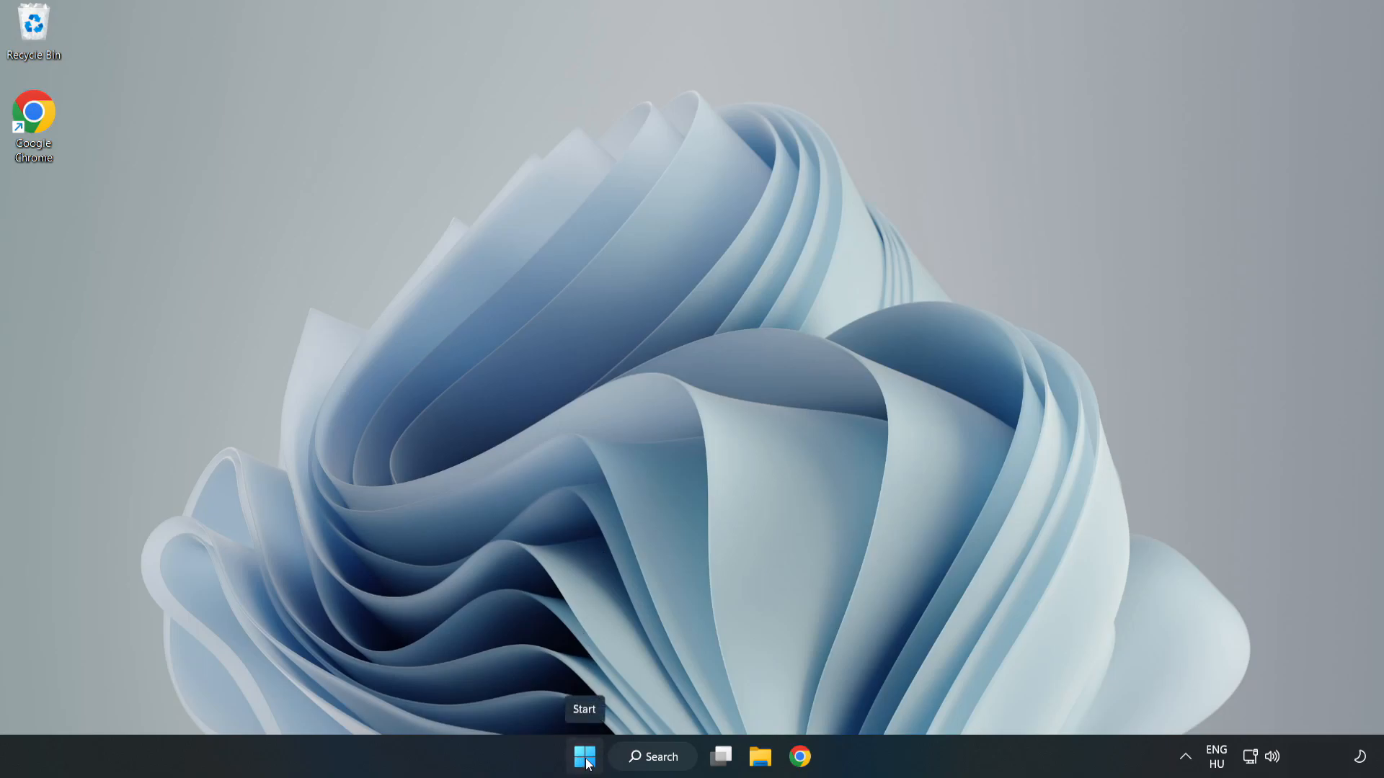
Step: Disable Cortana, Microsoft Edge, Microsoft Teams and Phone Link on Task Manager's Startup tab, then close it
right_click(585, 756)
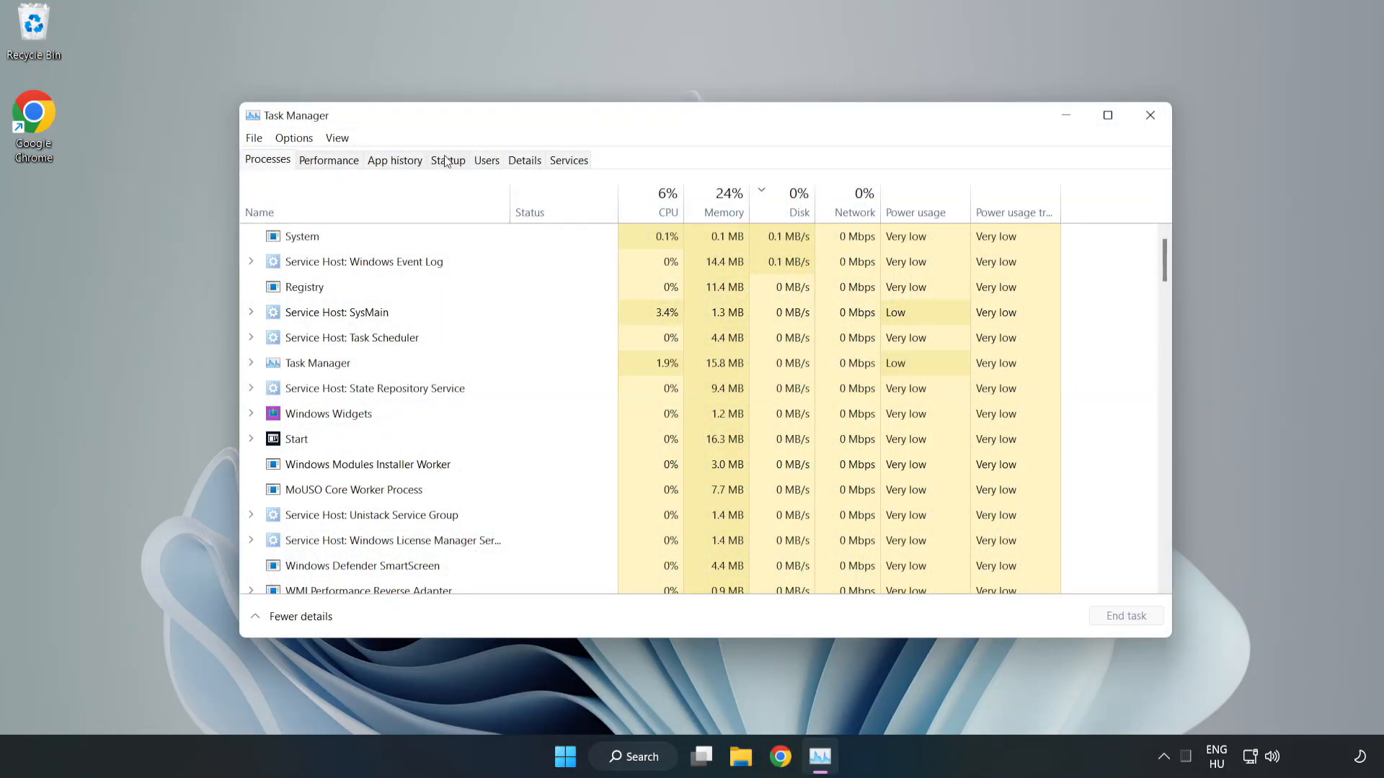
click(448, 160)
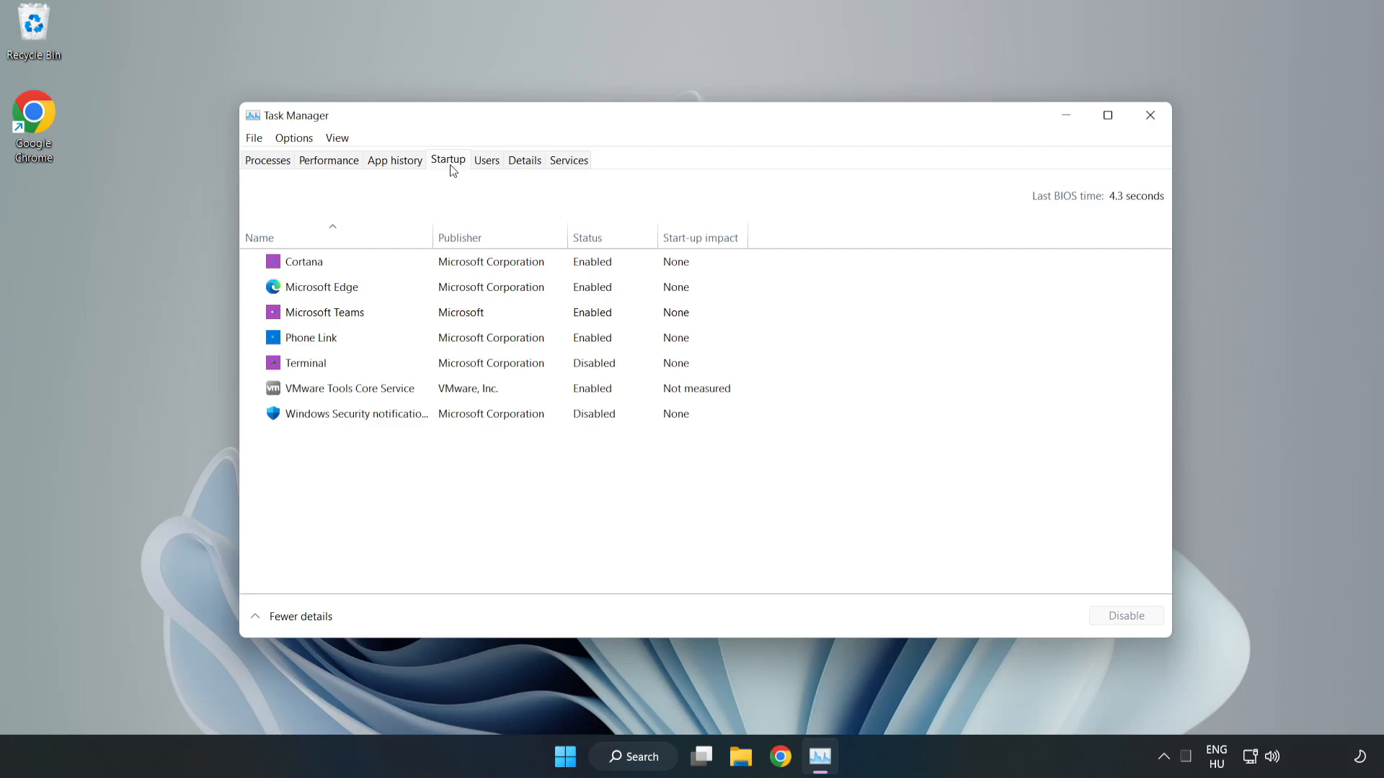
click(304, 261)
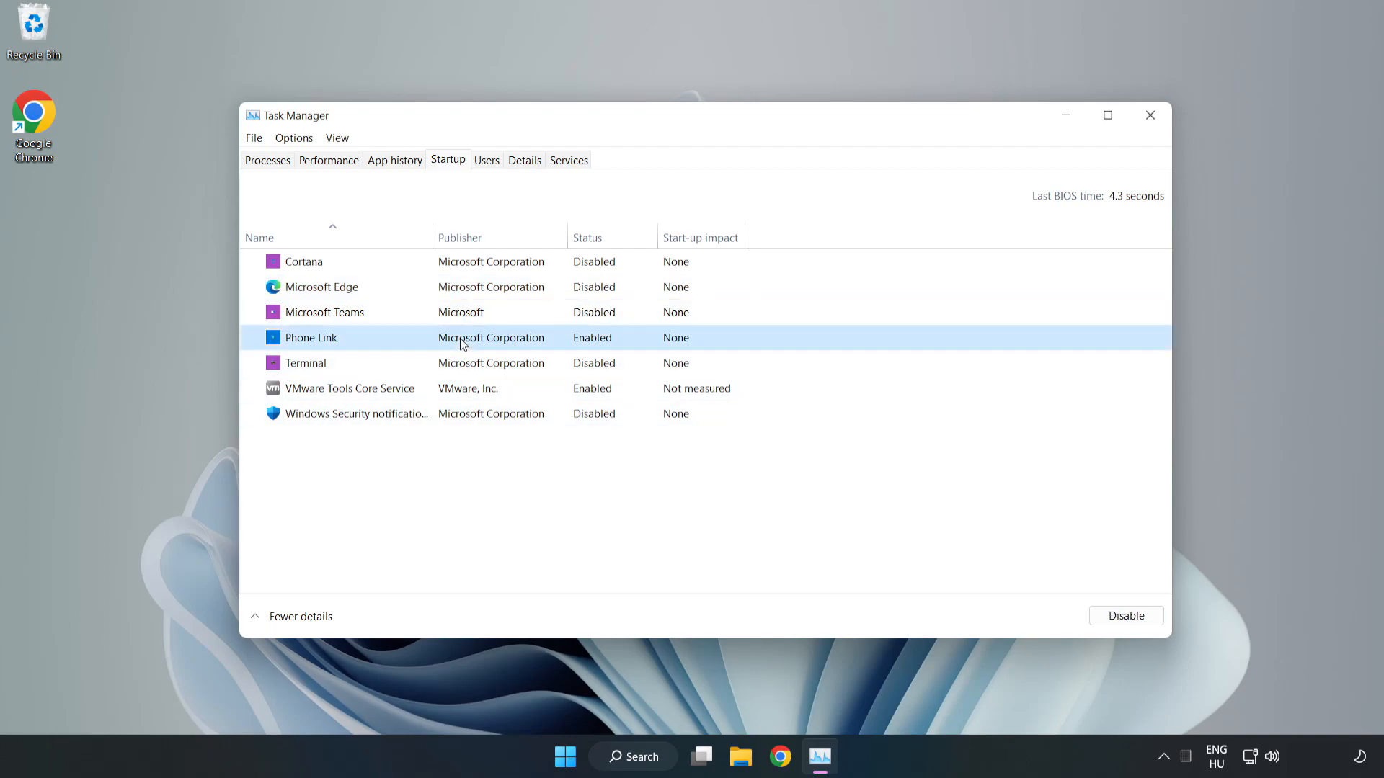
click(1125, 615)
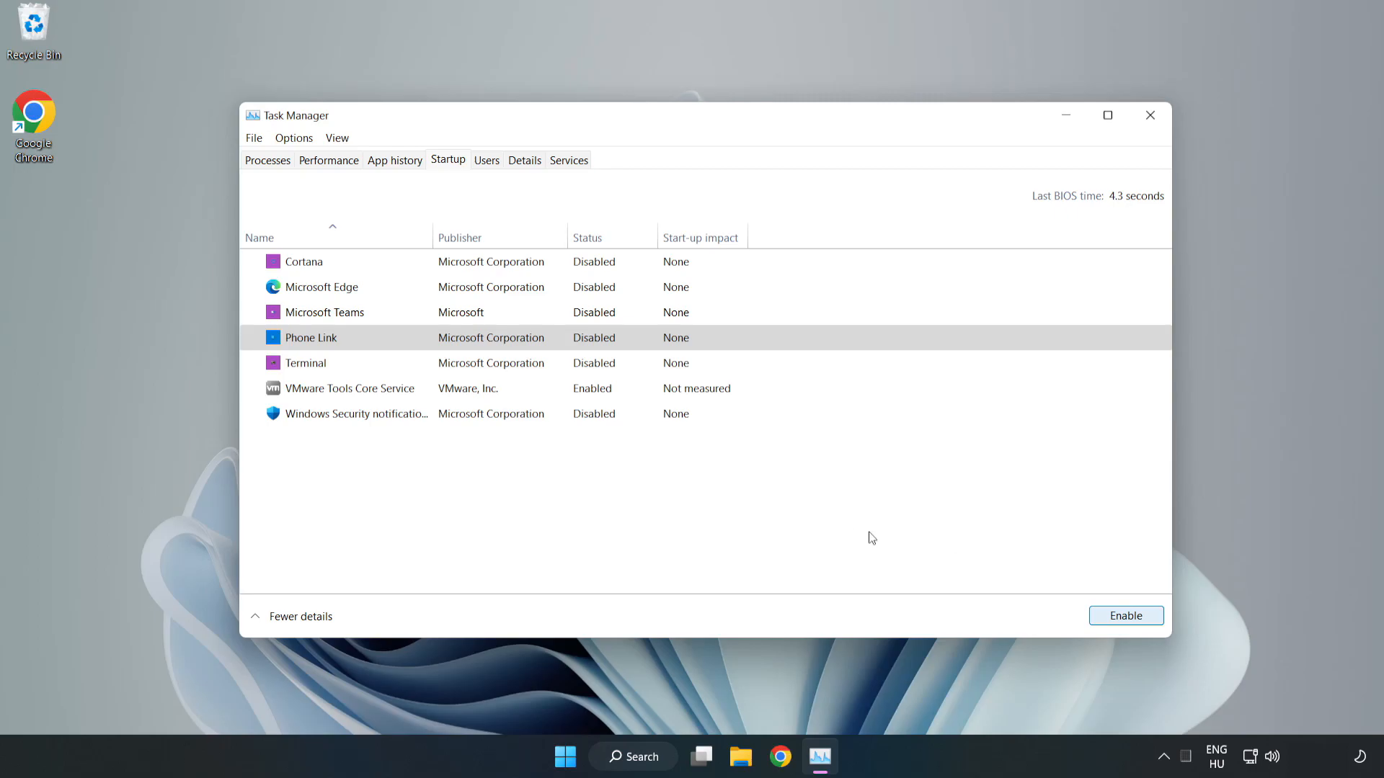
mouse_move(1100, 148)
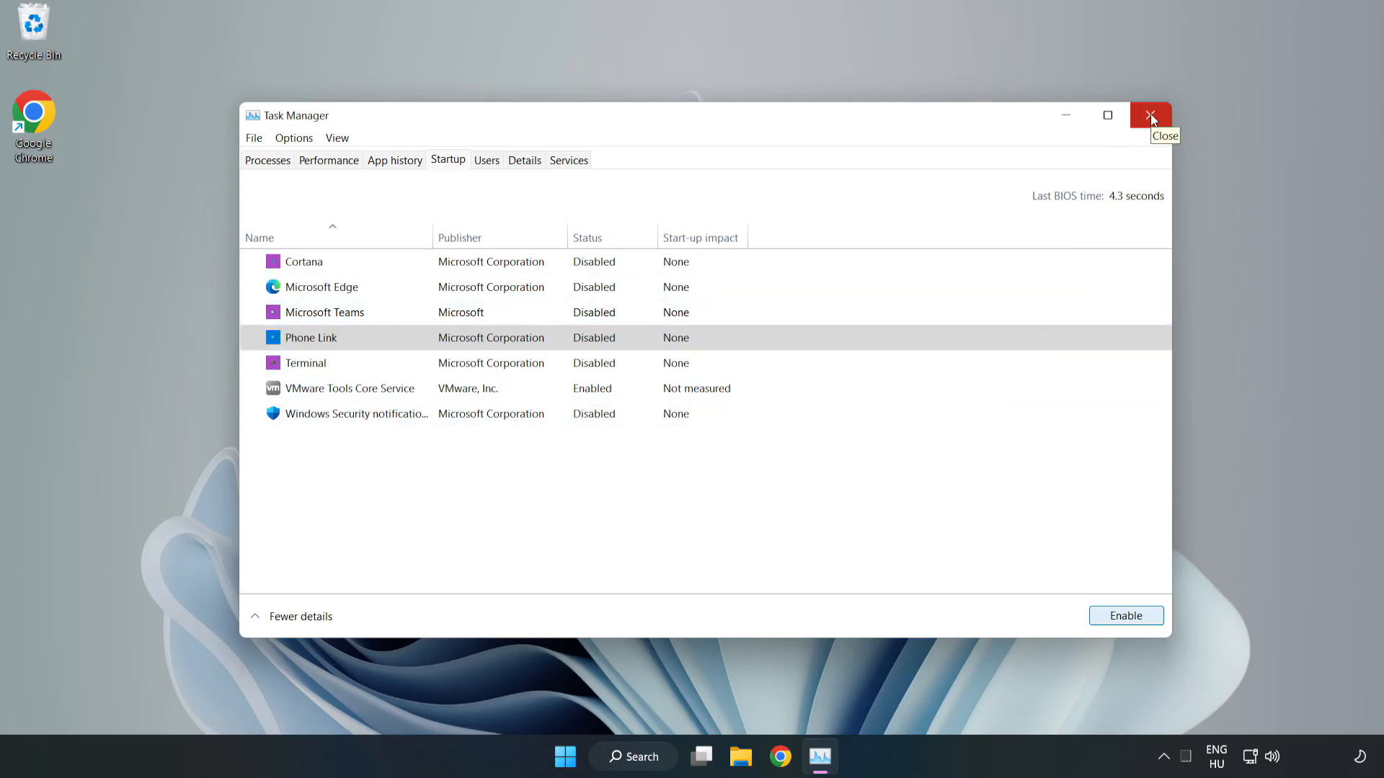
click(1150, 114)
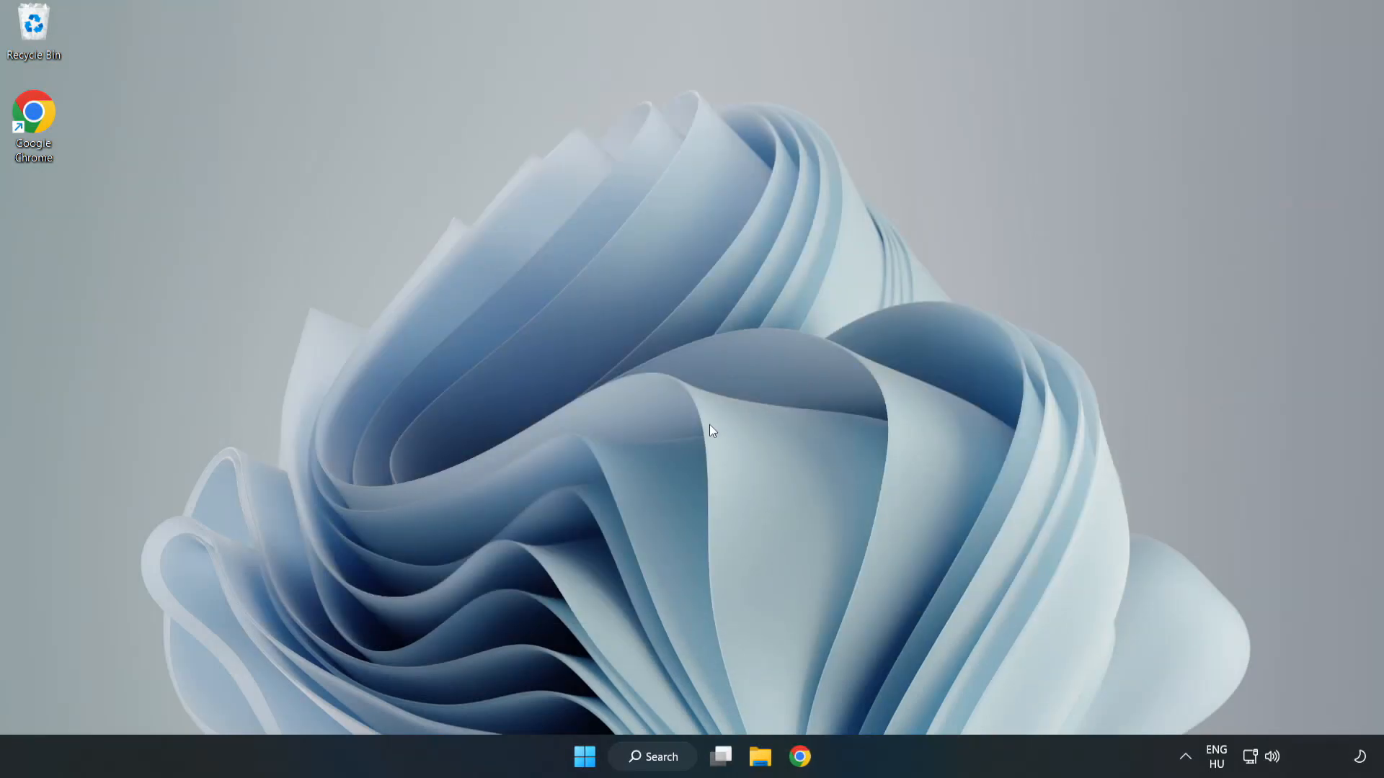
Step: Search for 'cmd' and launch Command Prompt as administrator
click(652, 756)
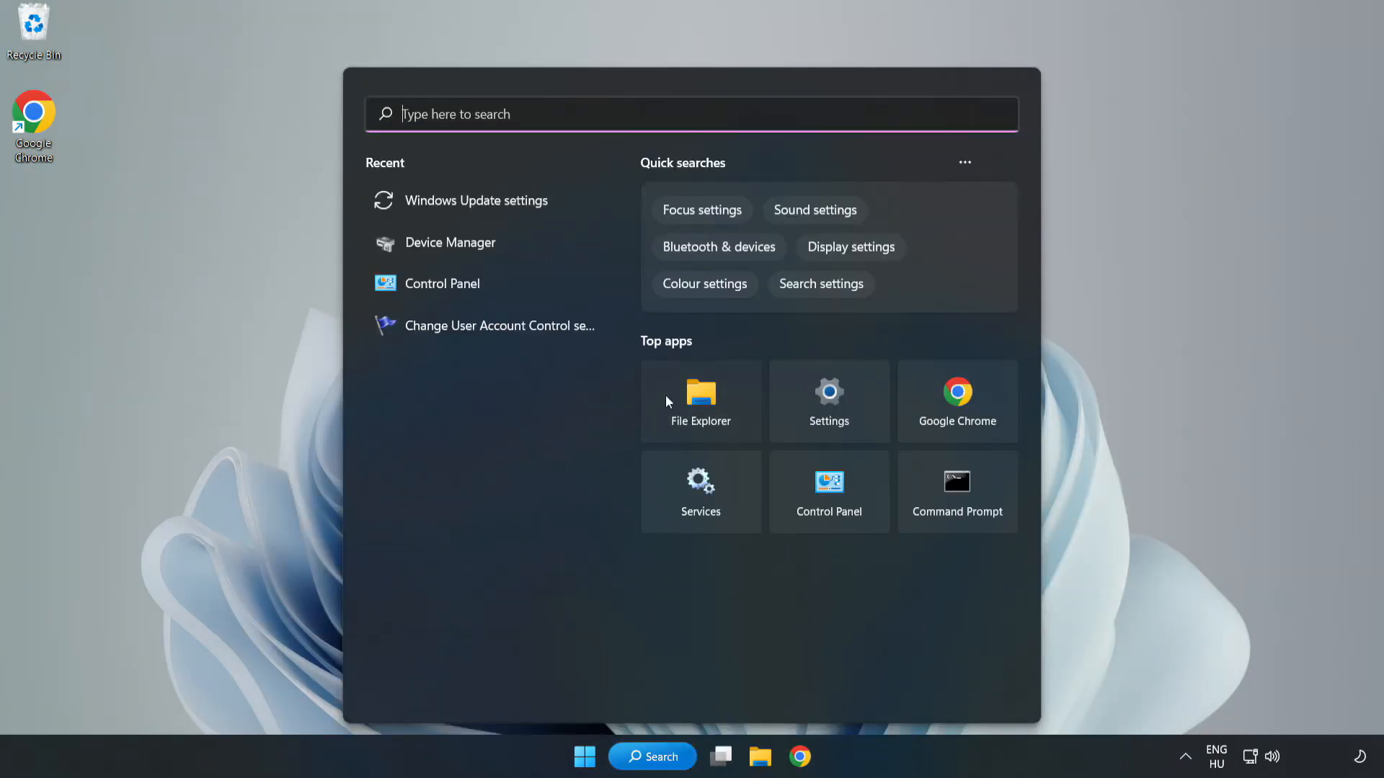
text(control Panel)
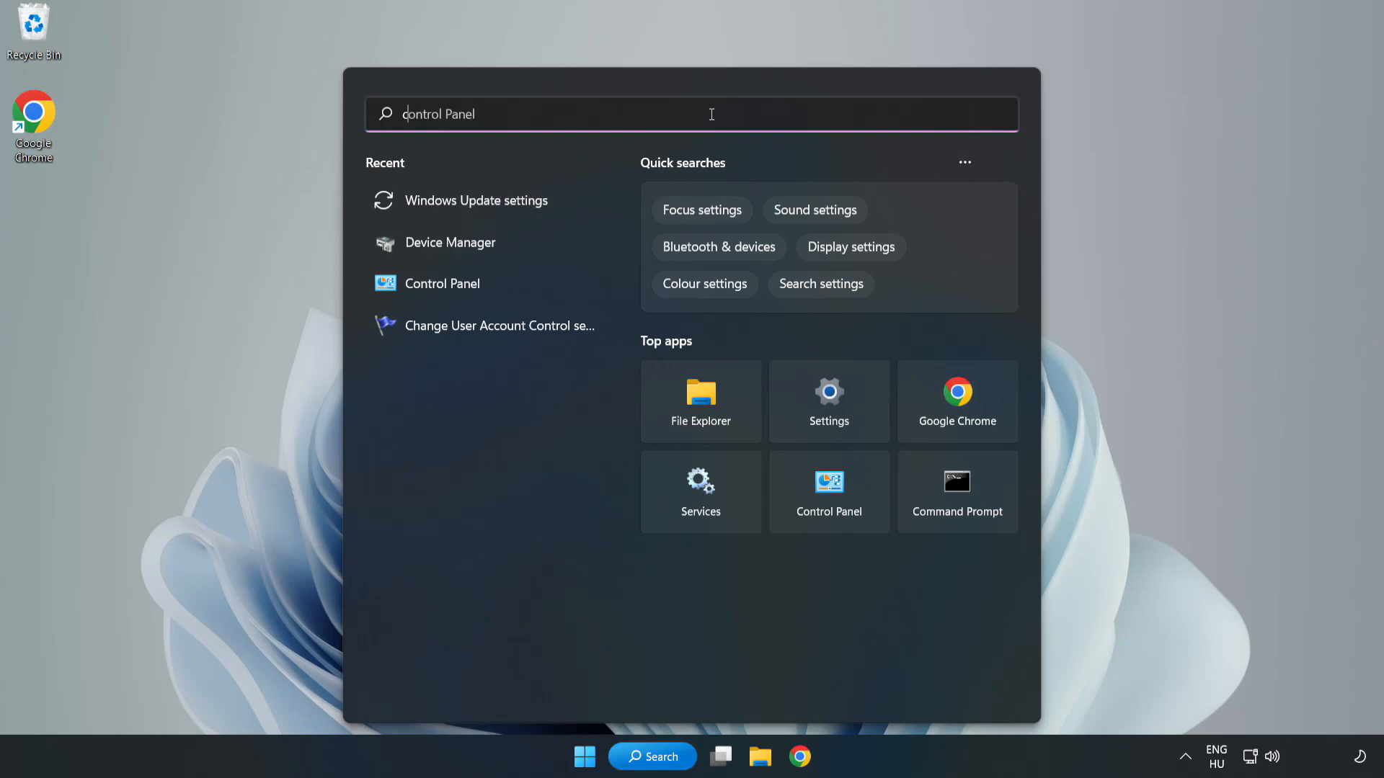
text(cmd)
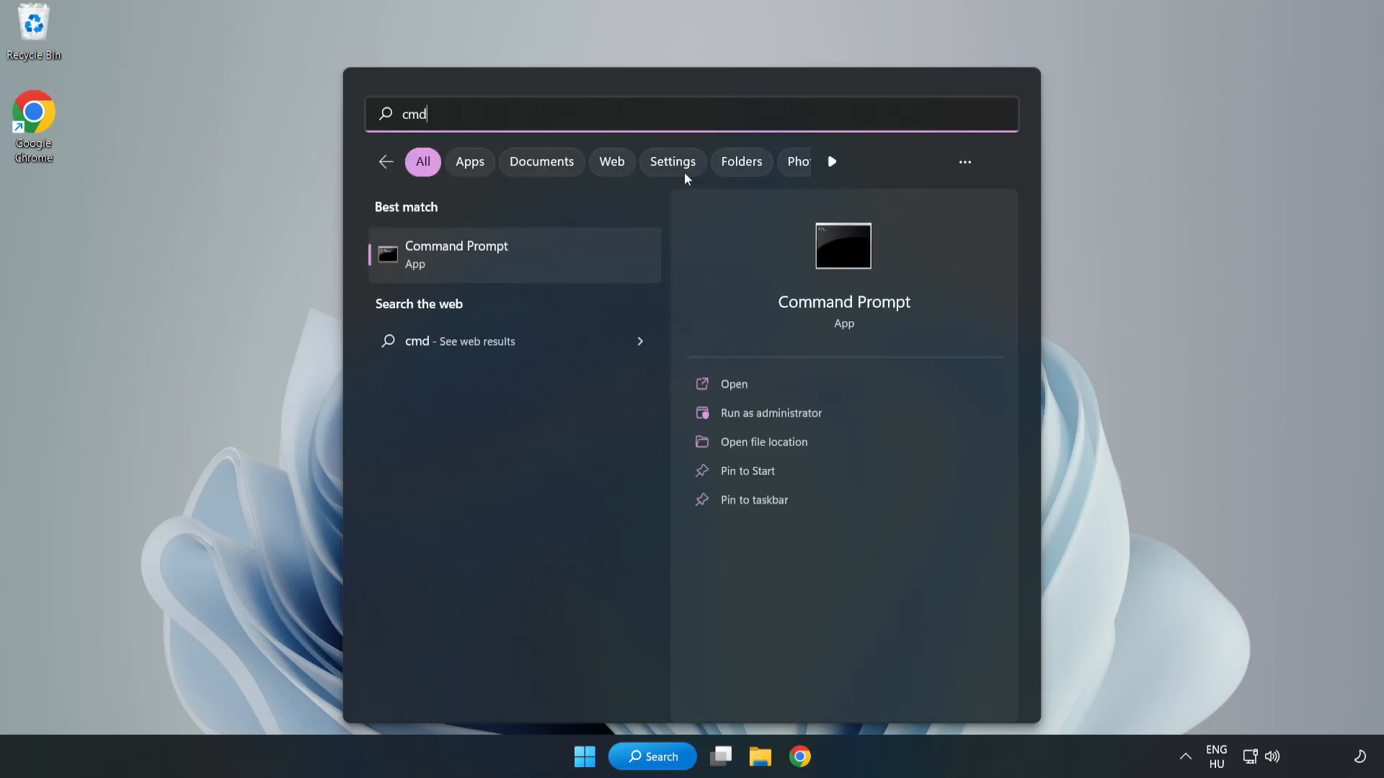
mouse_move(542, 261)
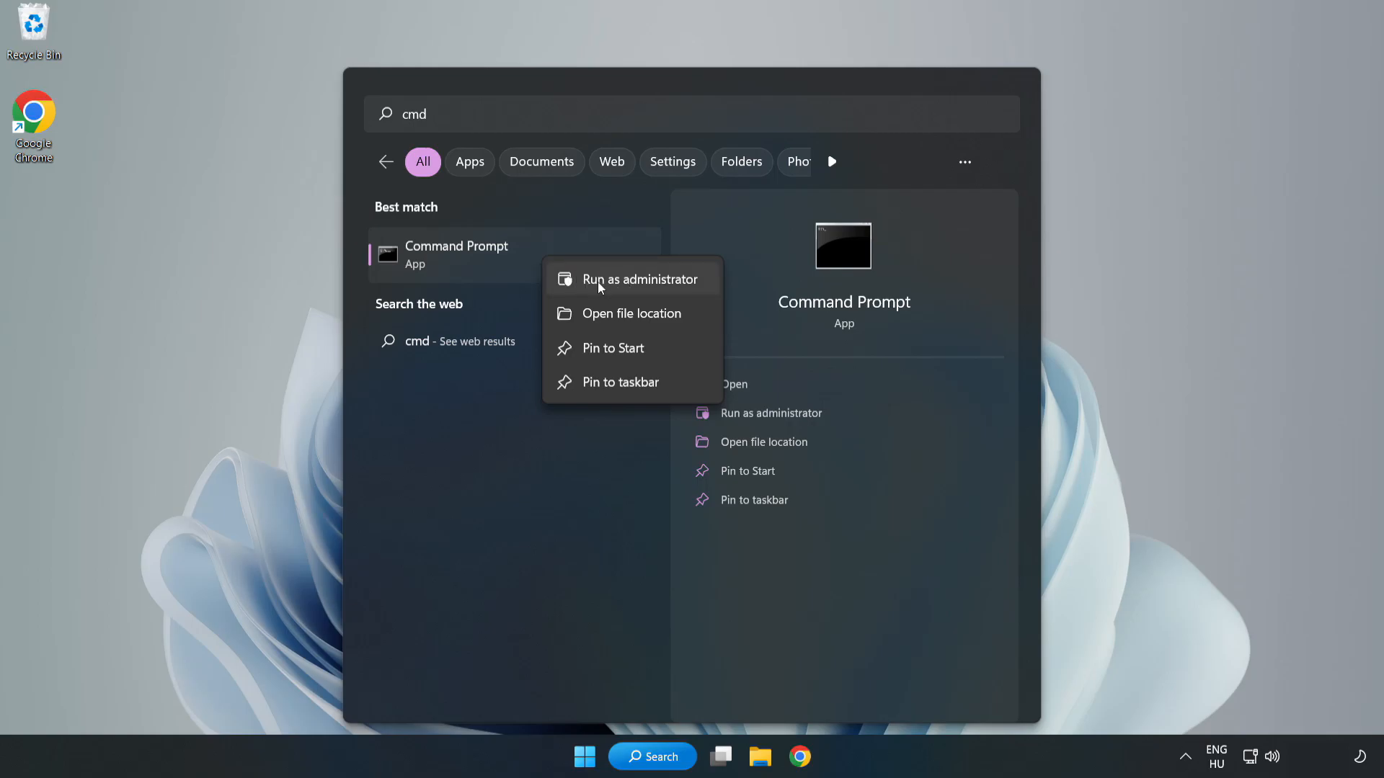
click(641, 279)
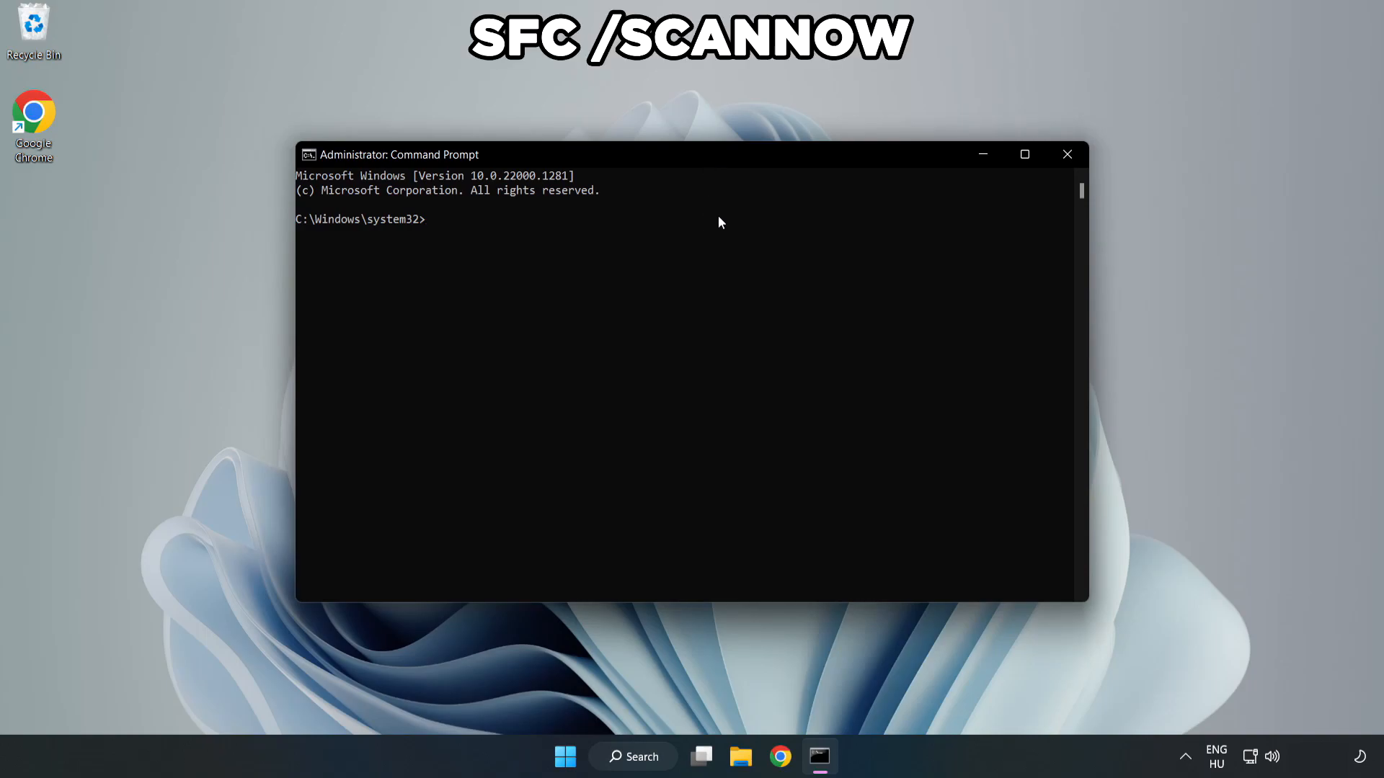
Step: Run sfc /scannow until it finds no integrity violations, then close Command Prompt
text(sfc /)
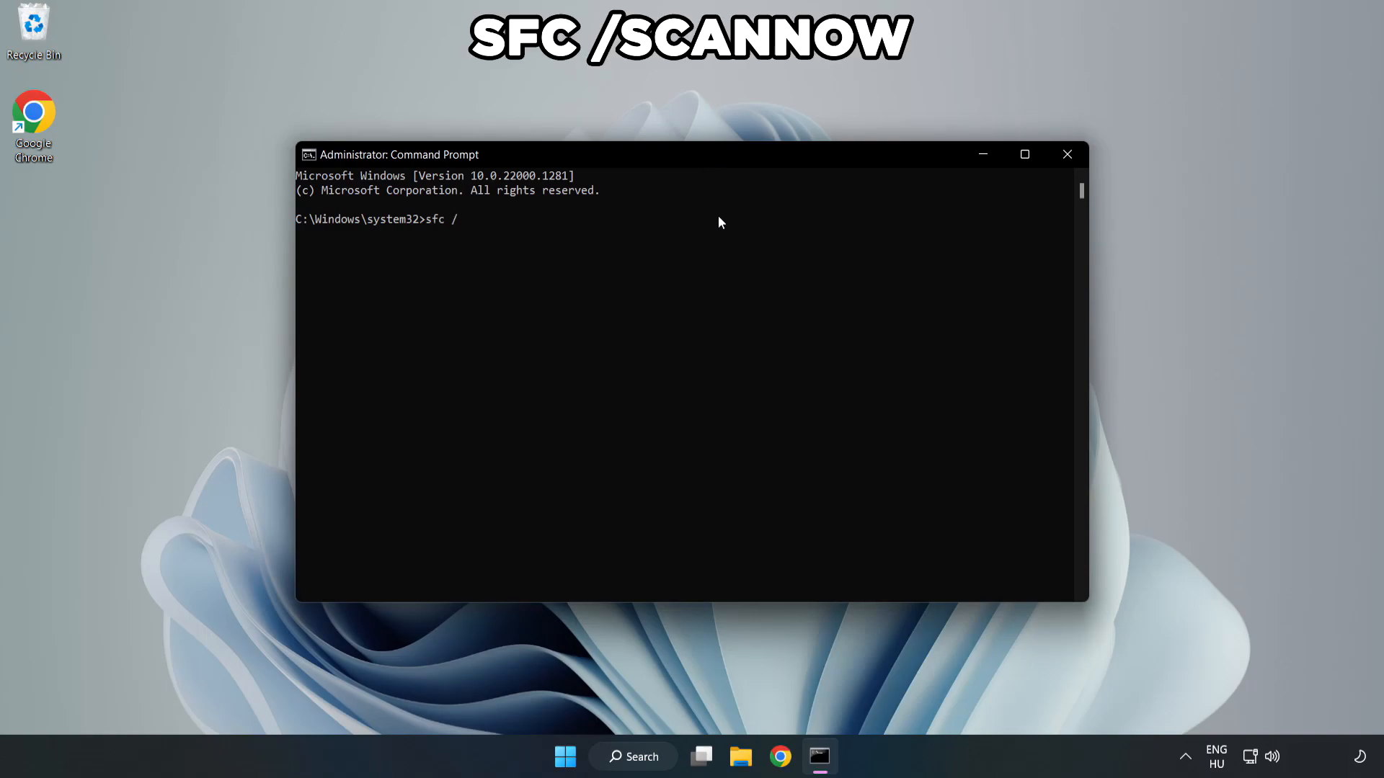
text(scannow)
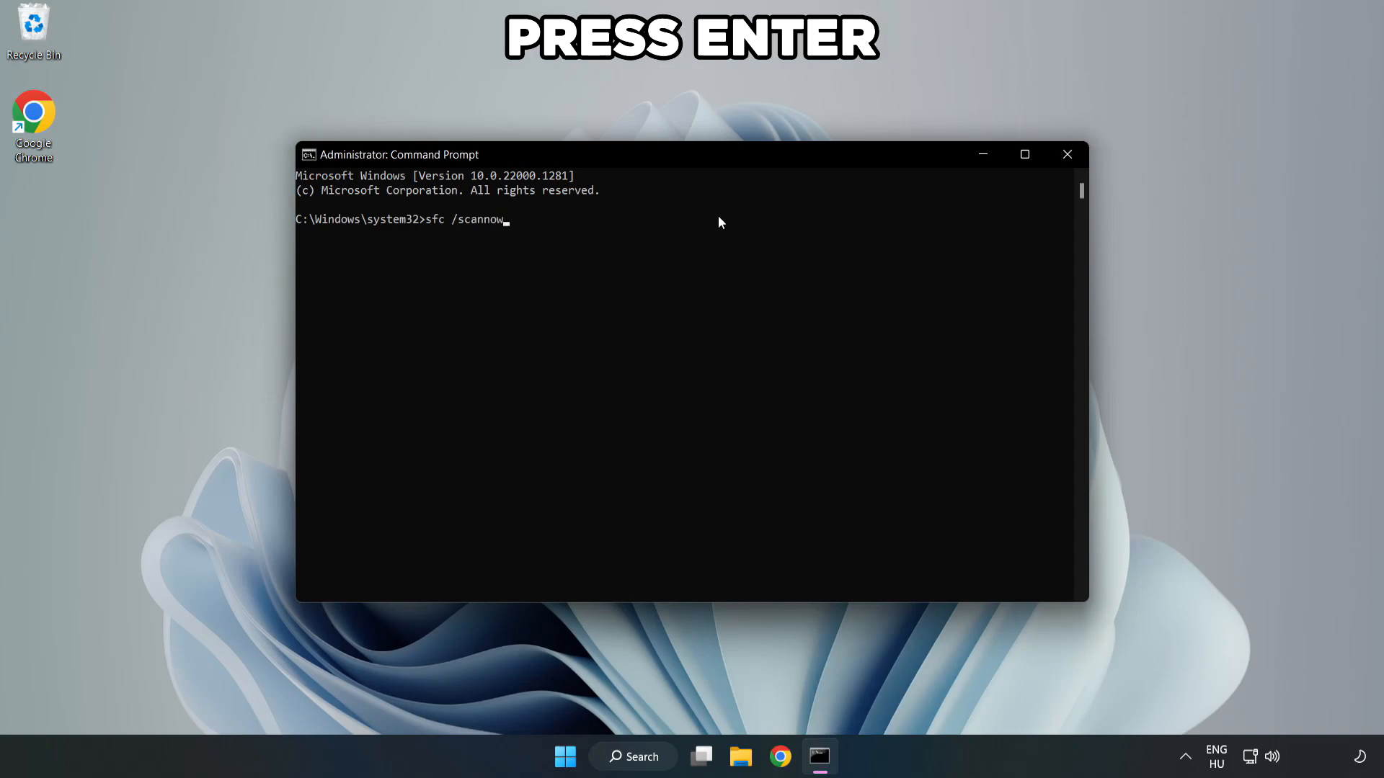
key(enter)
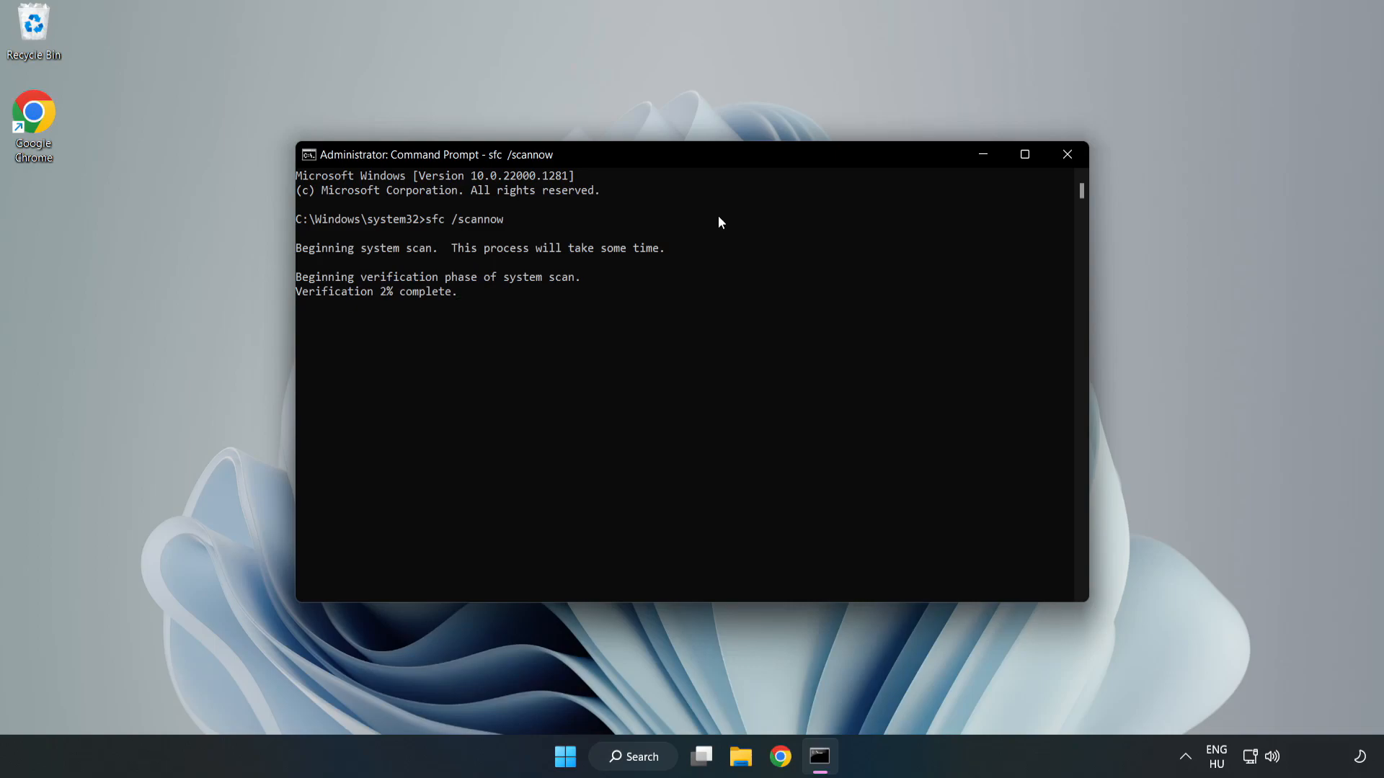
mouse_move(687, 286)
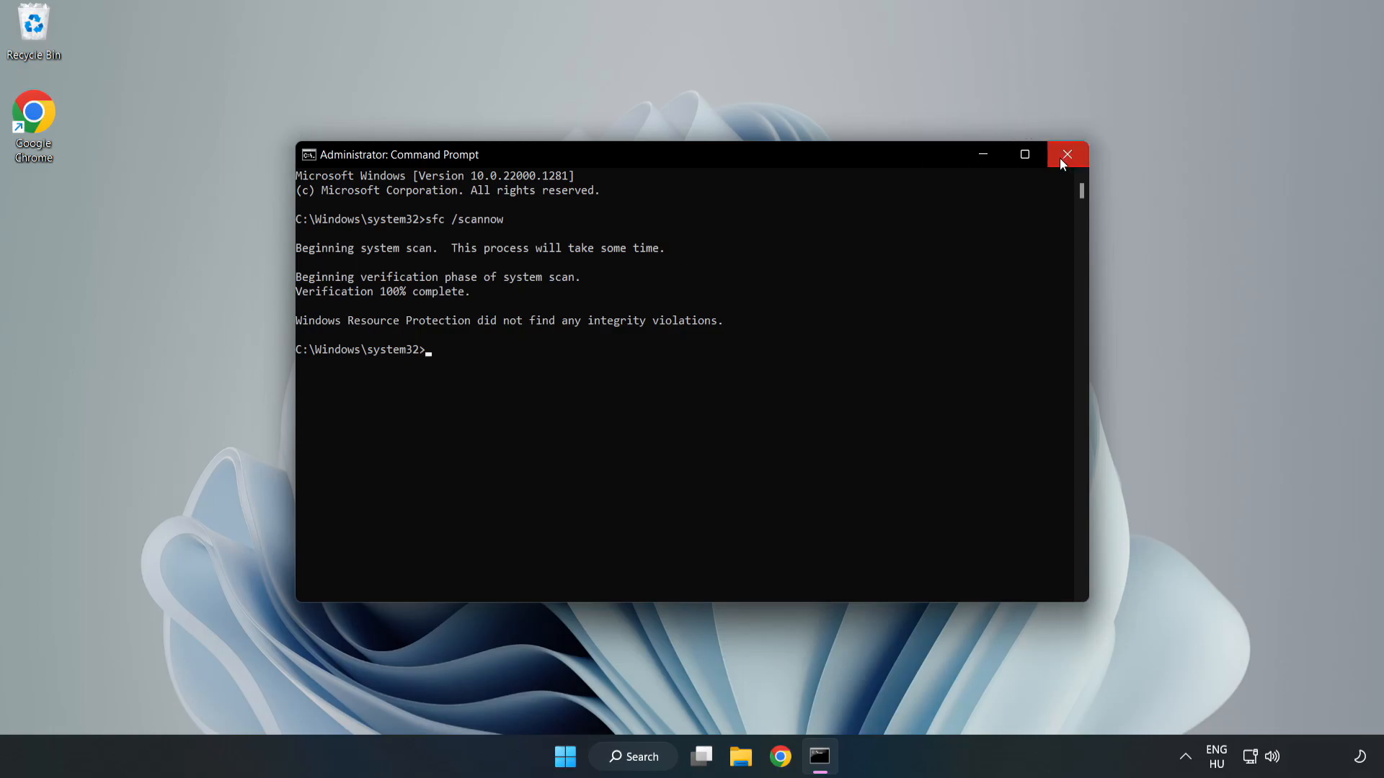
click(1067, 154)
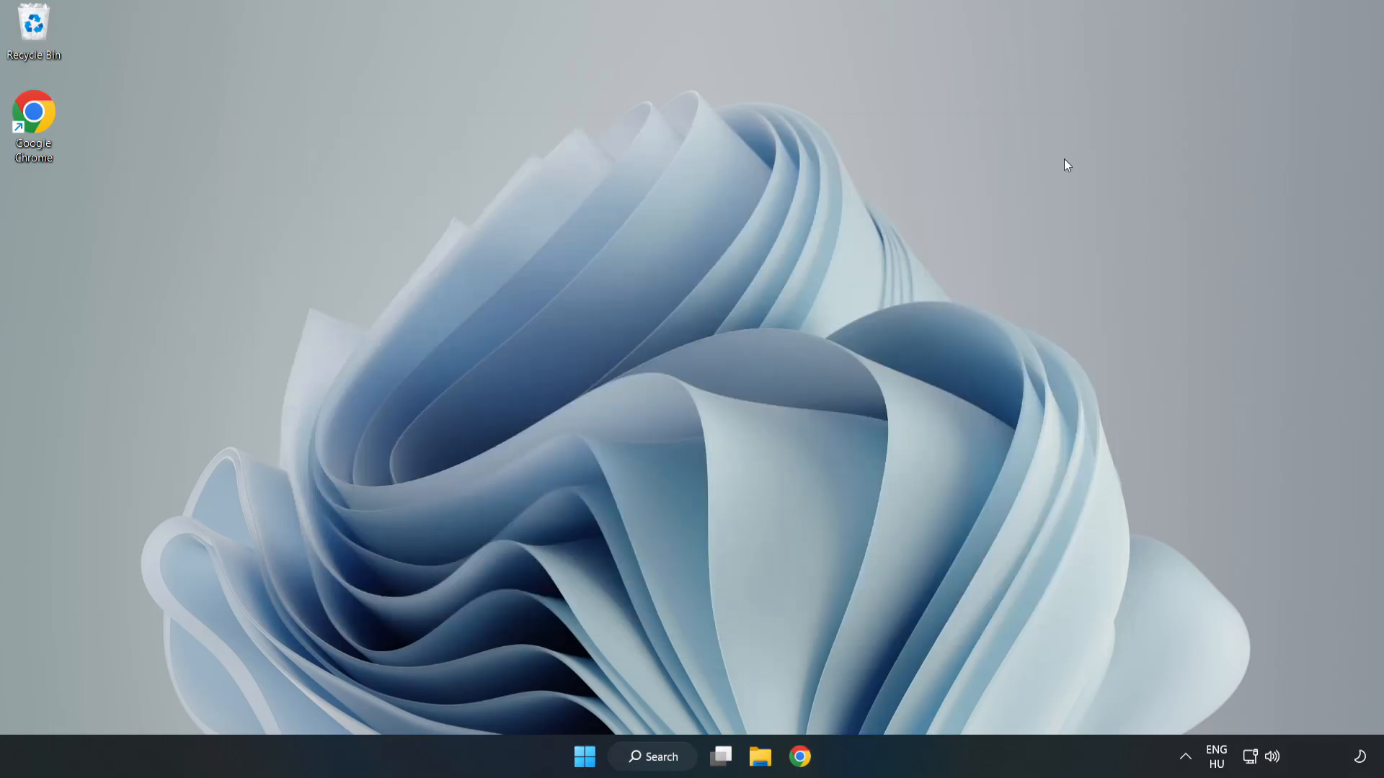
mouse_move(846, 335)
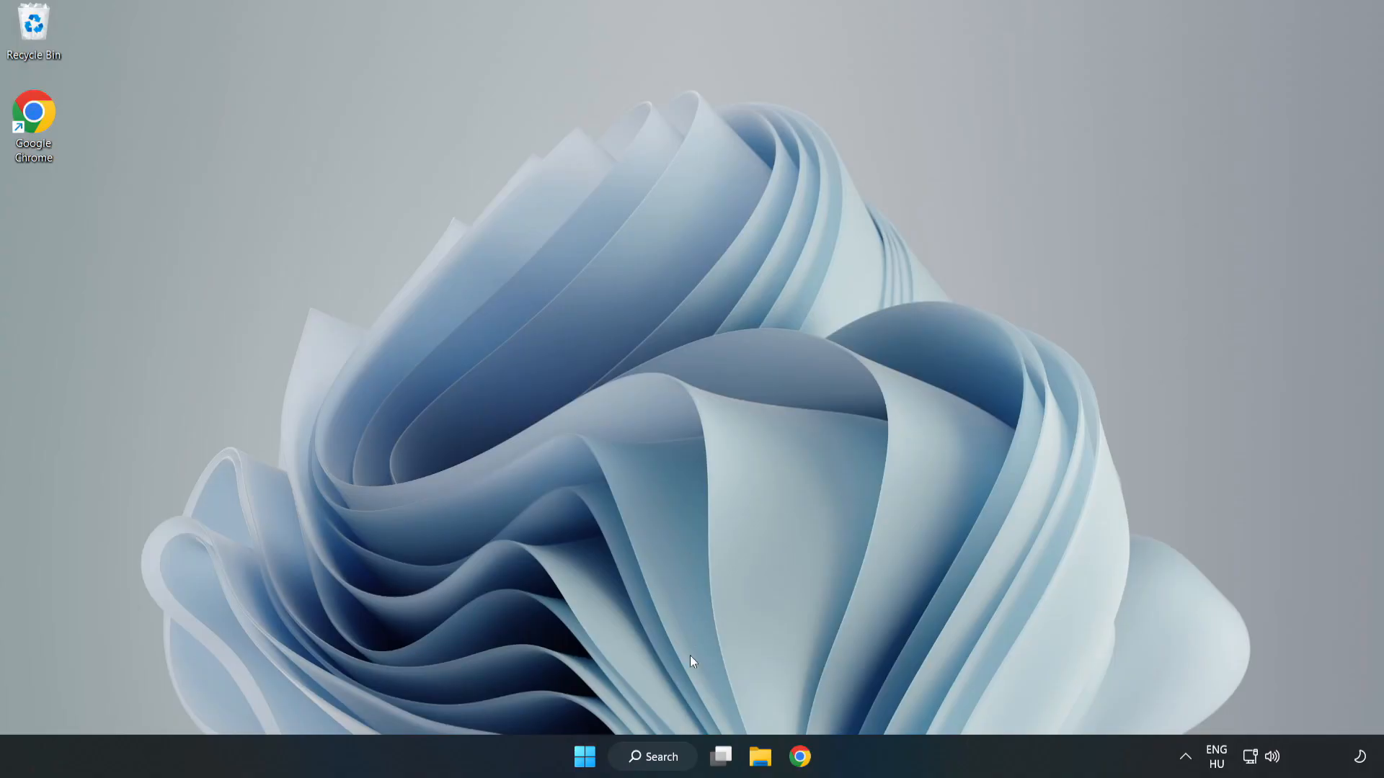
Step: Search Windows for 'secu' to launch Windows Security
click(652, 756)
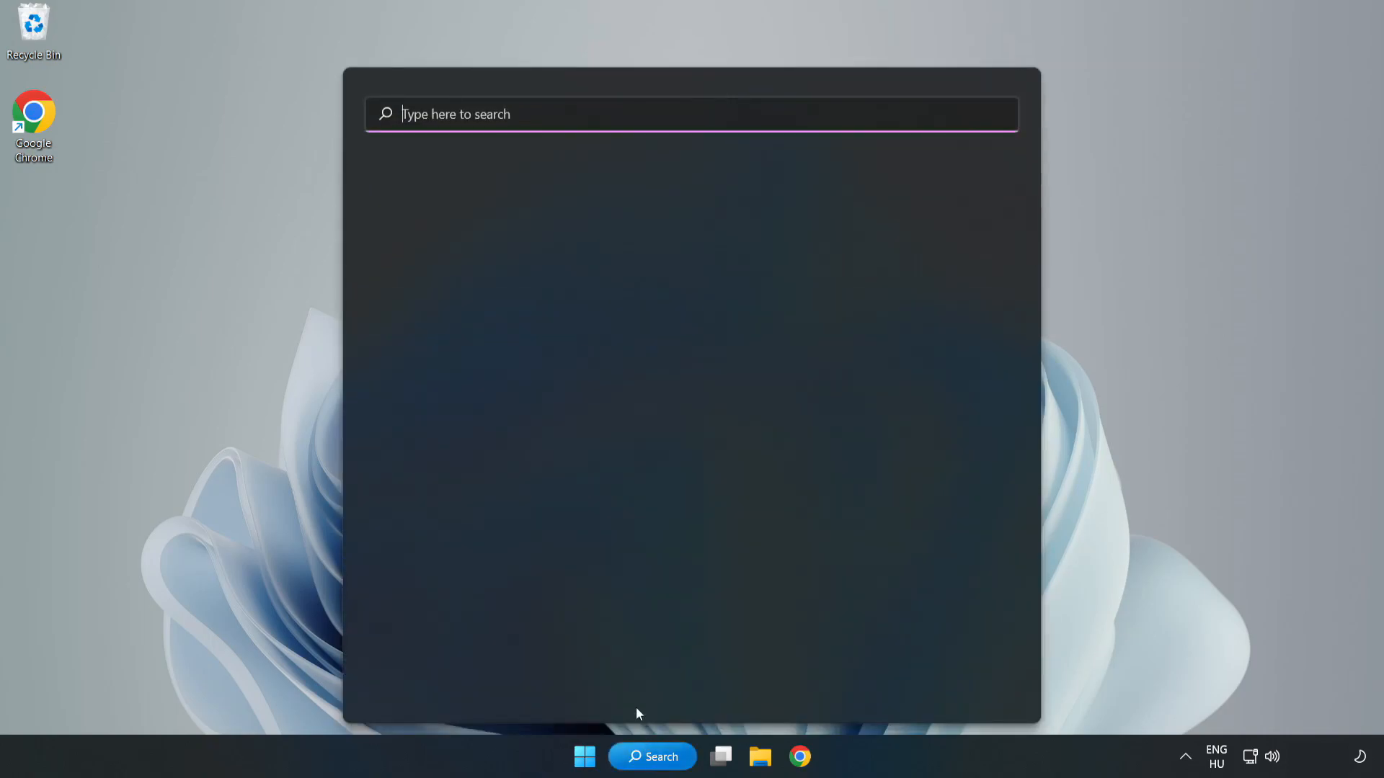
click(688, 114)
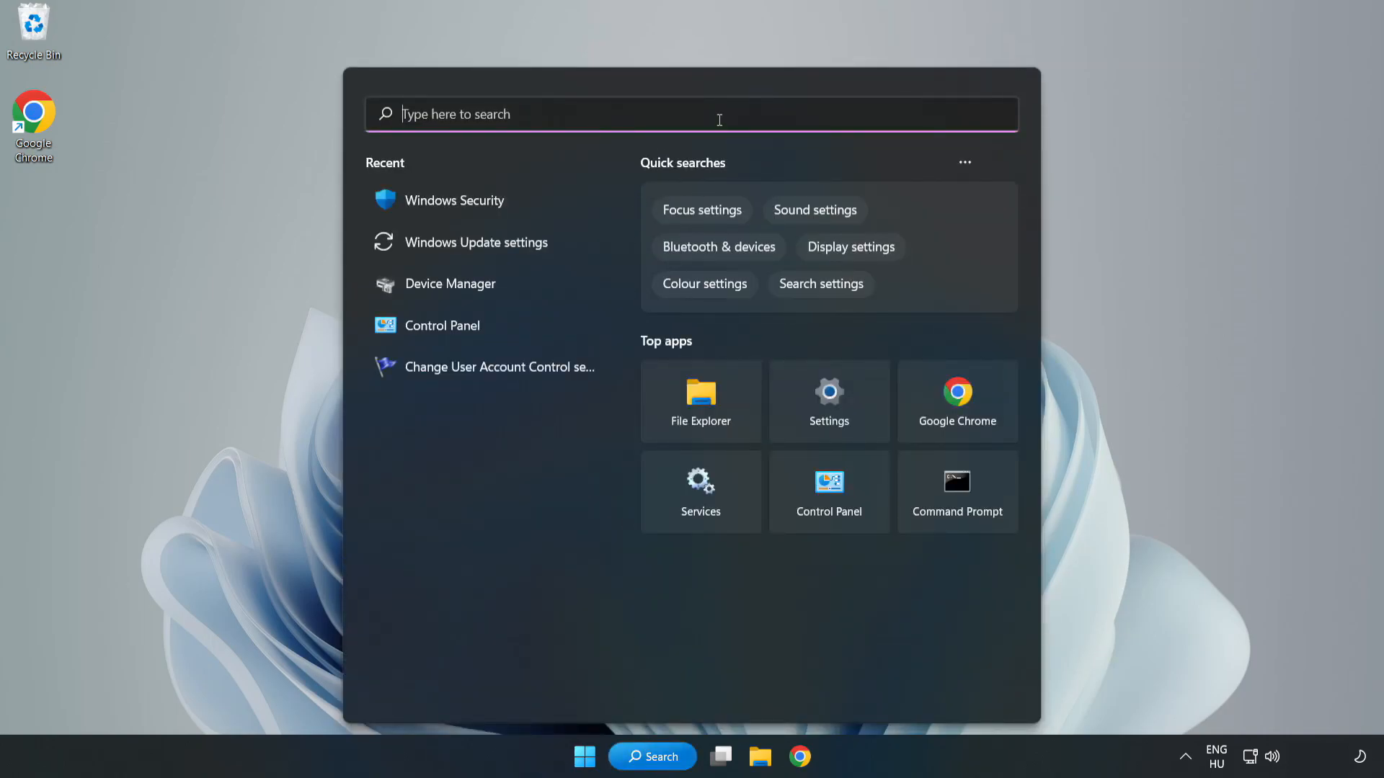
text(secu)
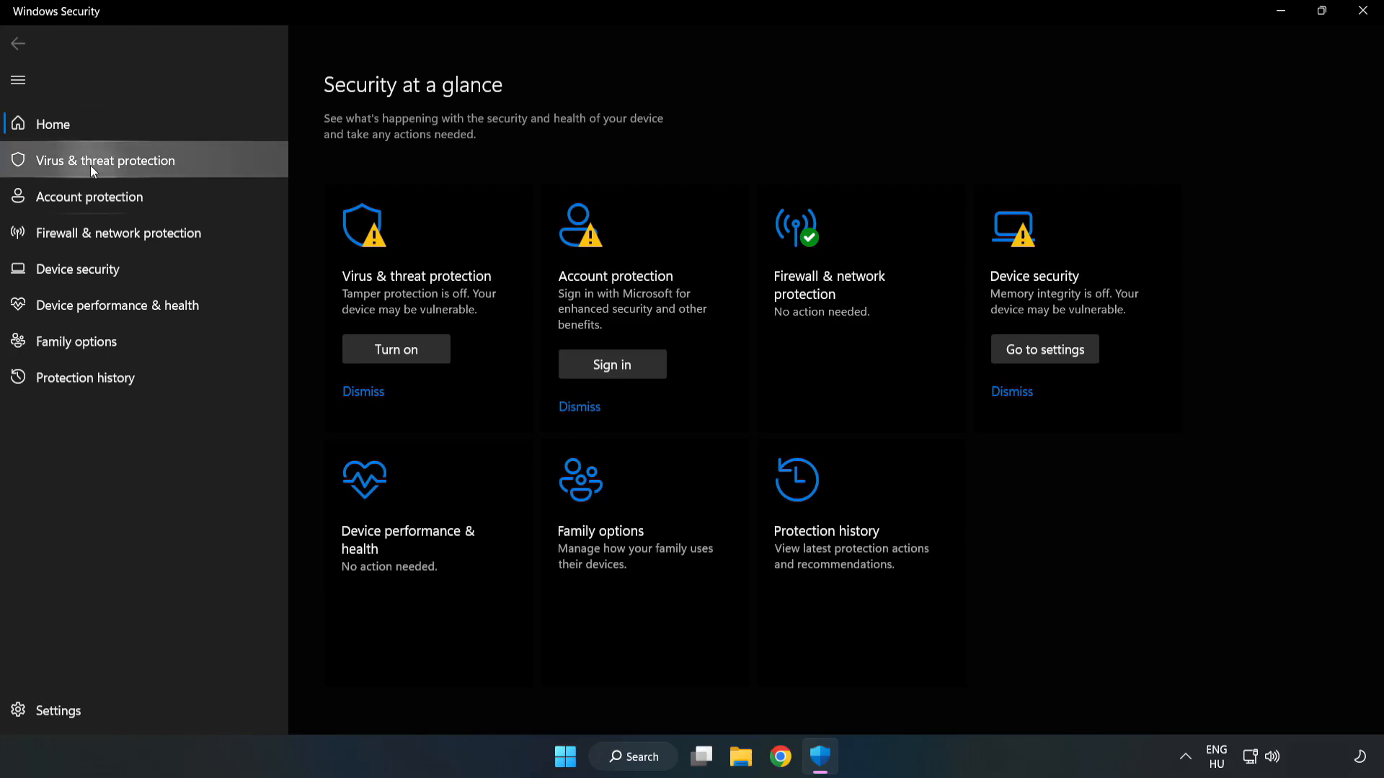
Step: Go to Virus & threat protection settings and open Add or remove exclusions
click(104, 160)
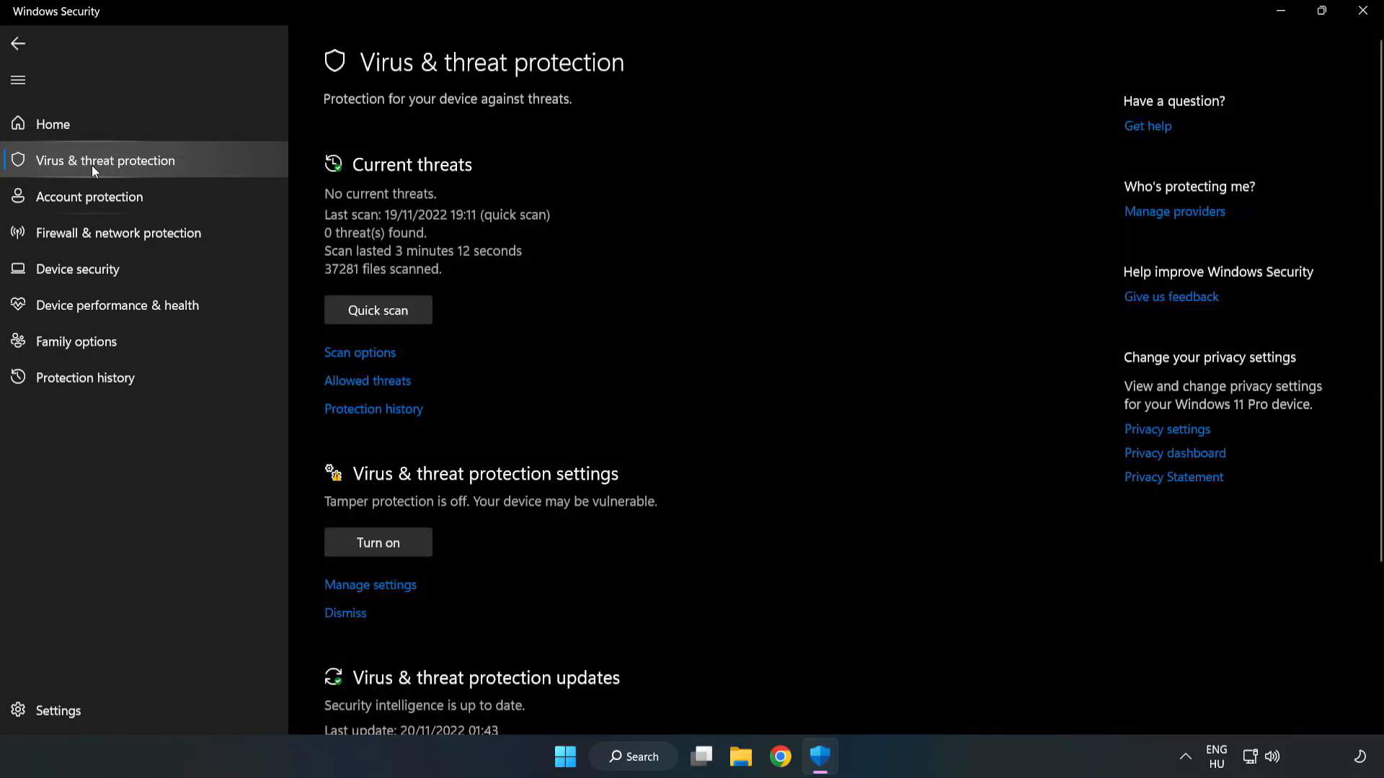
scroll(down, 3)
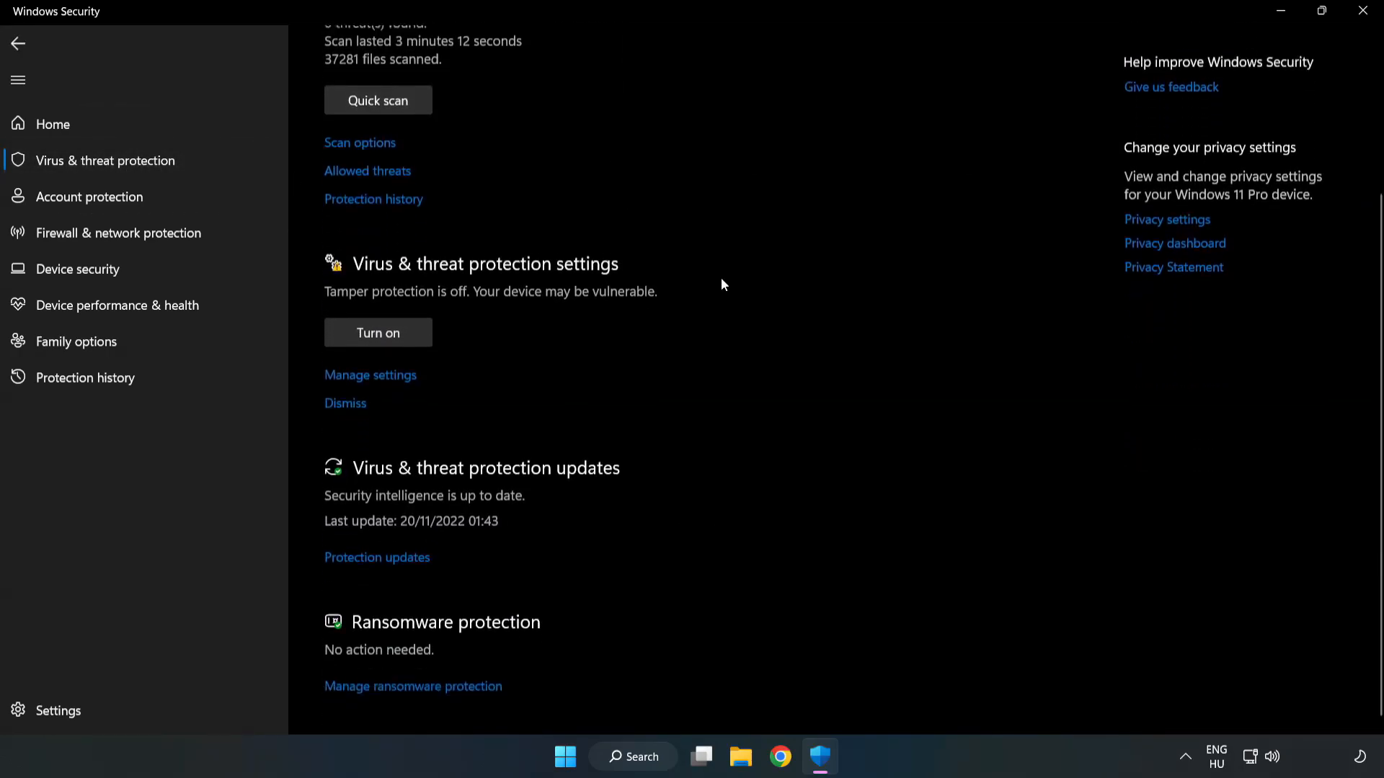
scroll(down, 3)
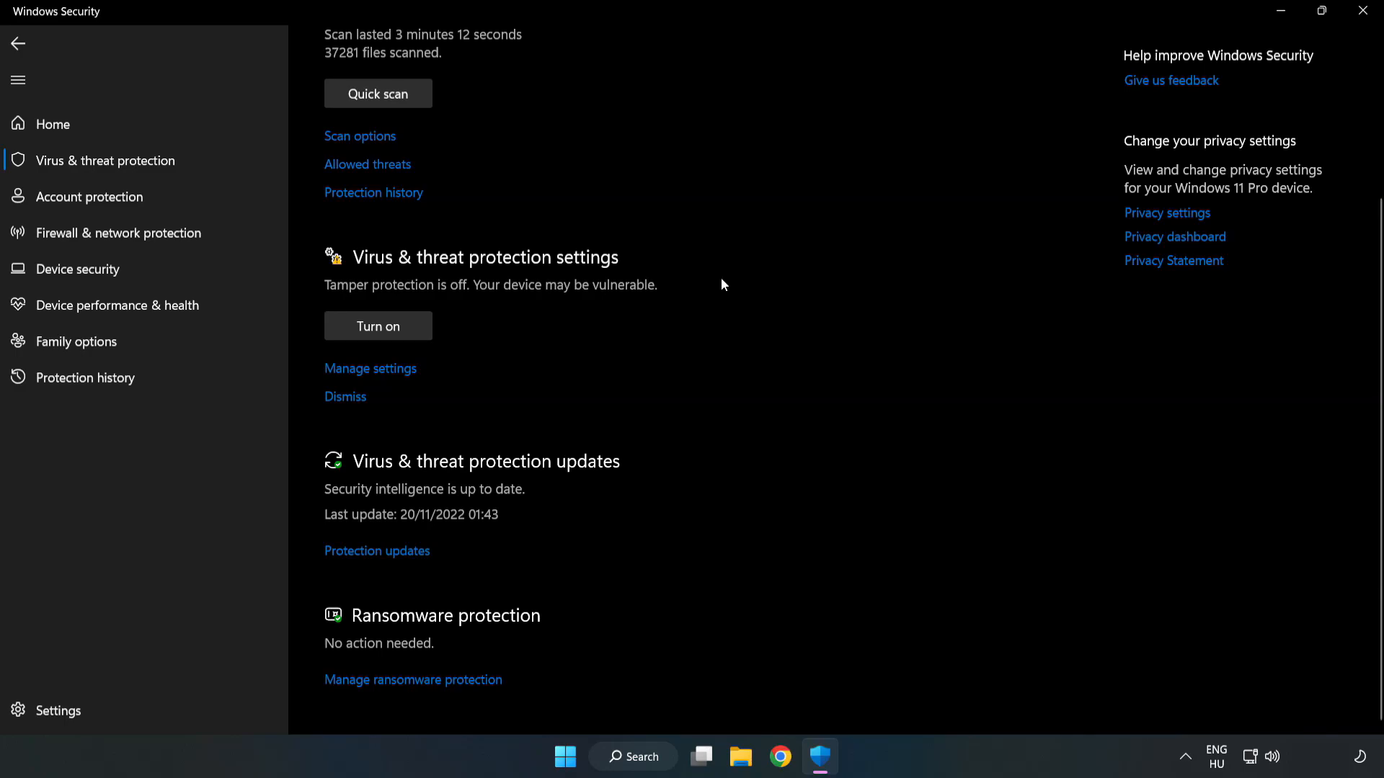
mouse_move(371, 369)
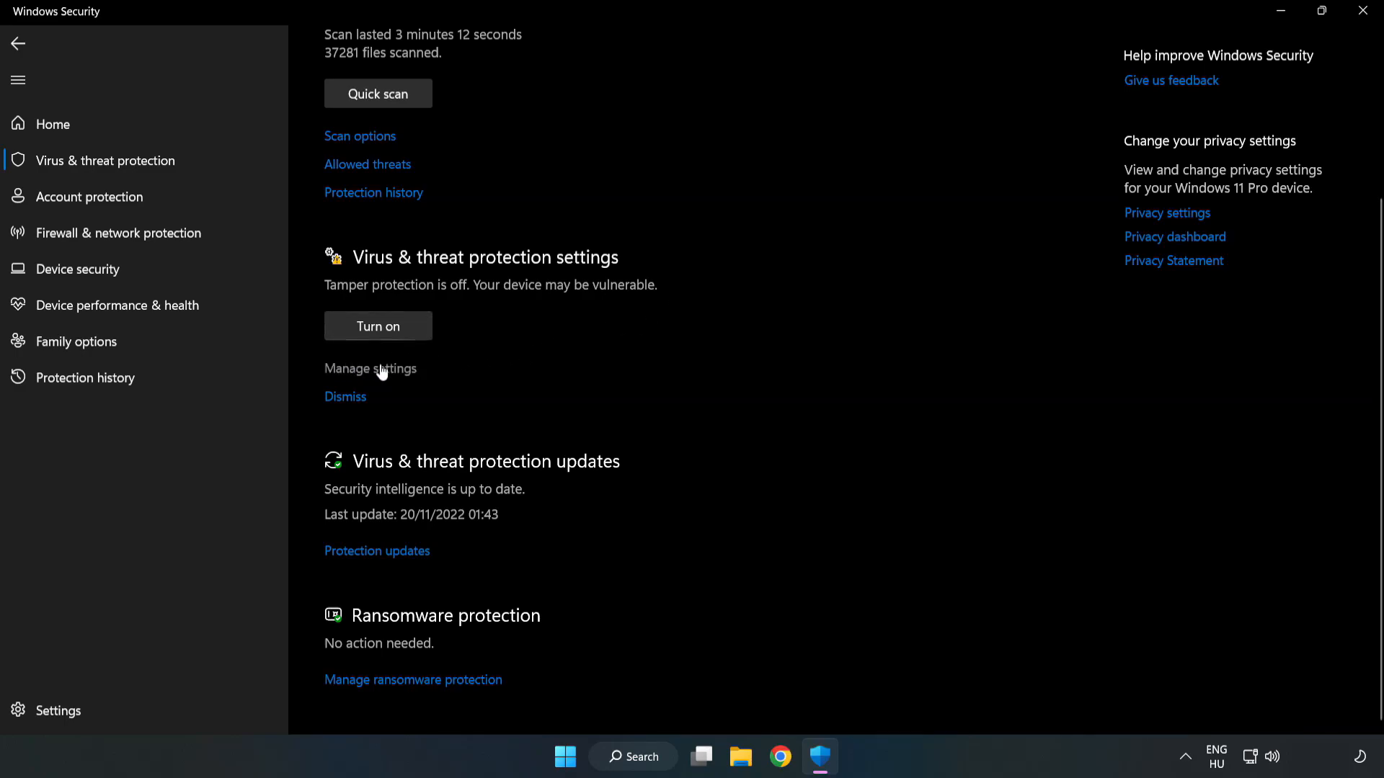
click(370, 369)
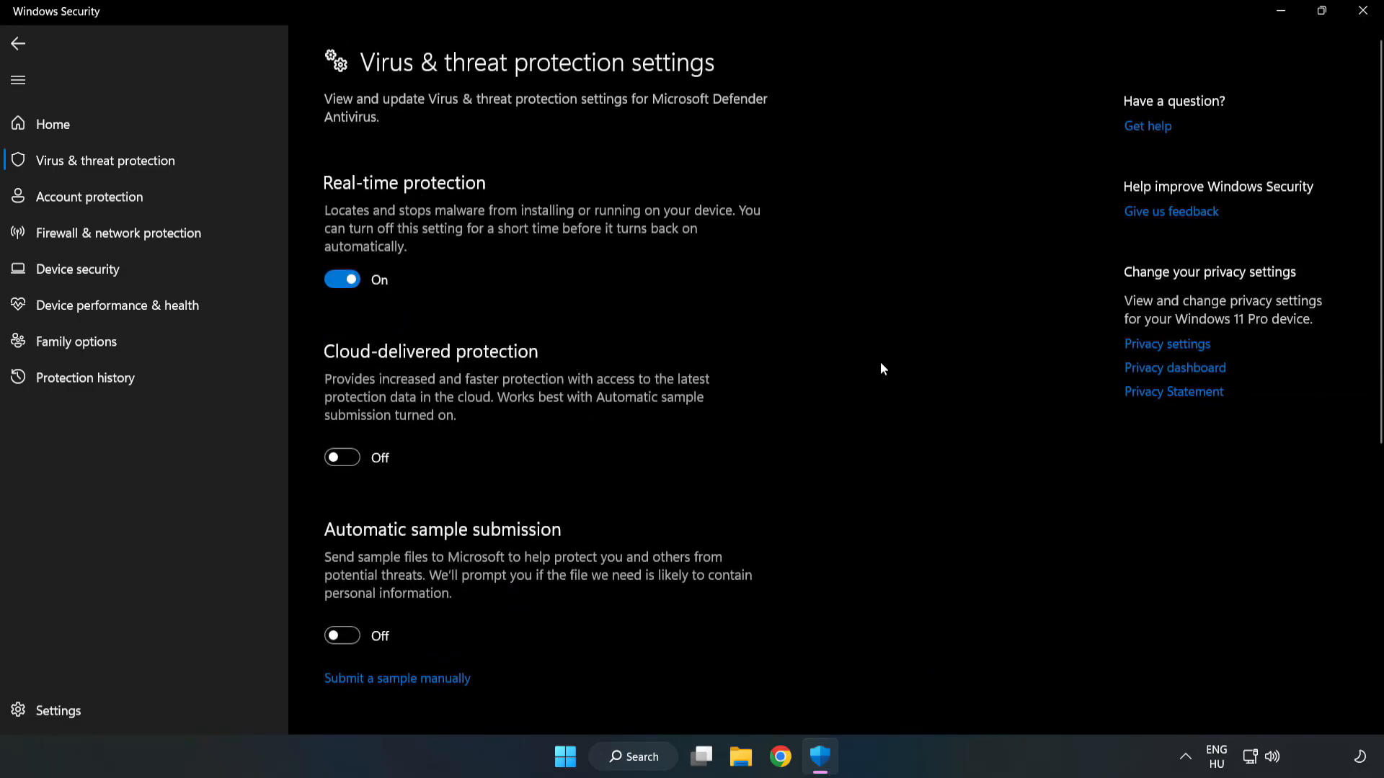
scroll(down, 3)
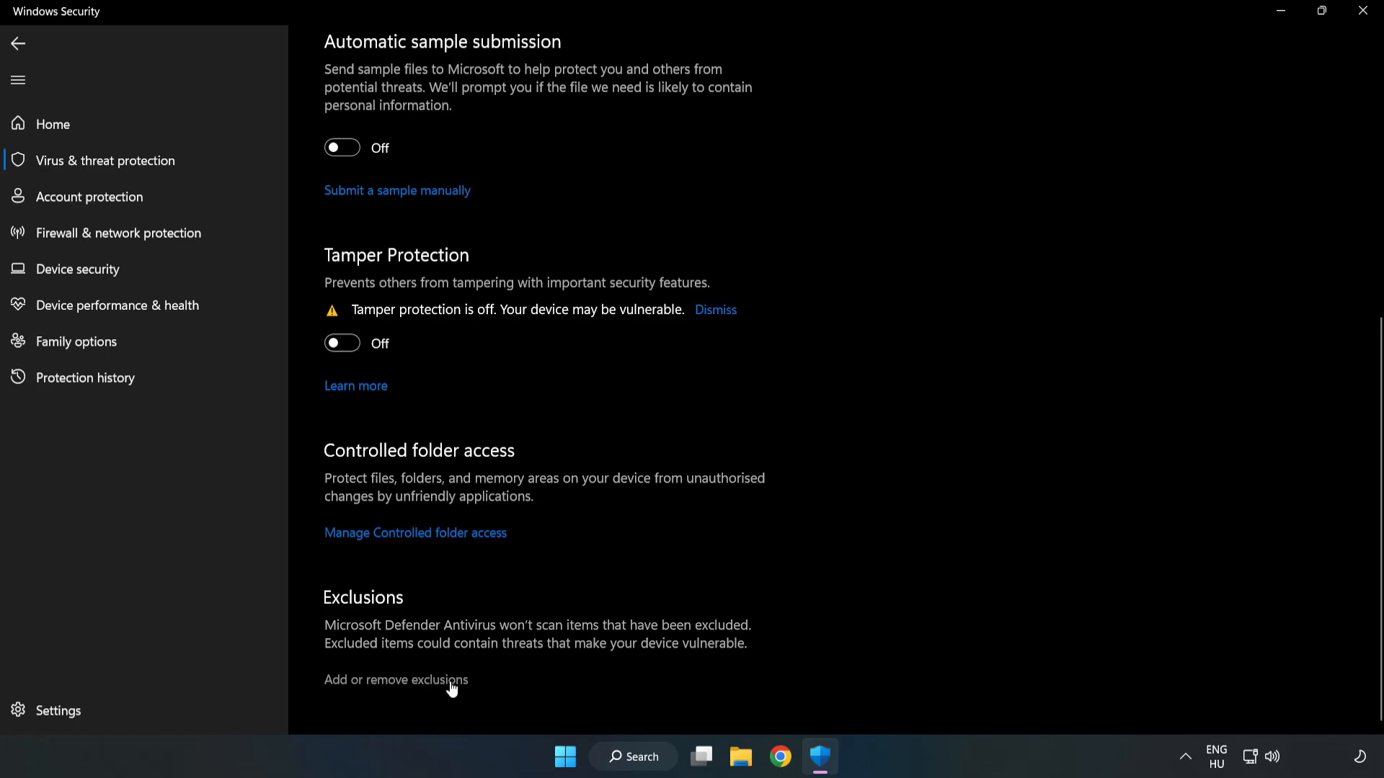
click(396, 680)
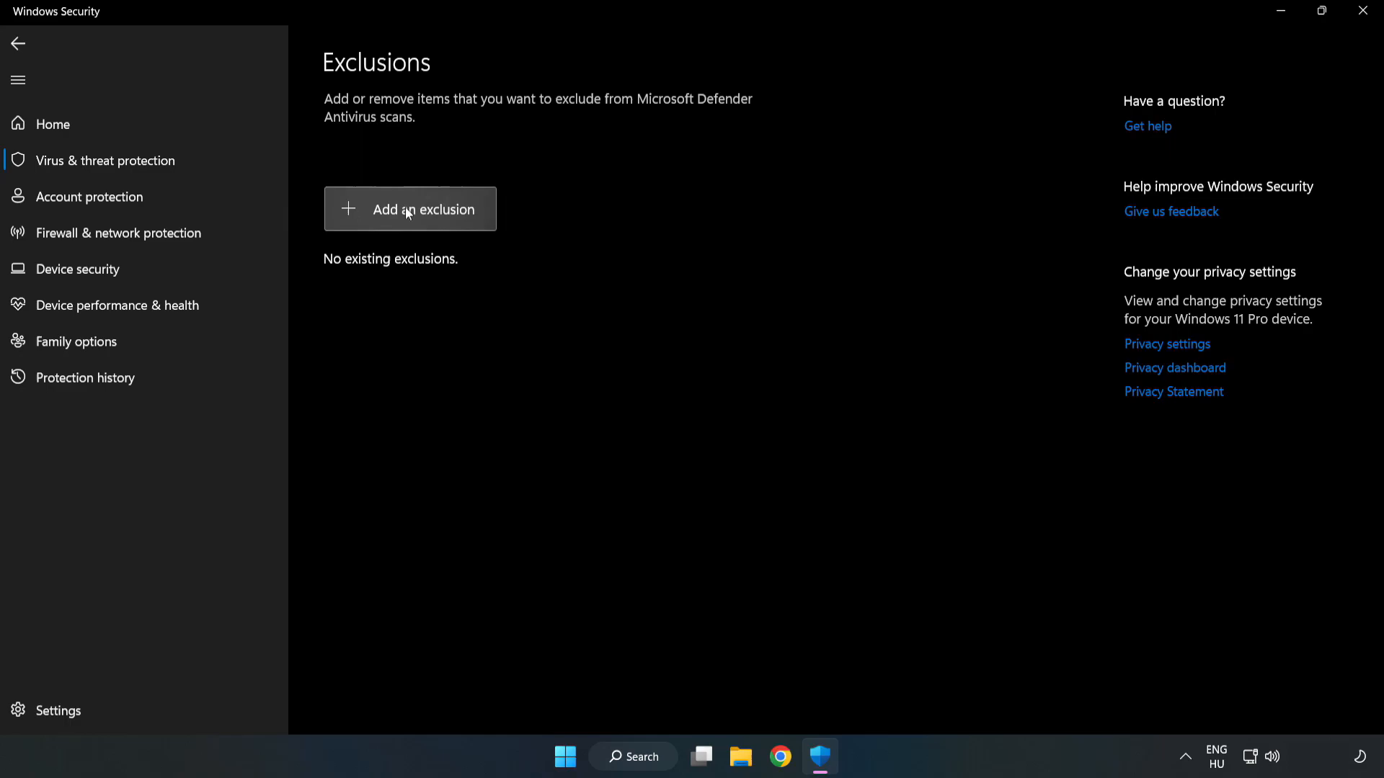
Step: Exclude the Program Files (x86)\NOT WORKING APP shortcut file, then close Windows Security
click(409, 209)
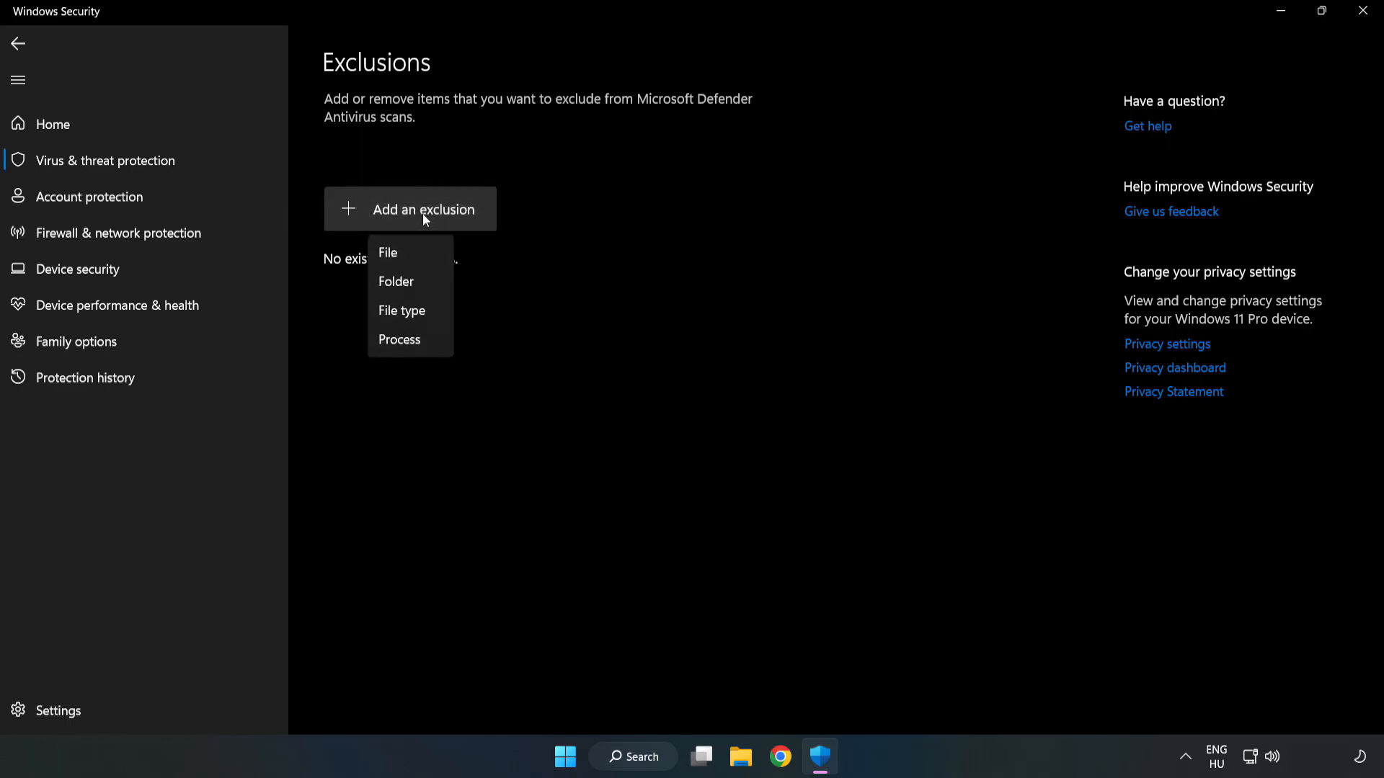
mouse_move(388, 253)
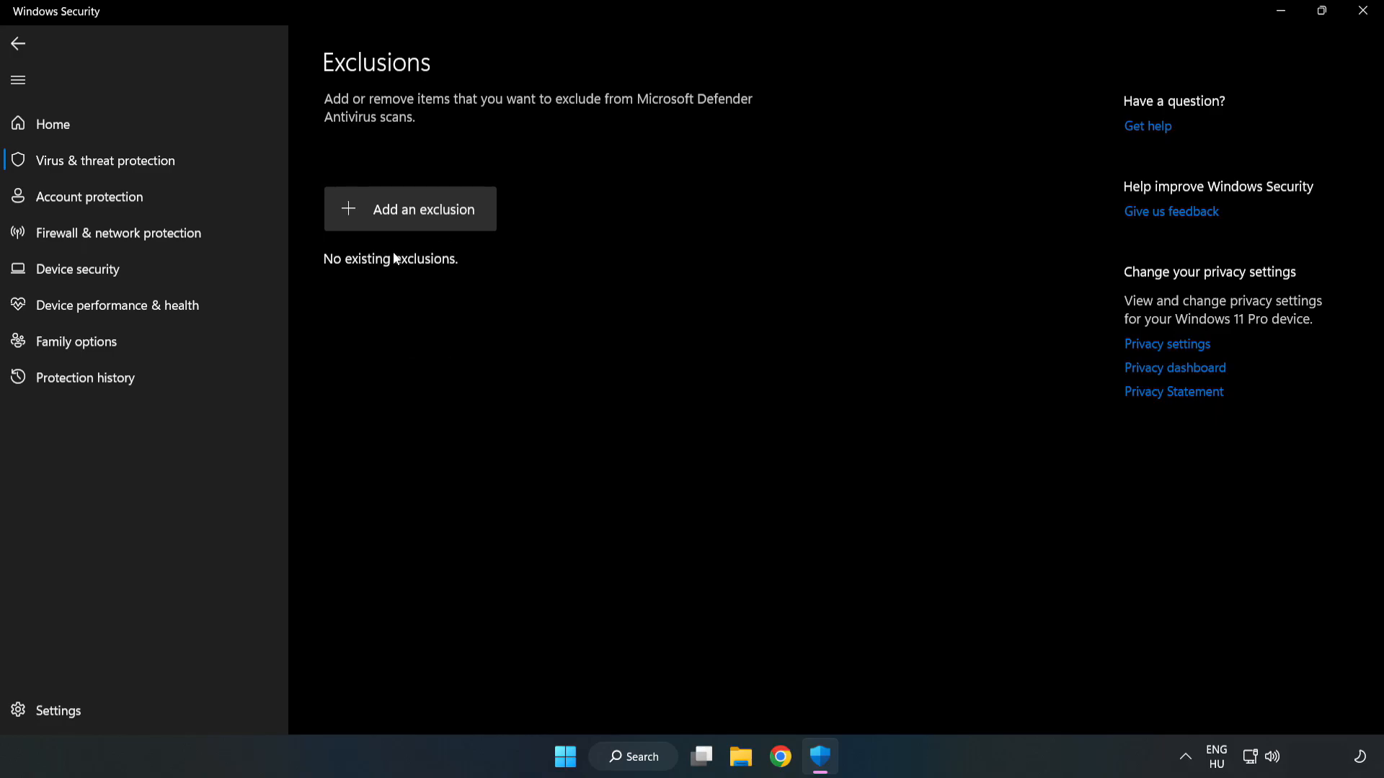
click(410, 209)
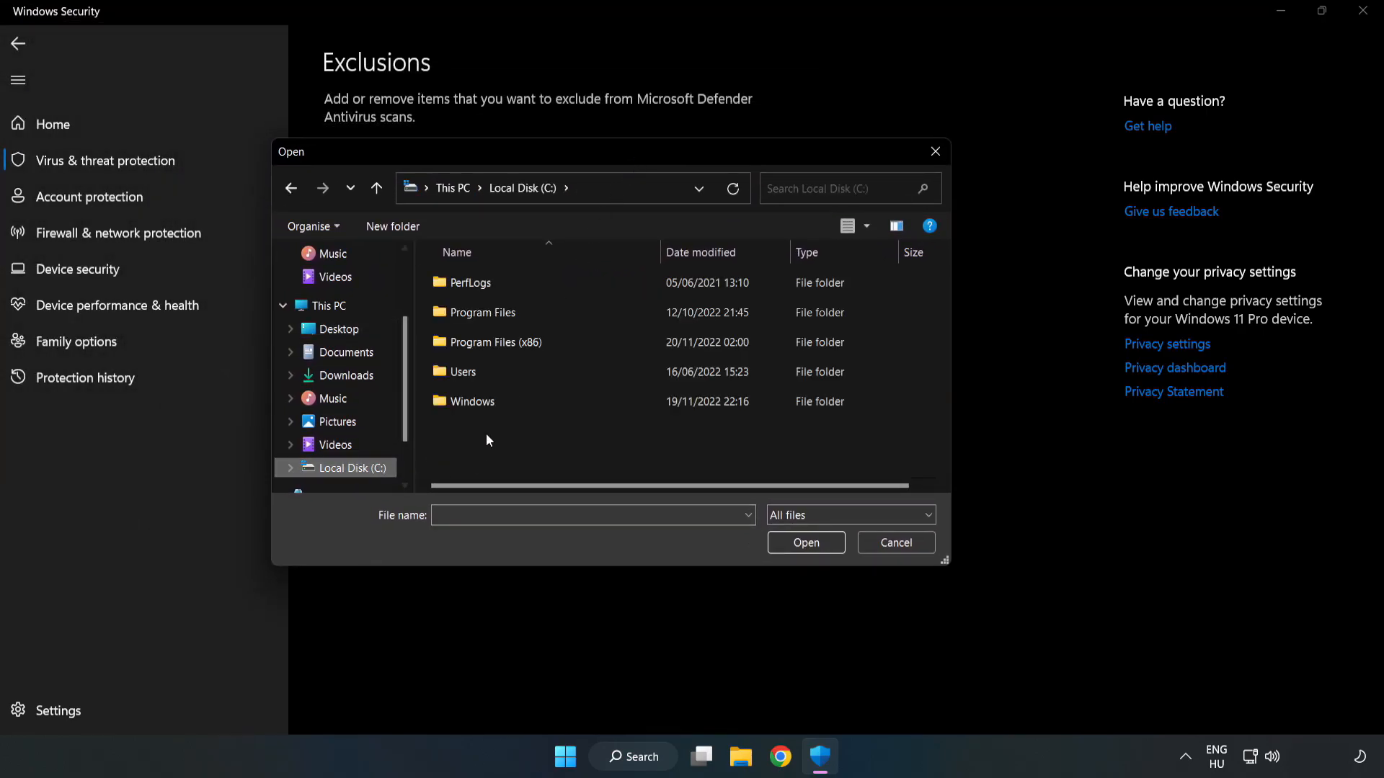
double_click(484, 342)
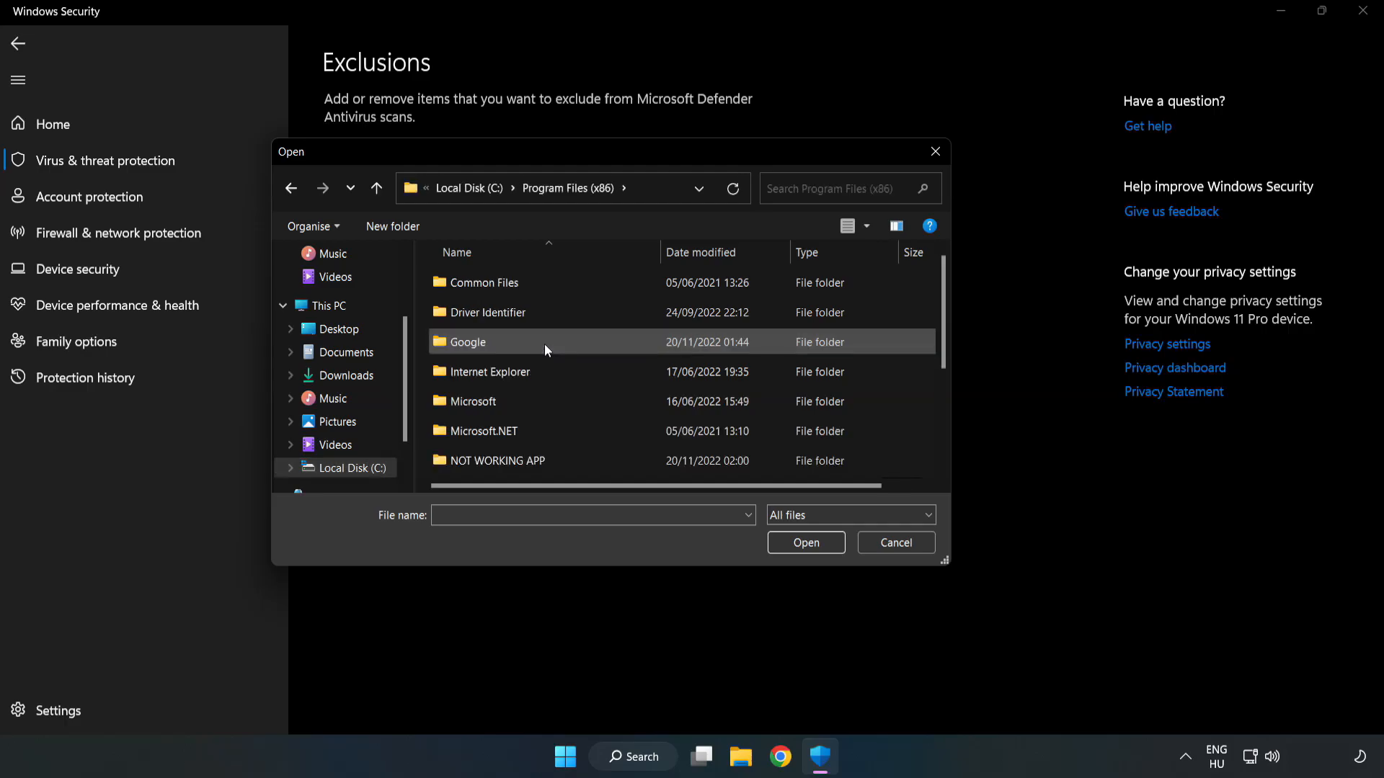
double_click(499, 460)
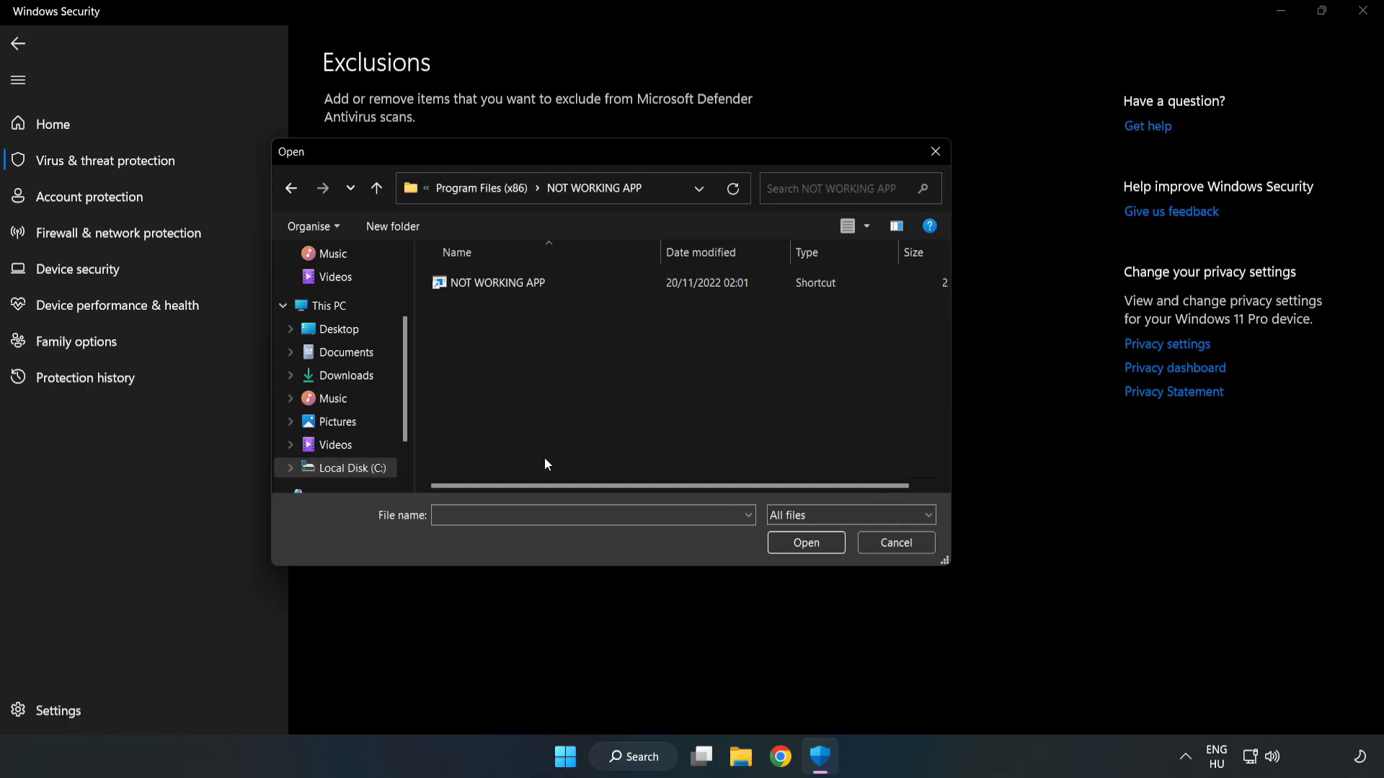
click(496, 282)
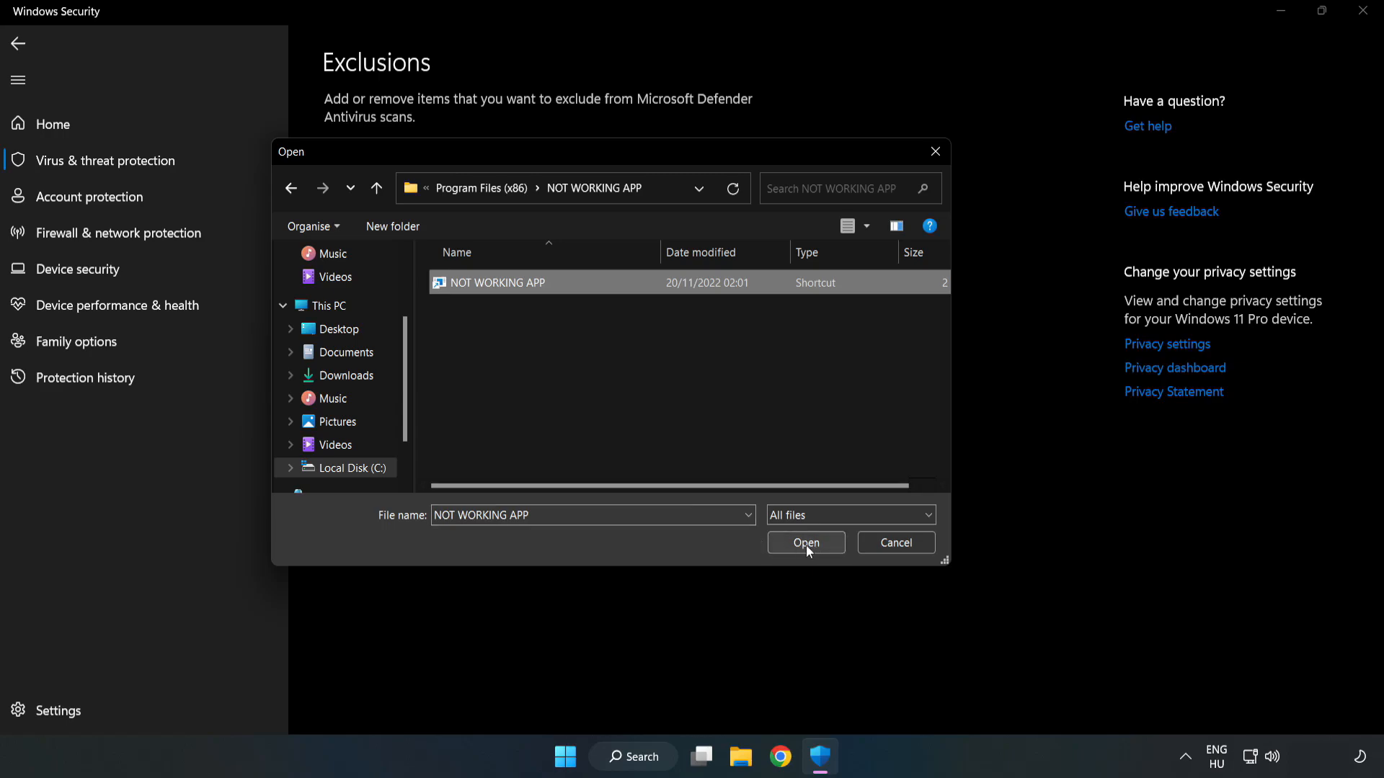
click(804, 542)
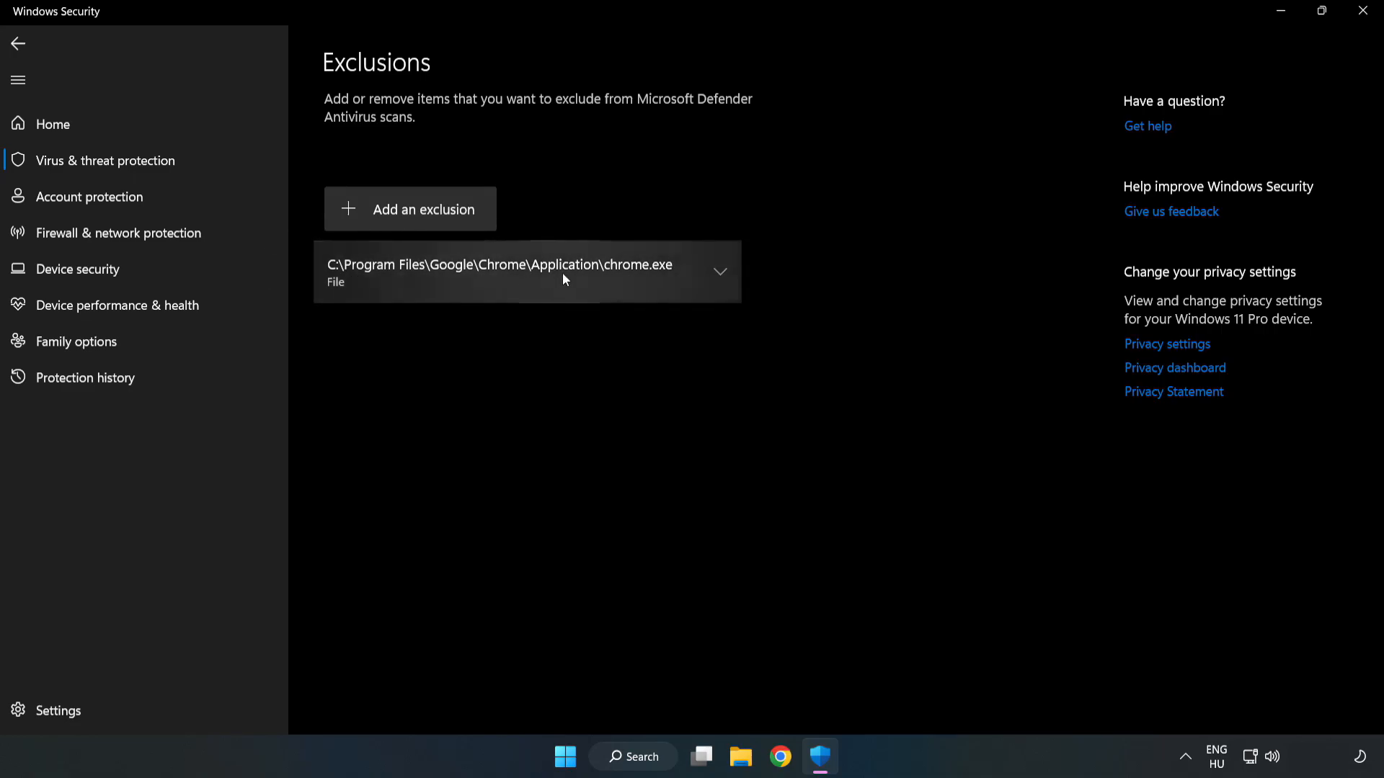
mouse_move(864, 360)
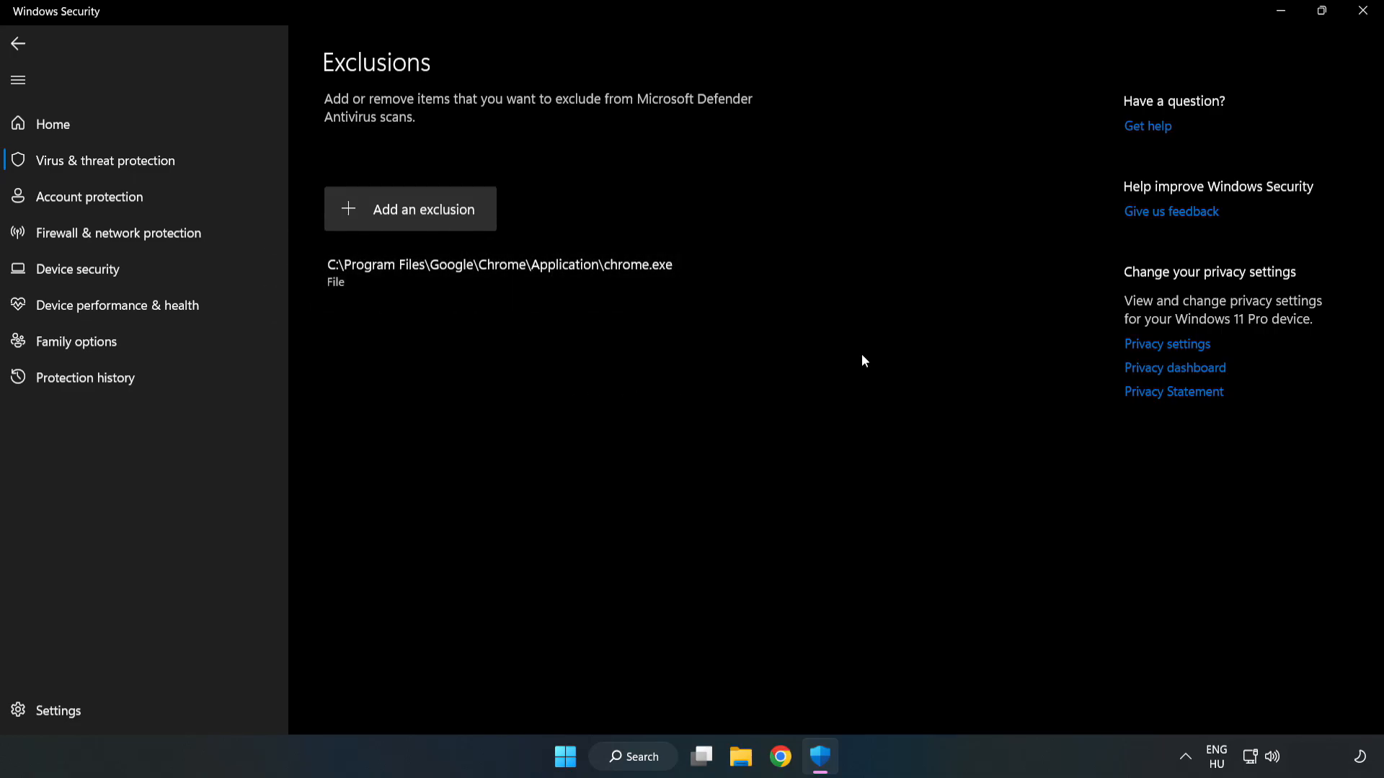
mouse_move(1361, 12)
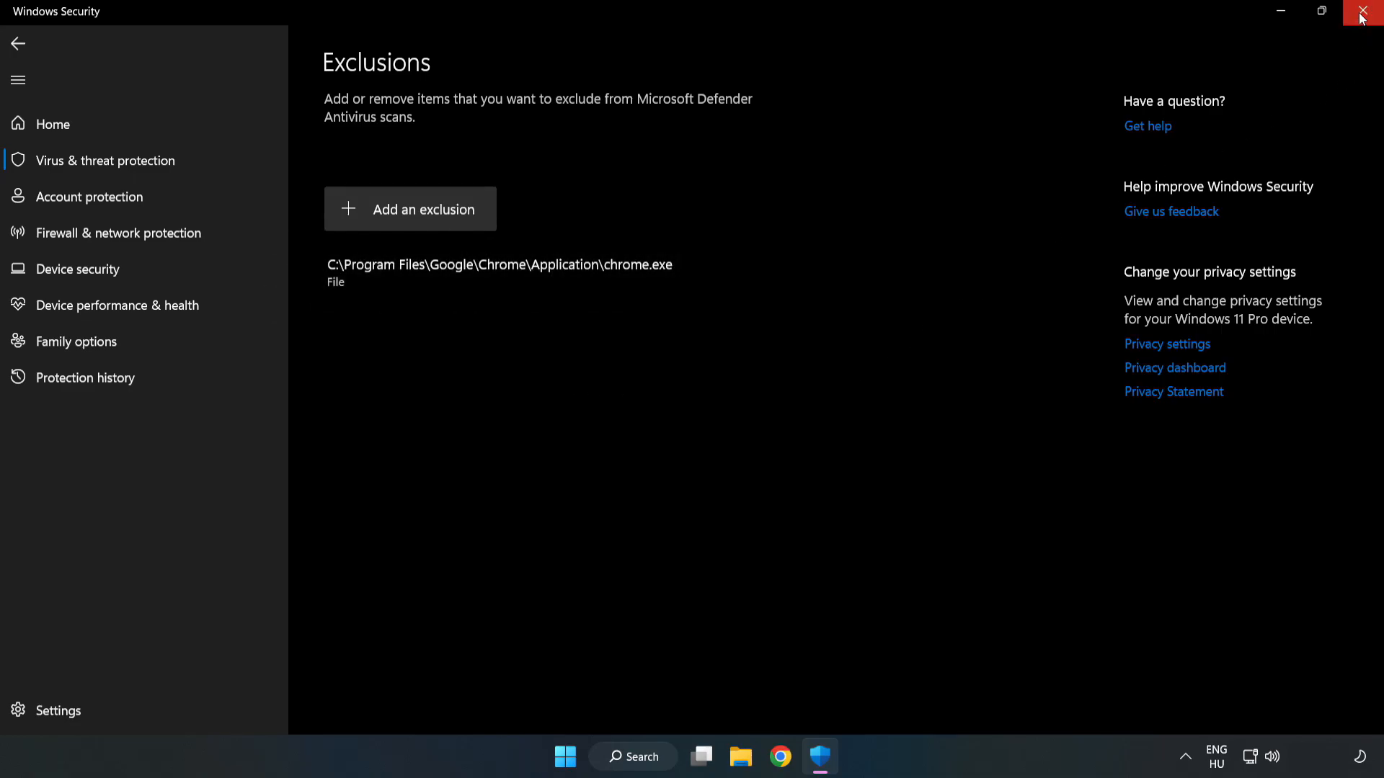
mouse_move(1361, 16)
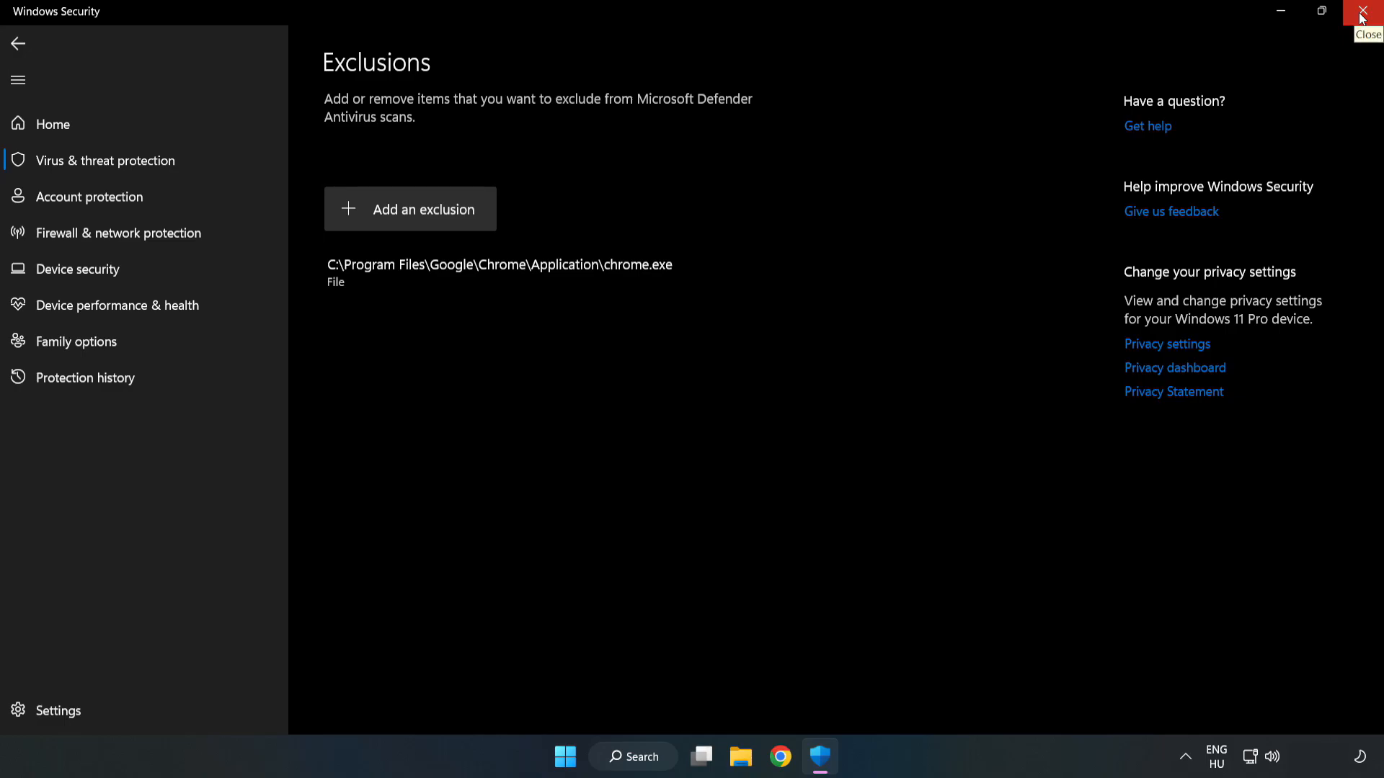
click(1367, 11)
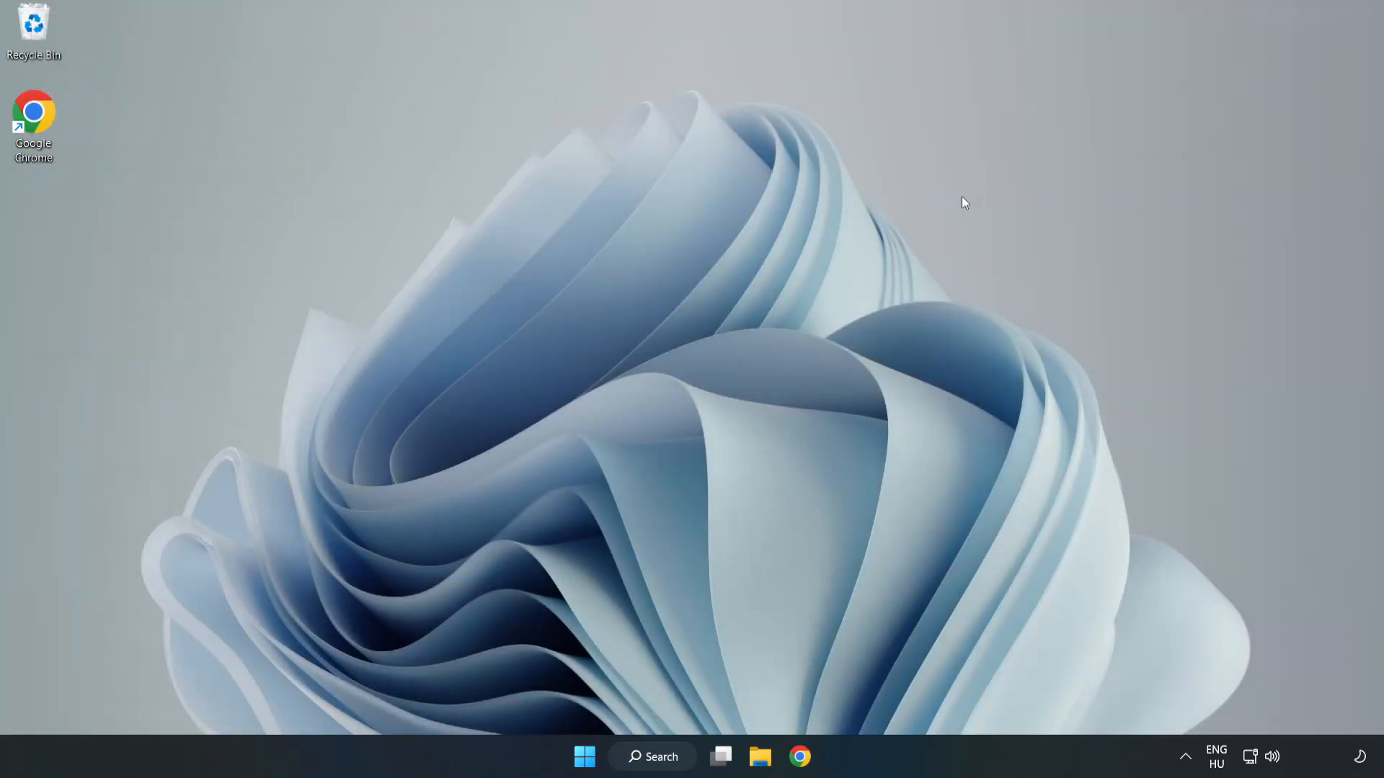
mouse_move(701, 391)
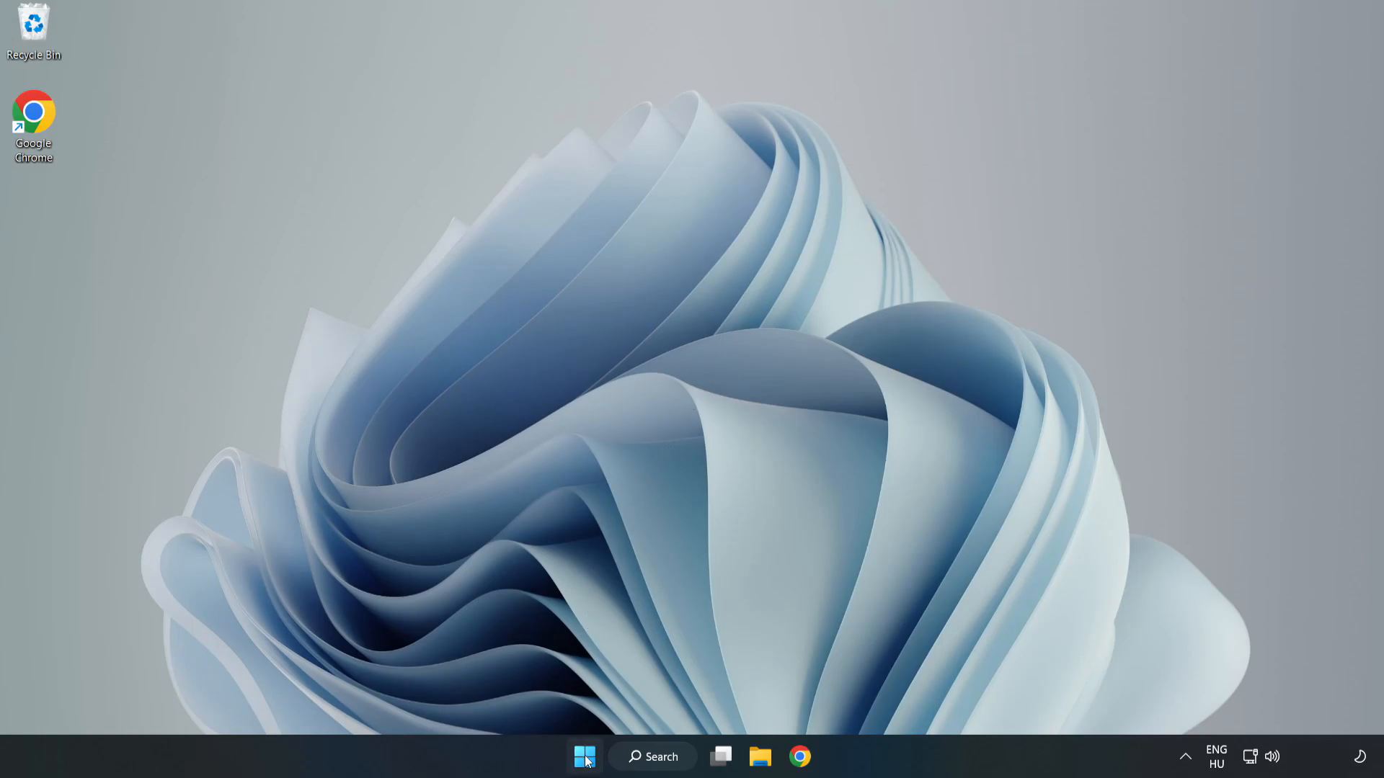
Step: Open the Start menu to reach the power options
click(585, 756)
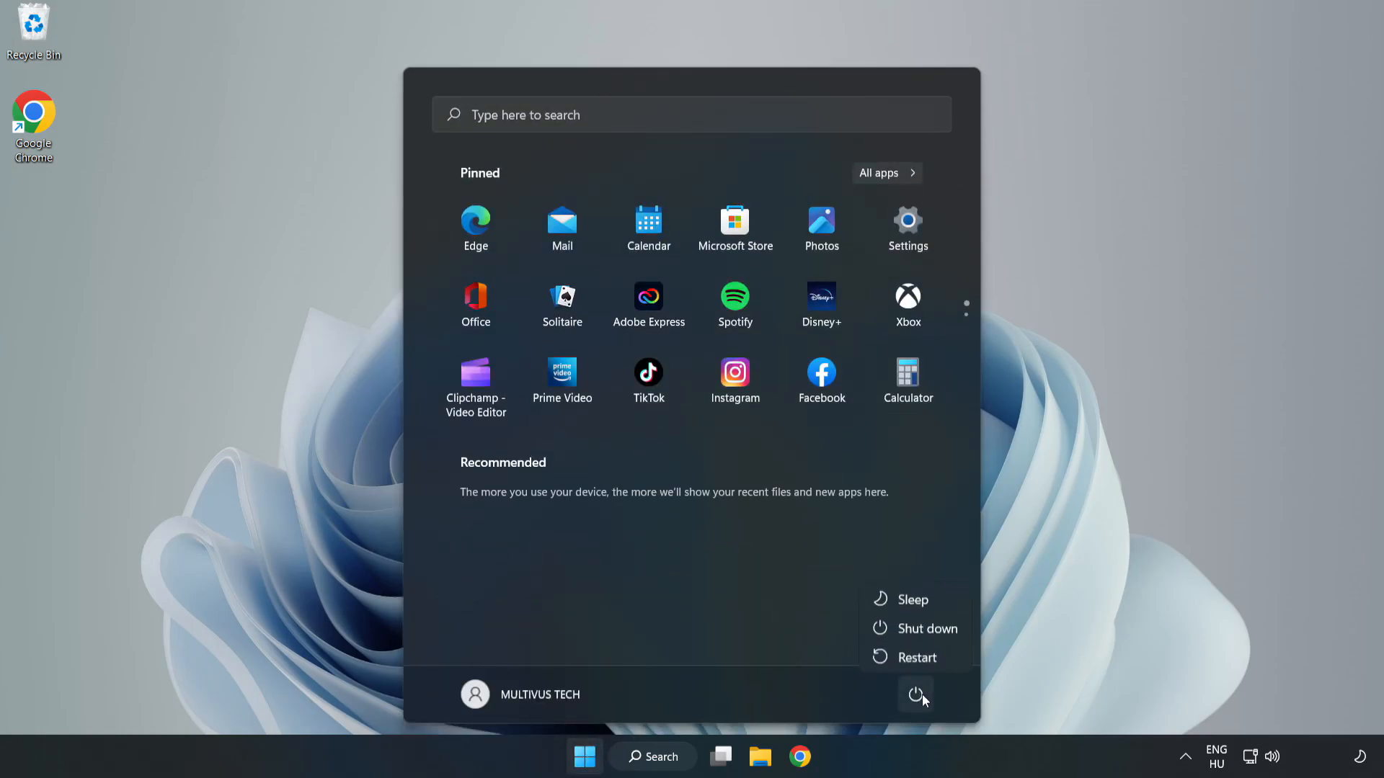
mouse_move(917, 656)
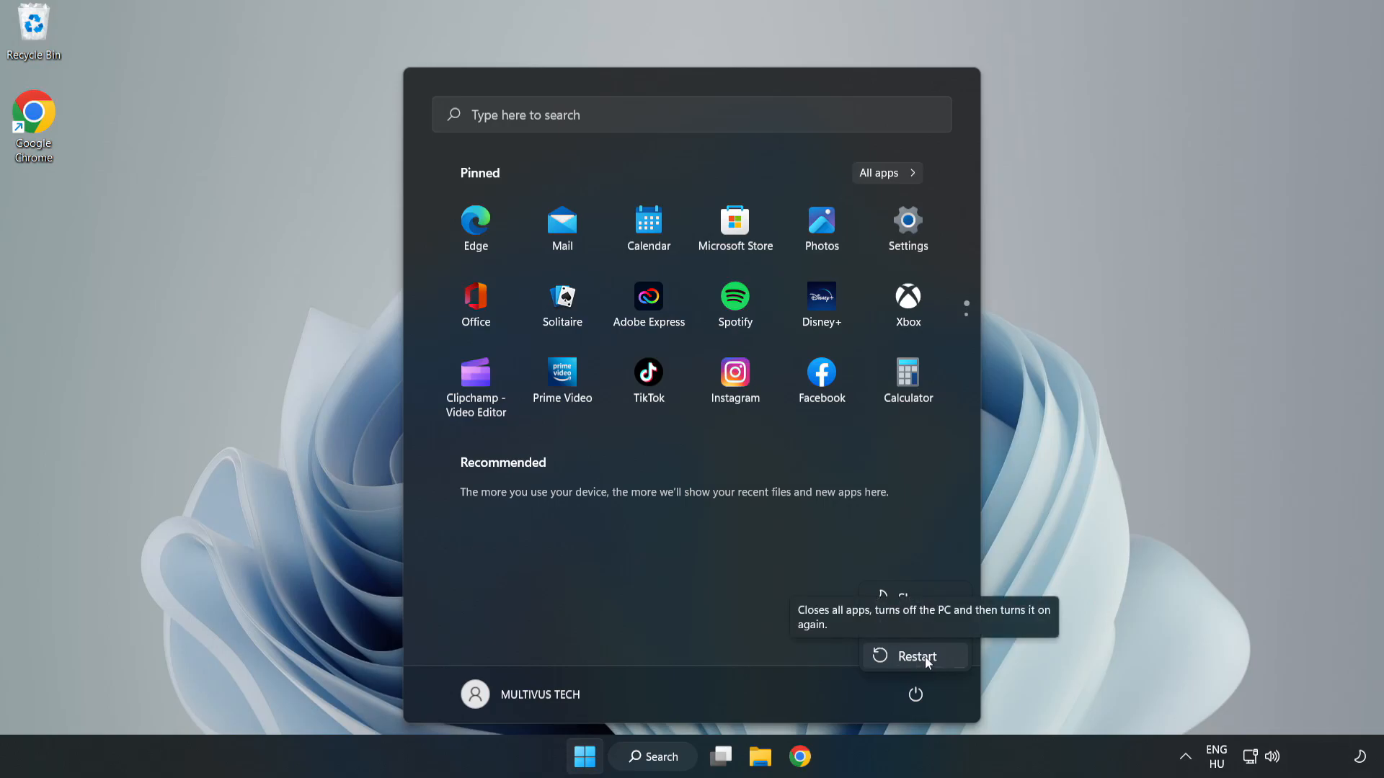